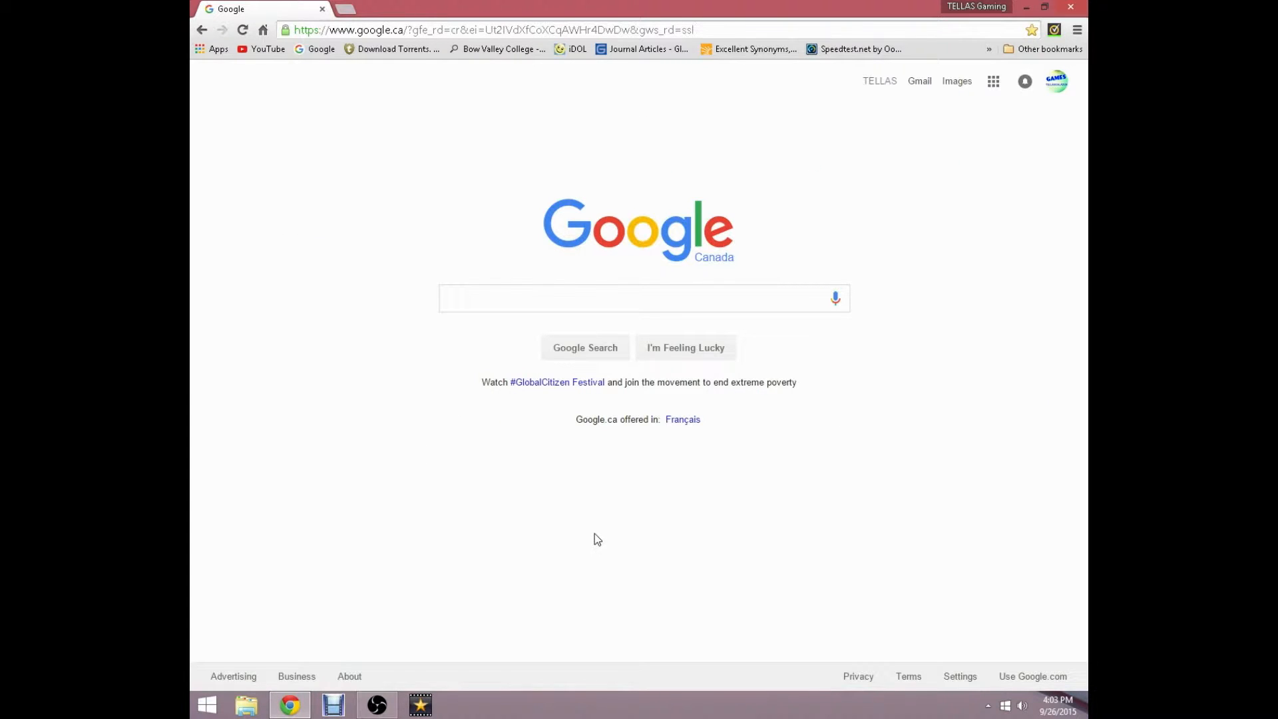
{"action": "mouse_move", "coordinate": [707, 125]}
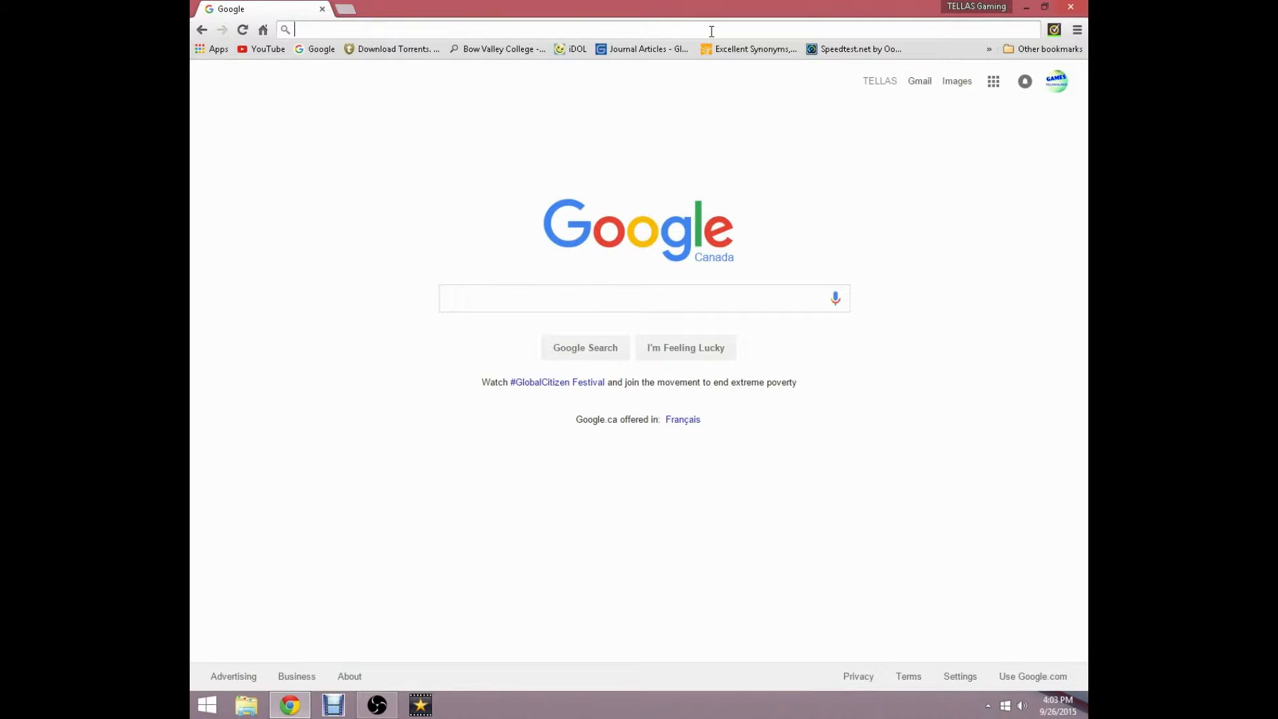
Step: Search Google for 'Minecraft Forge' from the address bar
{"action": "type", "text": "Minecraft Forge"}
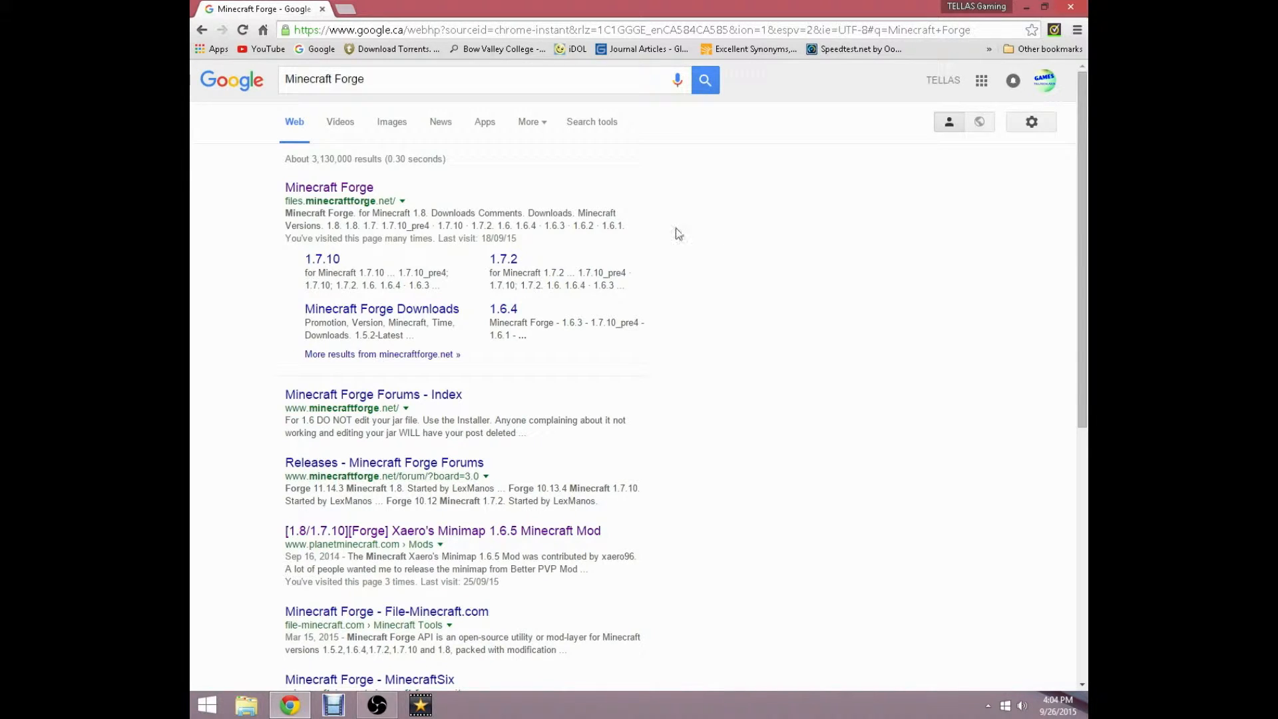
{"action": "mouse_move", "coordinate": [344, 197]}
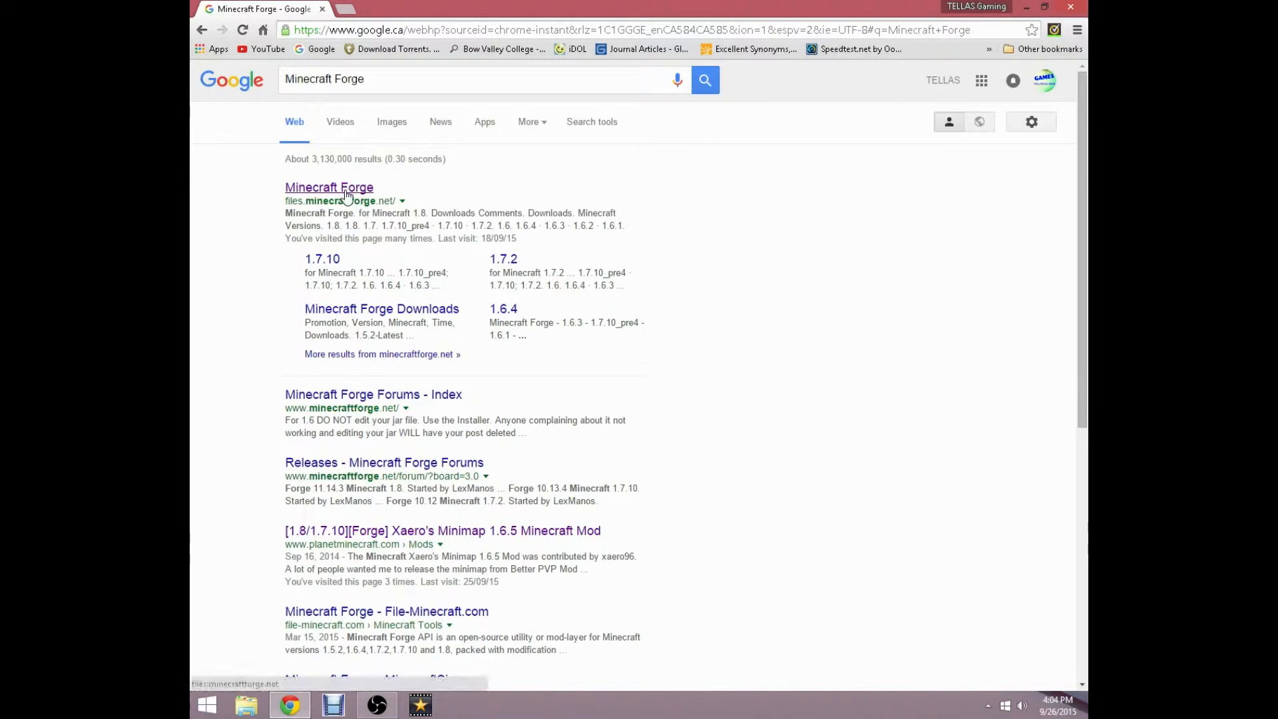
Step: Open the minecraftforge.net files site and look over the 1.8 download options
{"action": "left_click", "coordinate": [329, 186]}
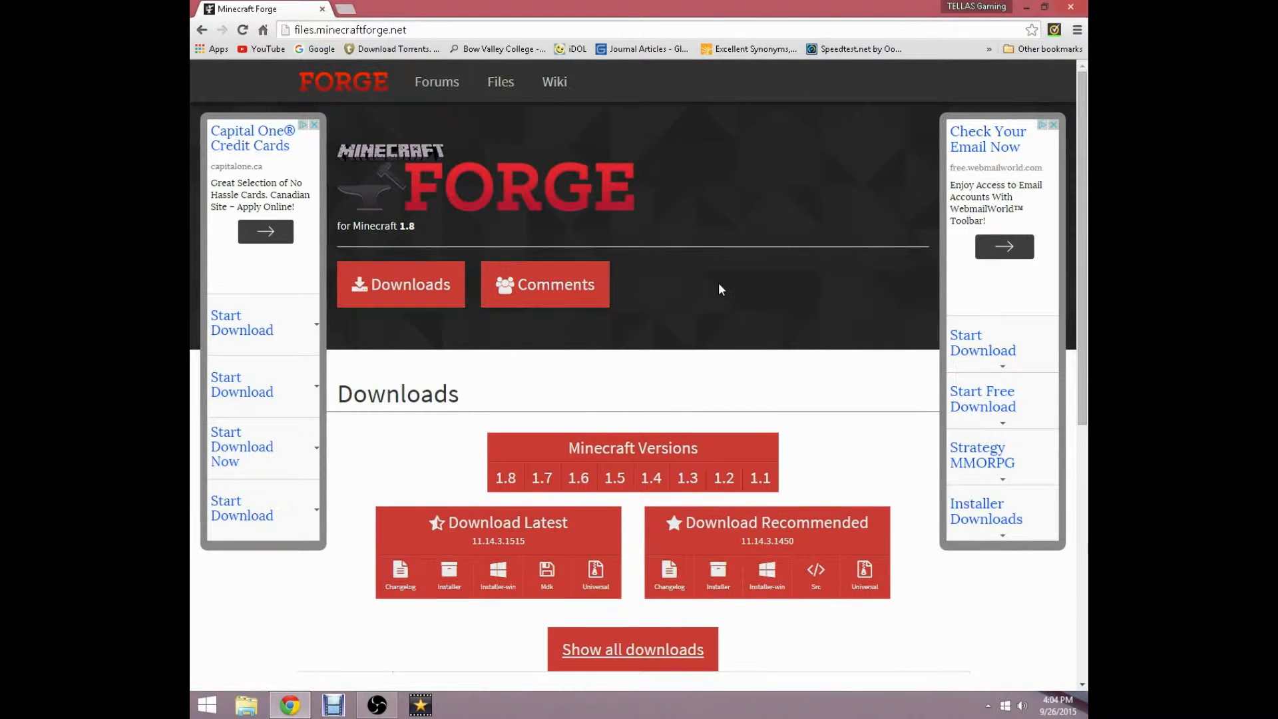
{"action": "scroll", "scroll_direction": "down", "scroll_amount": 3}
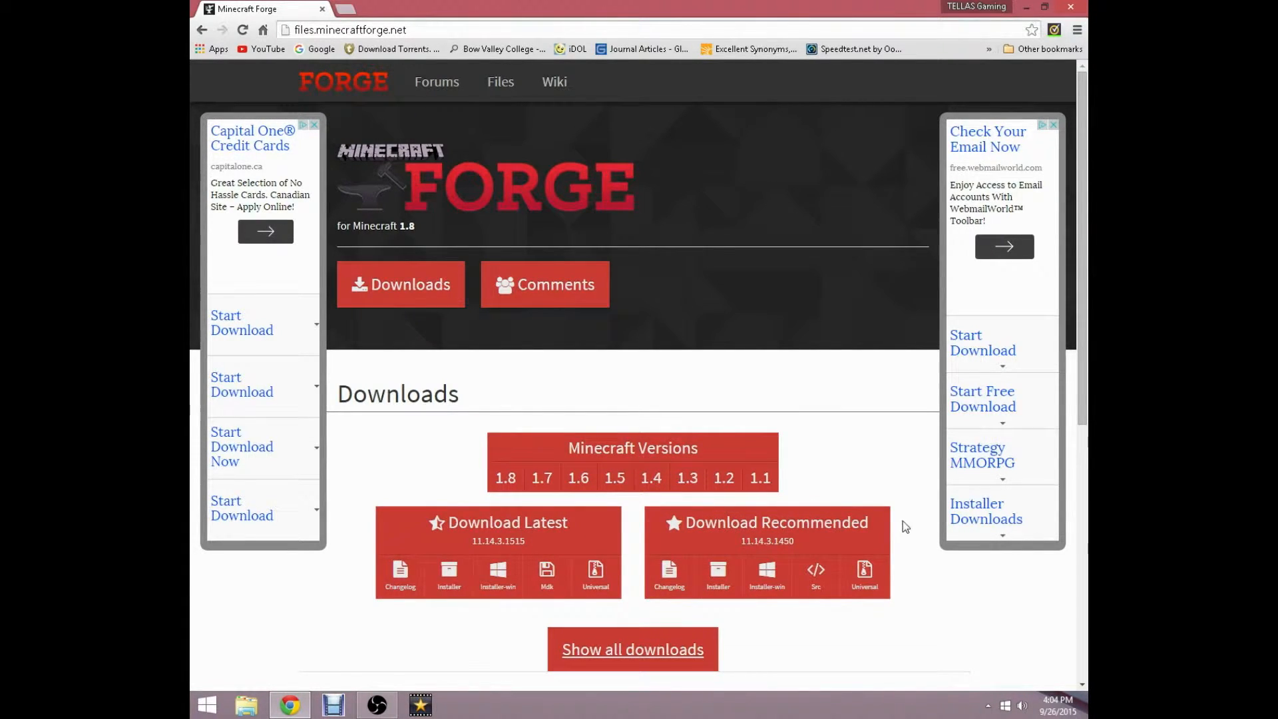
{"action": "mouse_move", "coordinate": [806, 514]}
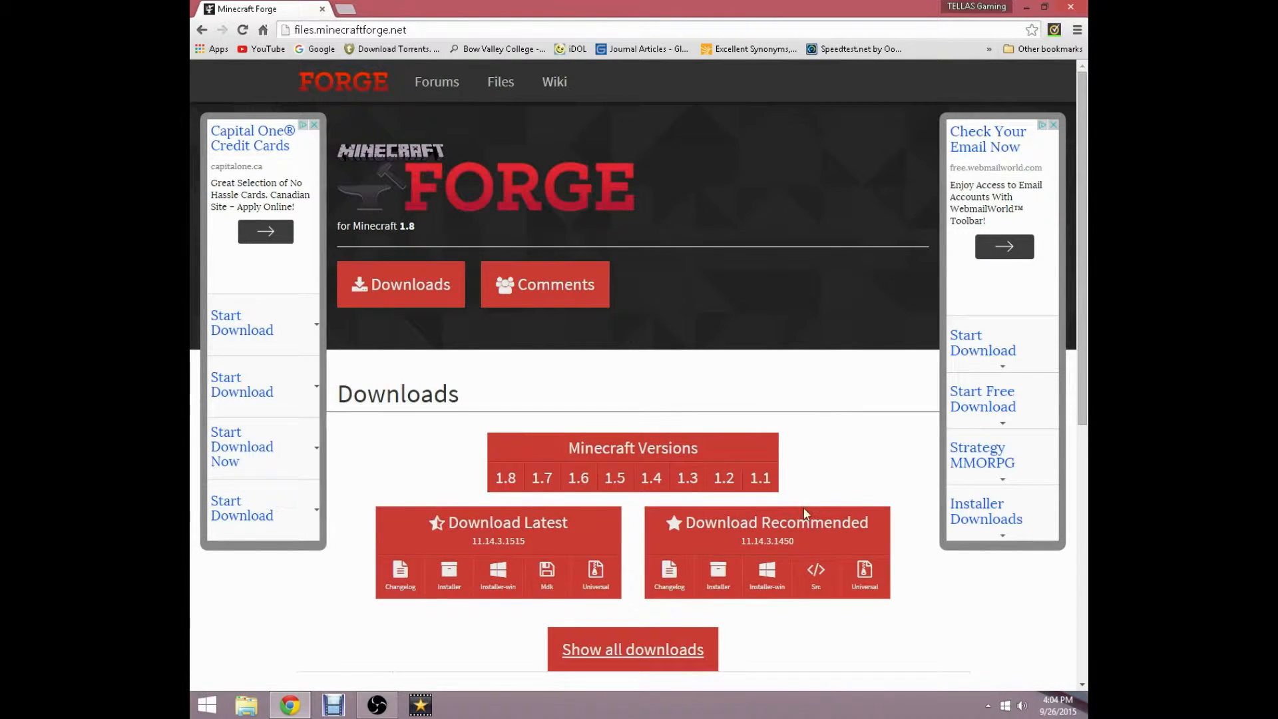
{"action": "mouse_move", "coordinate": [657, 527]}
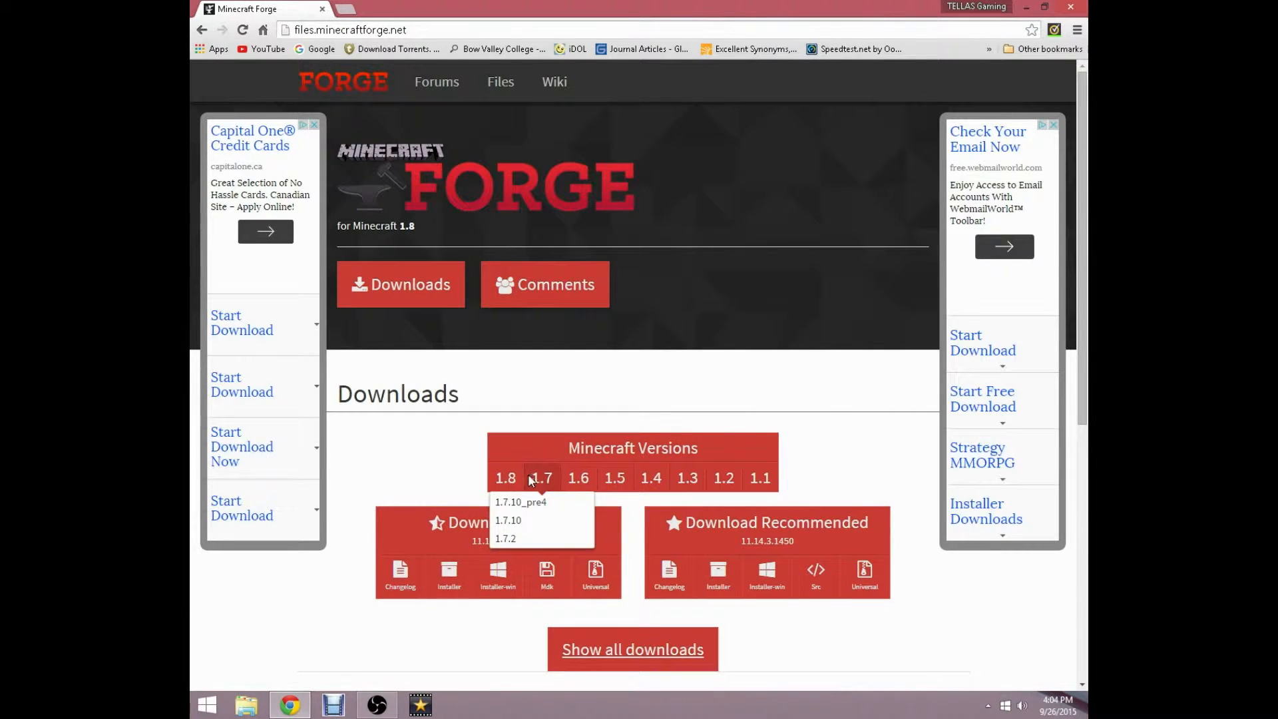
{"action": "mouse_move", "coordinate": [759, 485]}
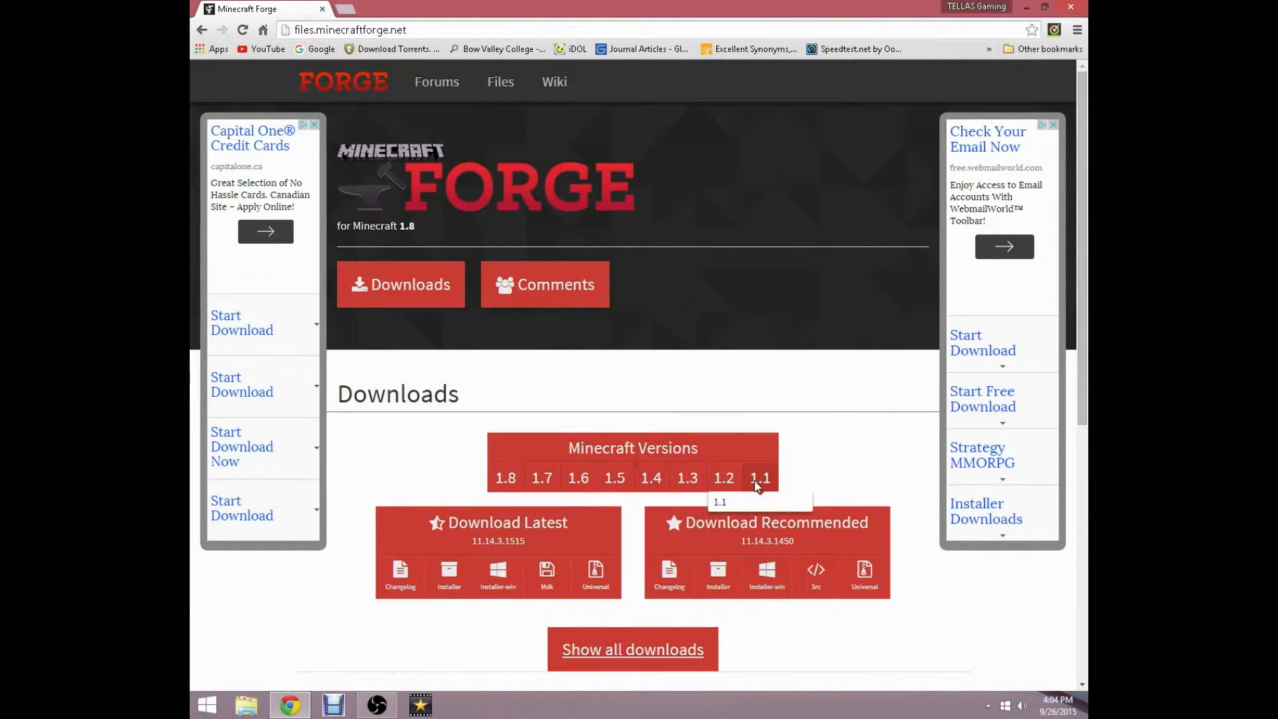
{"action": "mouse_move", "coordinate": [615, 478]}
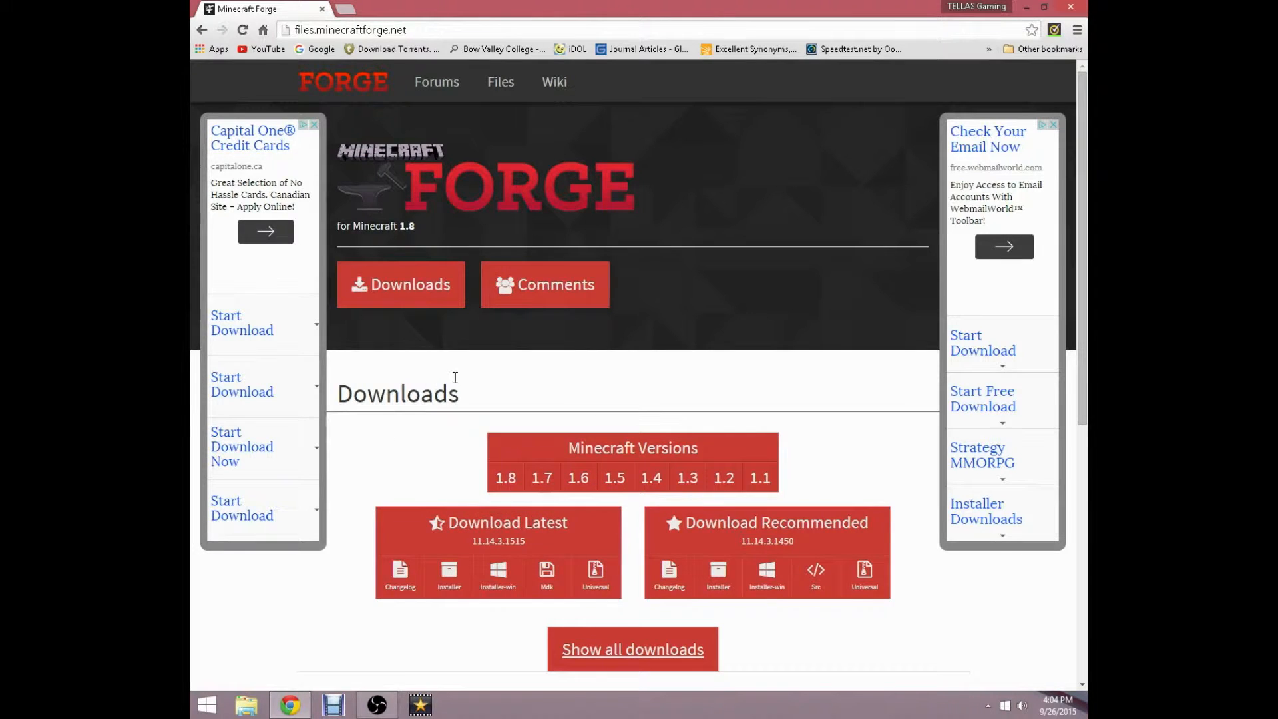
{"action": "mouse_move", "coordinate": [461, 381]}
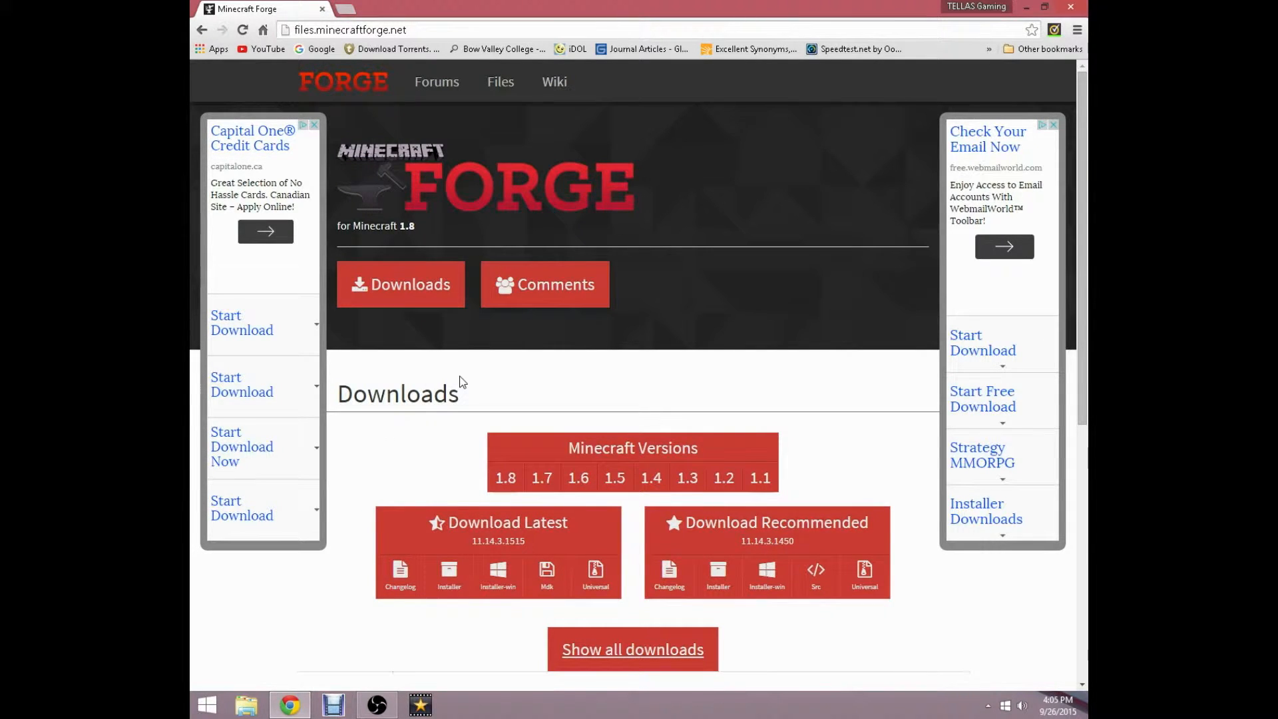
{"action": "mouse_move", "coordinate": [887, 399]}
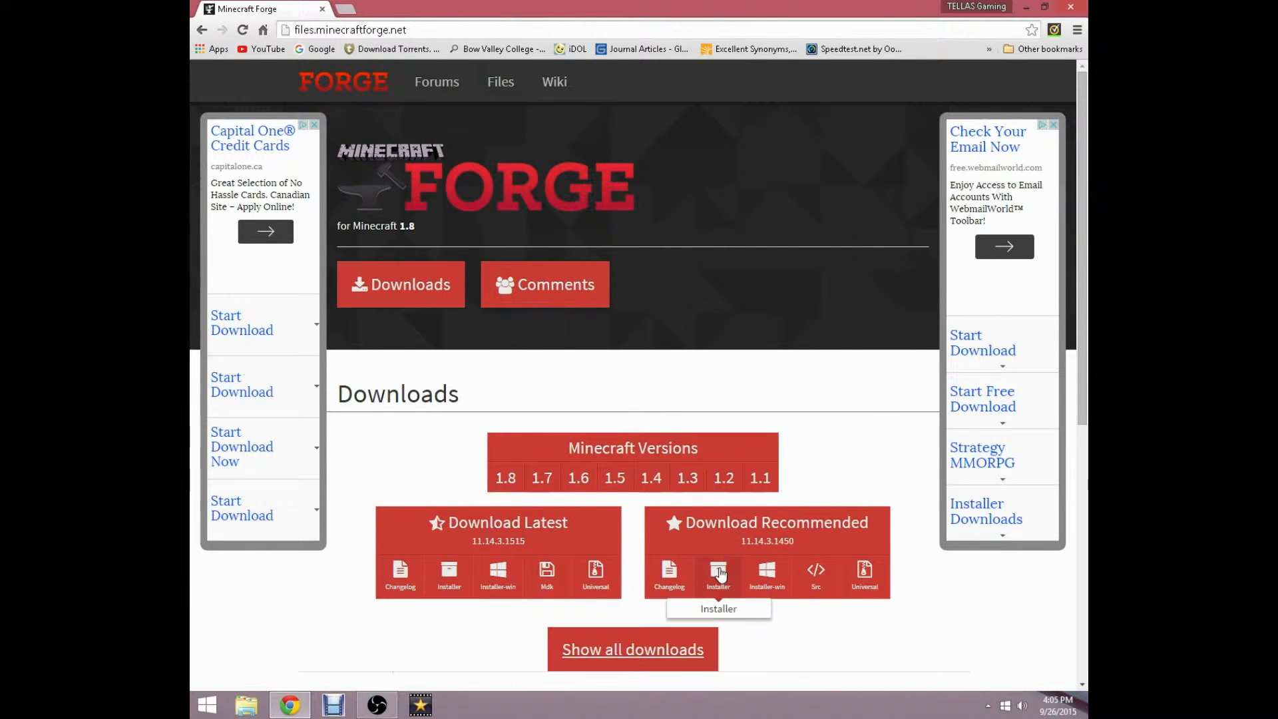
{"action": "mouse_move", "coordinate": [717, 575]}
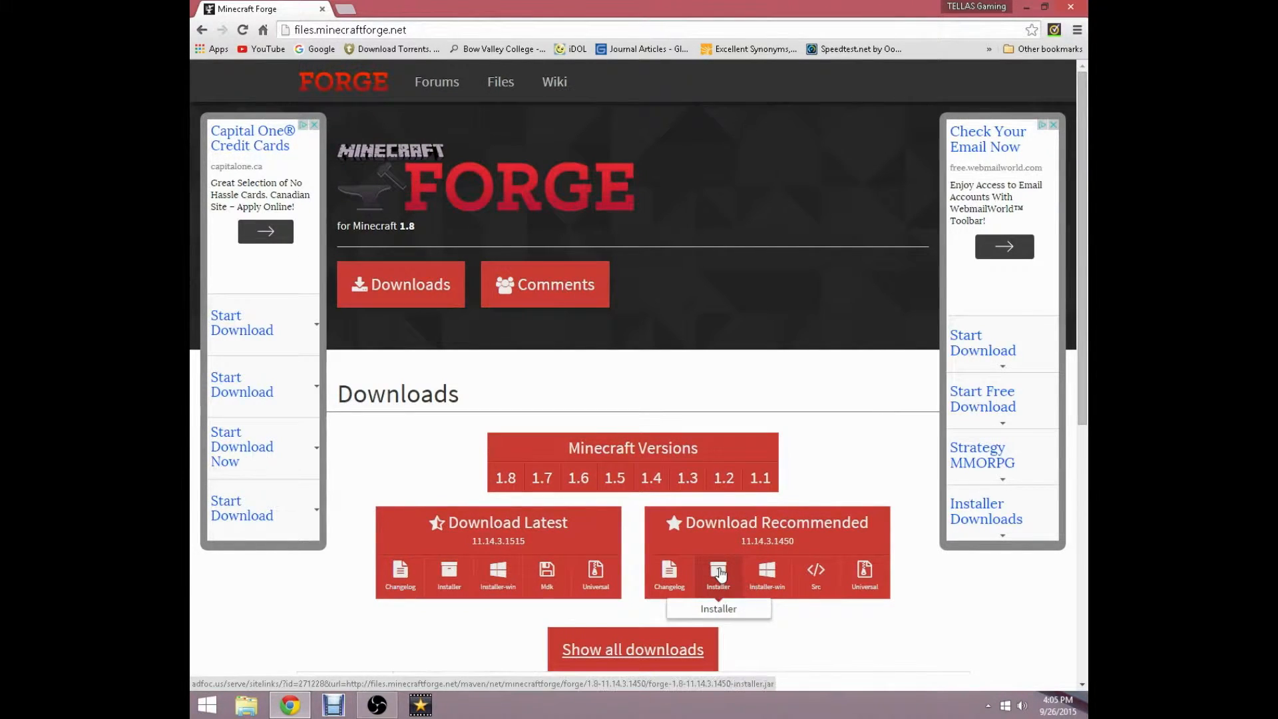
Step: Start downloading the recommended Forge 1.8 installer 11.14.3.1450, skipping the adfoc.us ad
{"action": "left_click", "coordinate": [717, 572]}
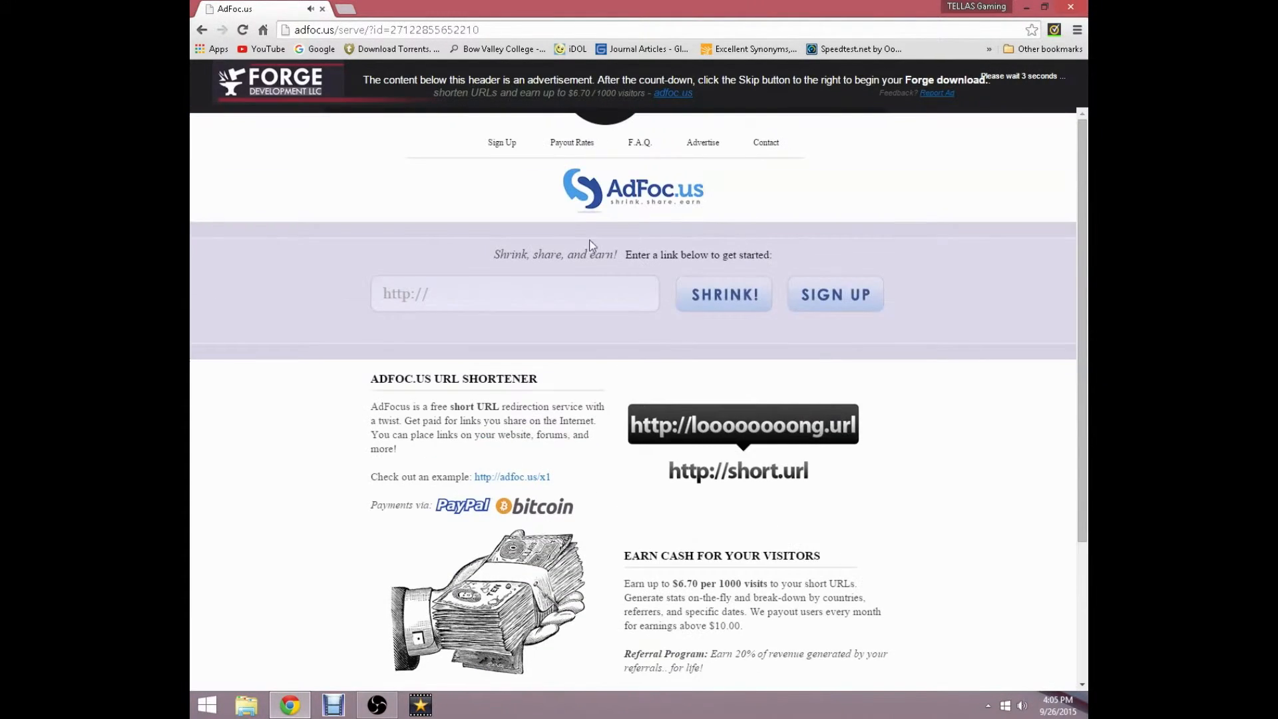
{"action": "mouse_move", "coordinate": [879, 246]}
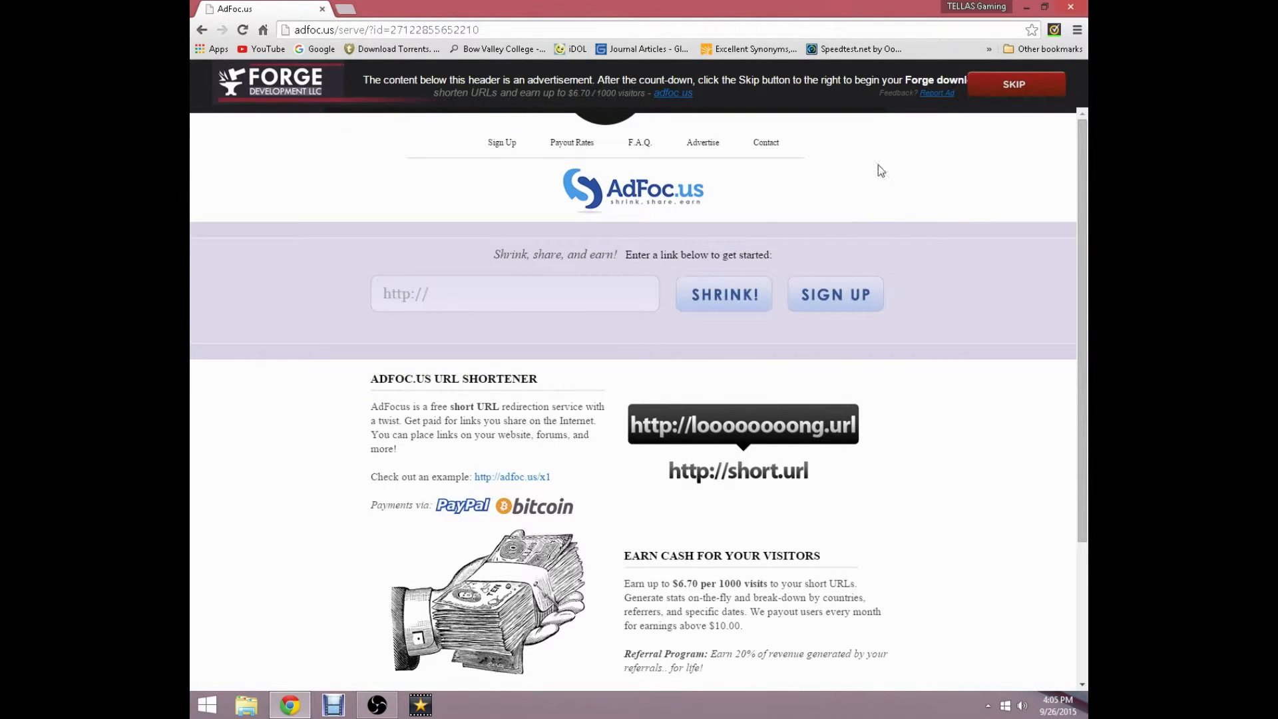
{"action": "mouse_move", "coordinate": [972, 119]}
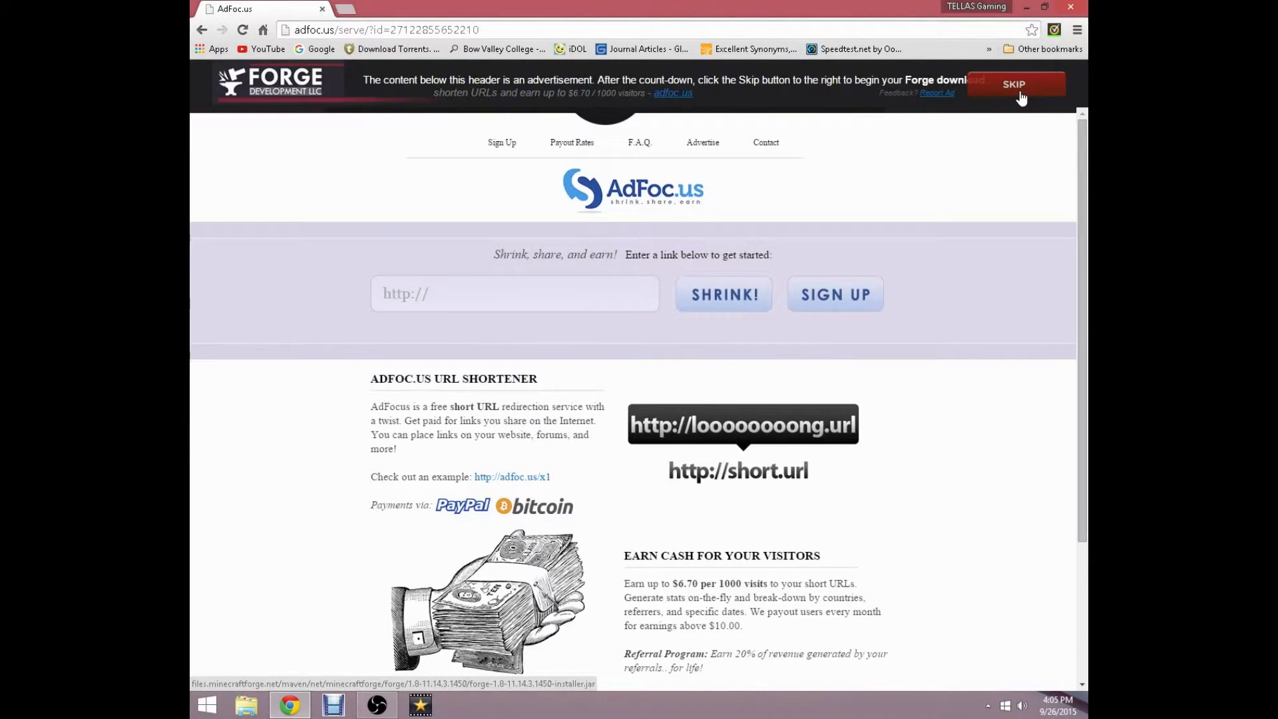
{"action": "left_click", "coordinate": [1015, 84]}
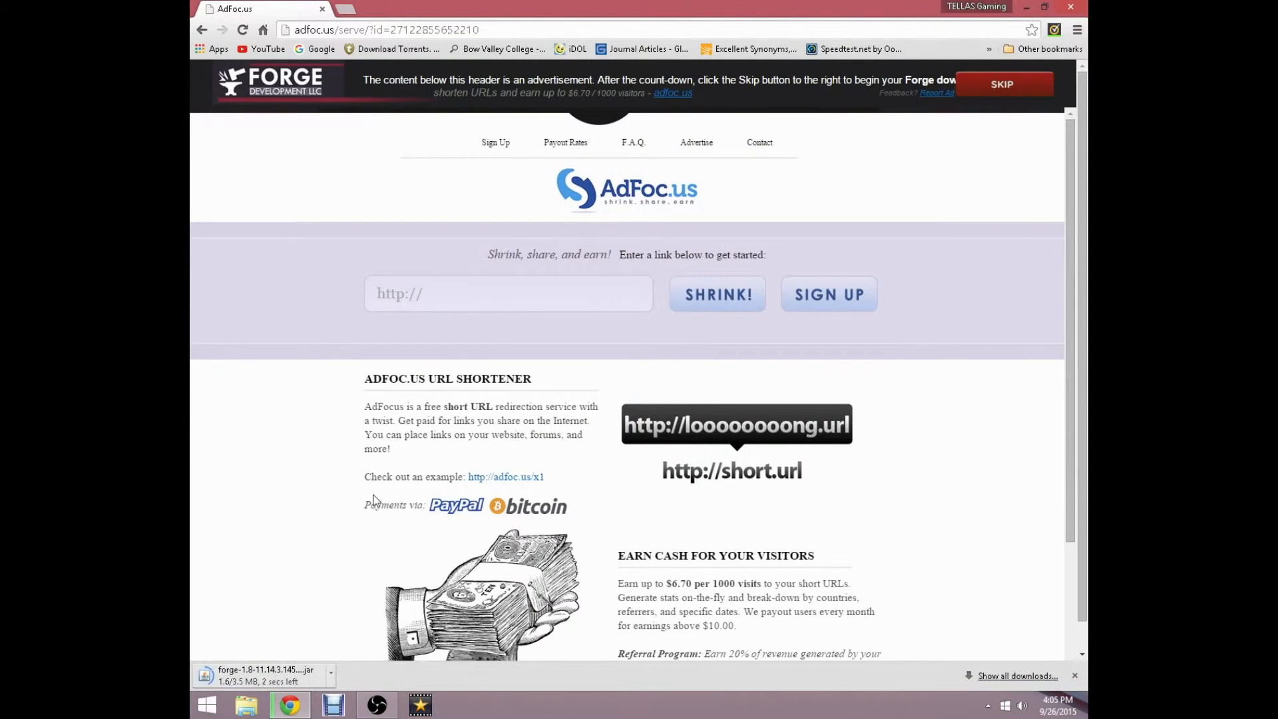
{"action": "mouse_move", "coordinate": [330, 533]}
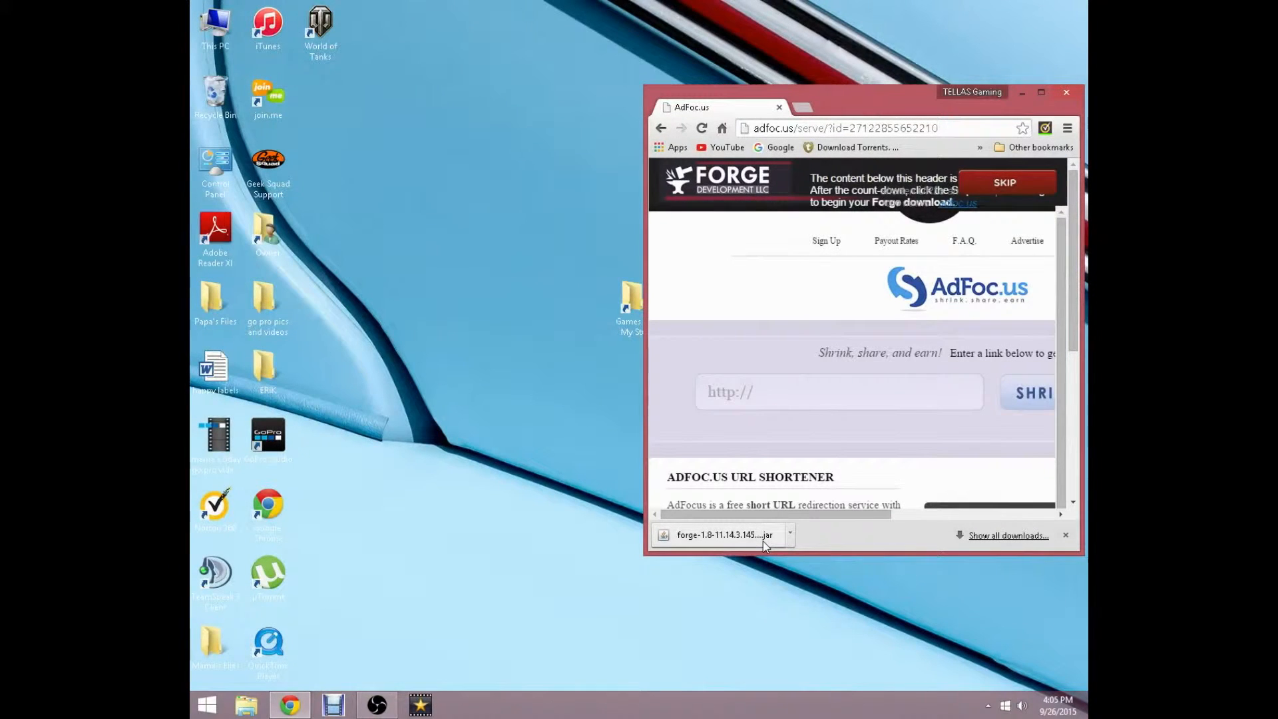
{"action": "mouse_move", "coordinate": [755, 541]}
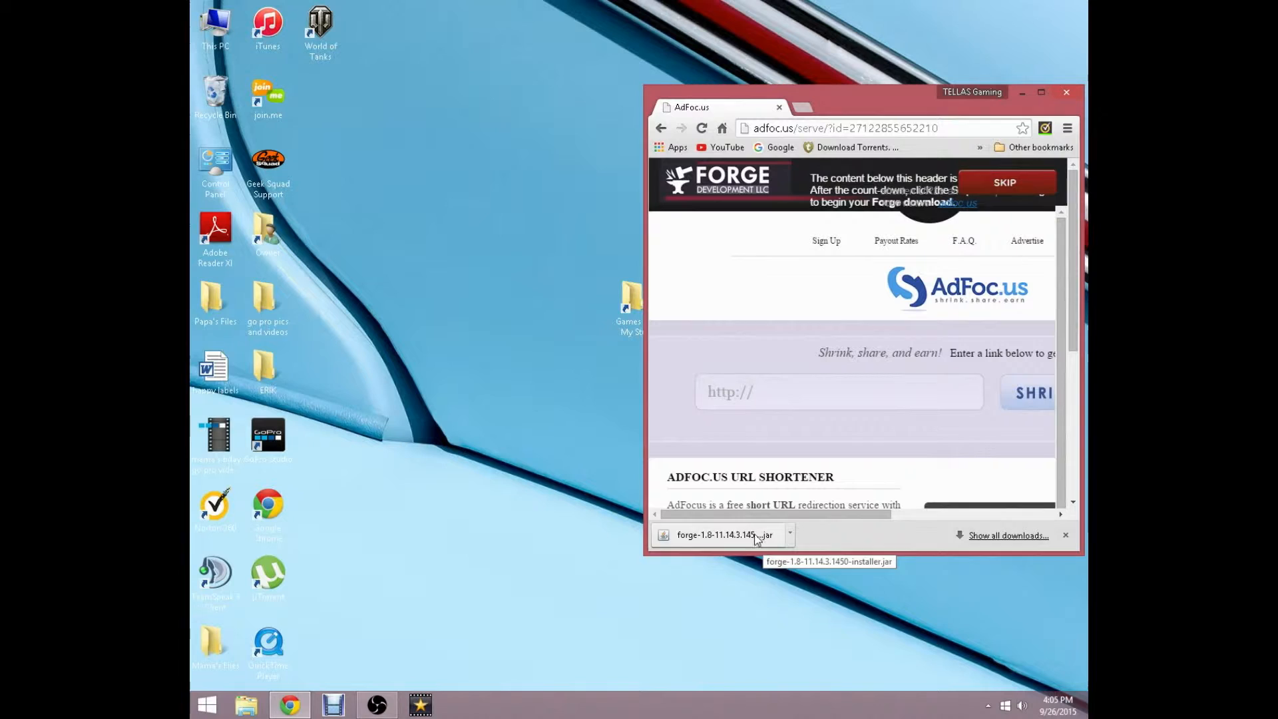
Step: Move the downloaded Forge installer .jar onto the desktop and close Chrome
{"action": "left_click_drag", "start_coordinate": [722, 535], "coordinate": [479, 356]}
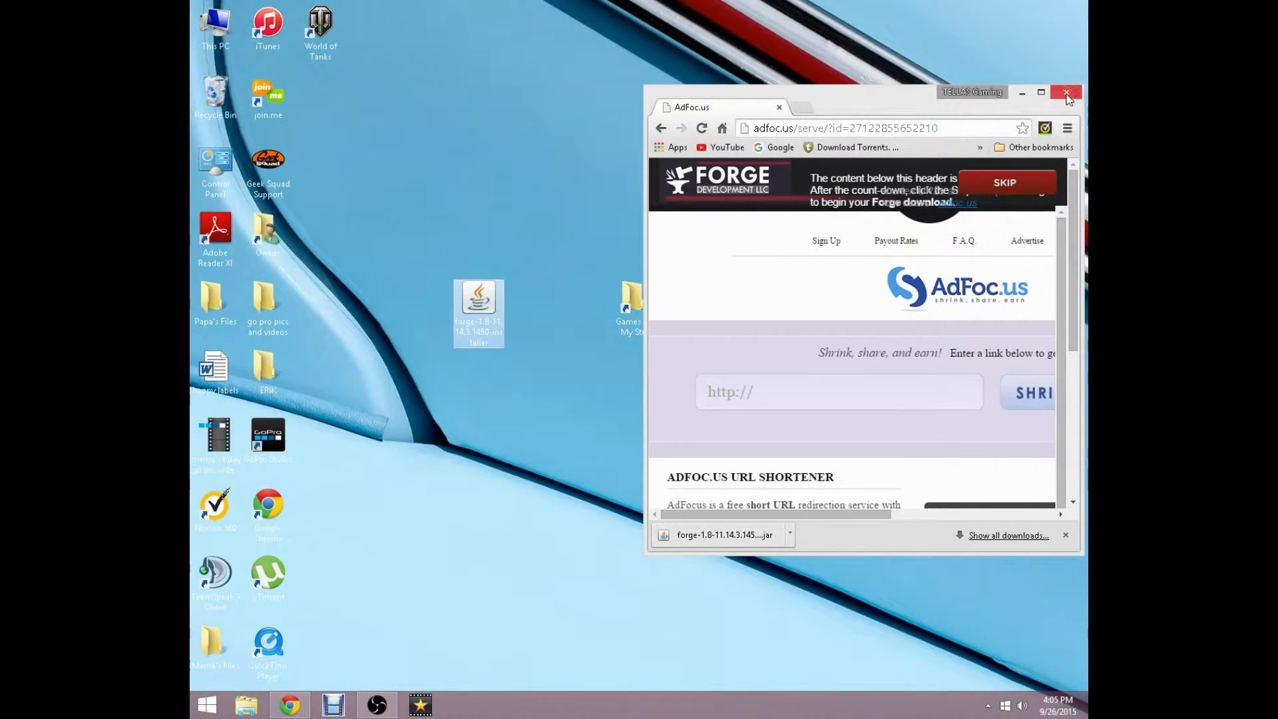
{"action": "mouse_move", "coordinate": [1068, 98]}
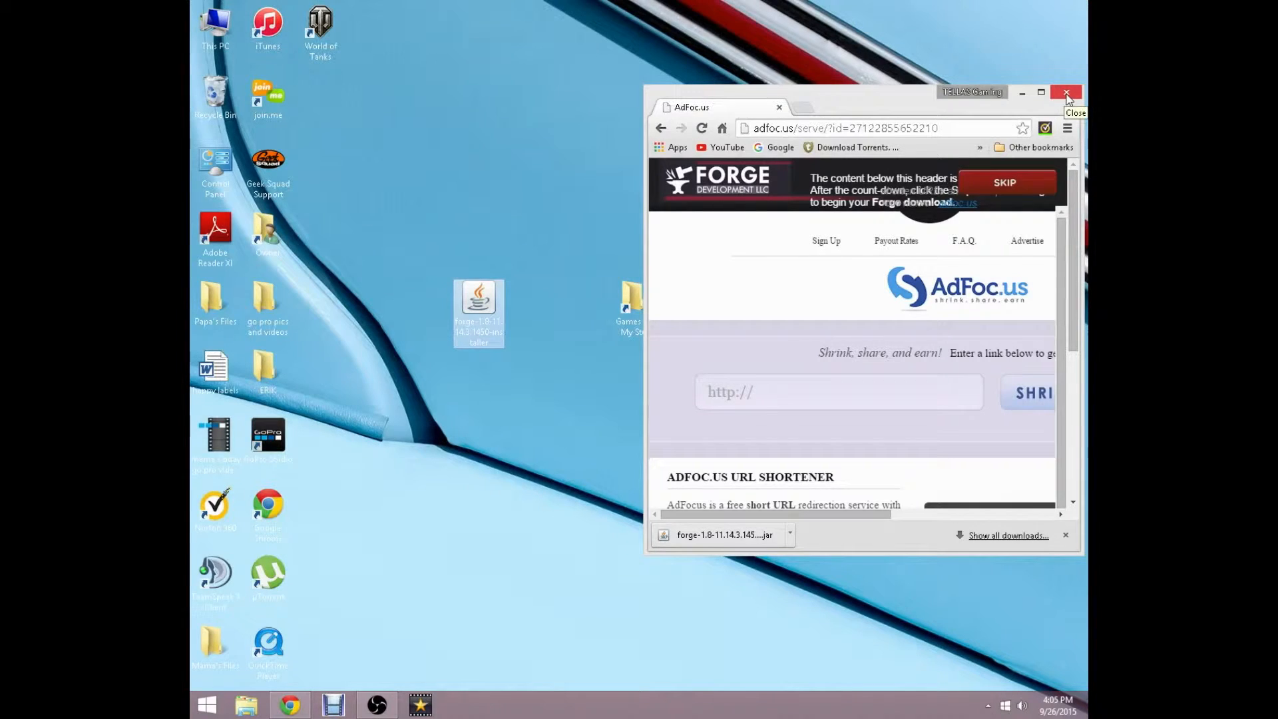
{"action": "left_click", "coordinate": [1067, 93]}
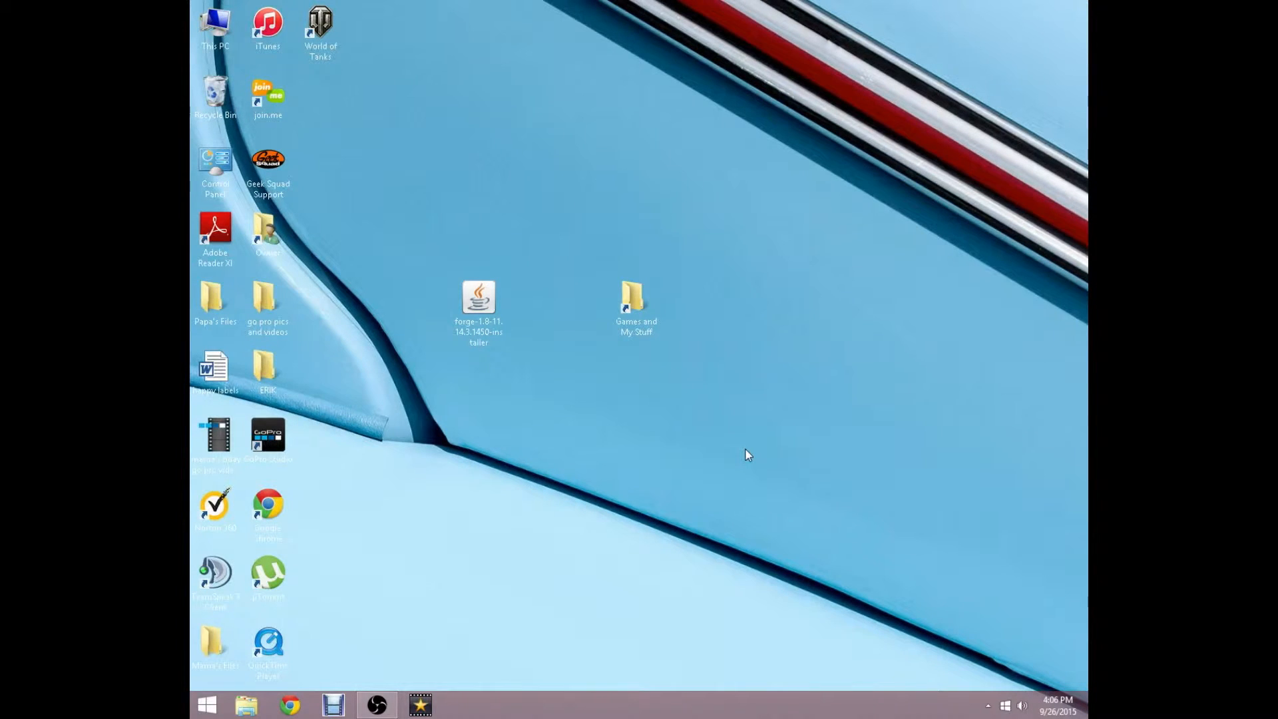
Step: Open the %appdata% Roaming folder via the Run dialog
{"action": "key", "text": "Win+r"}
{"action": "type", "text": "%"}
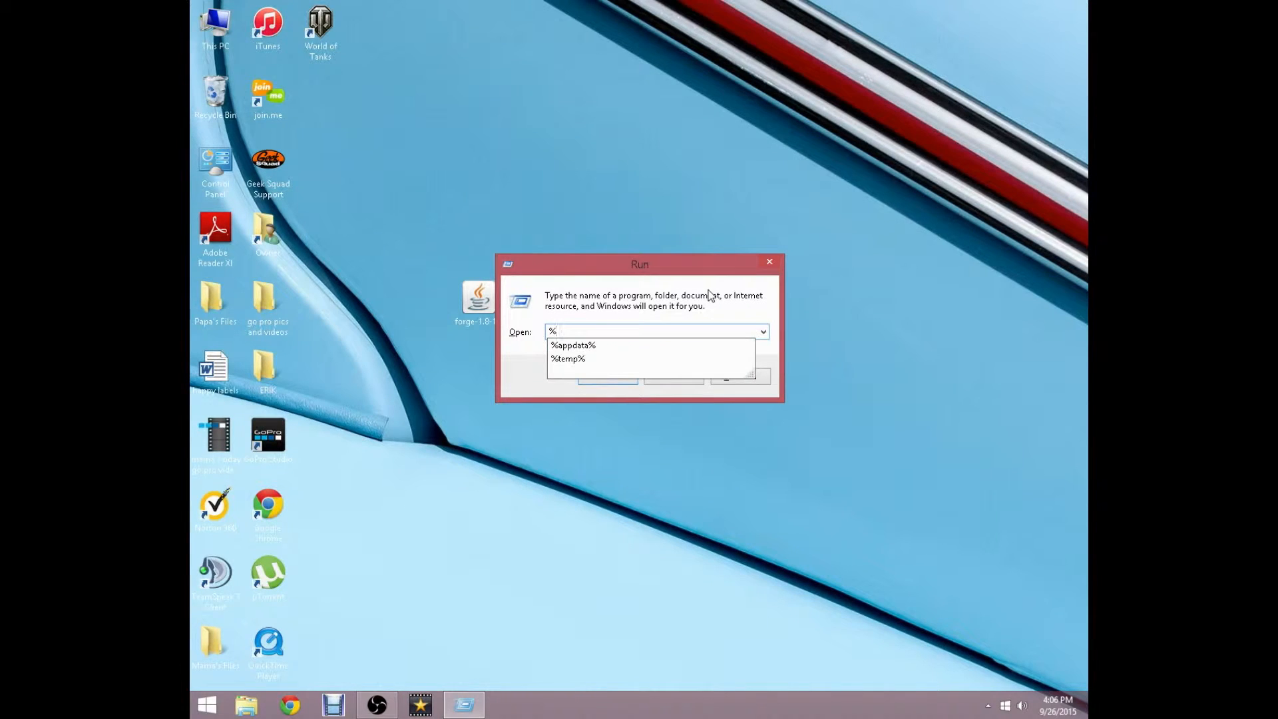
{"action": "left_click", "coordinate": [573, 345]}
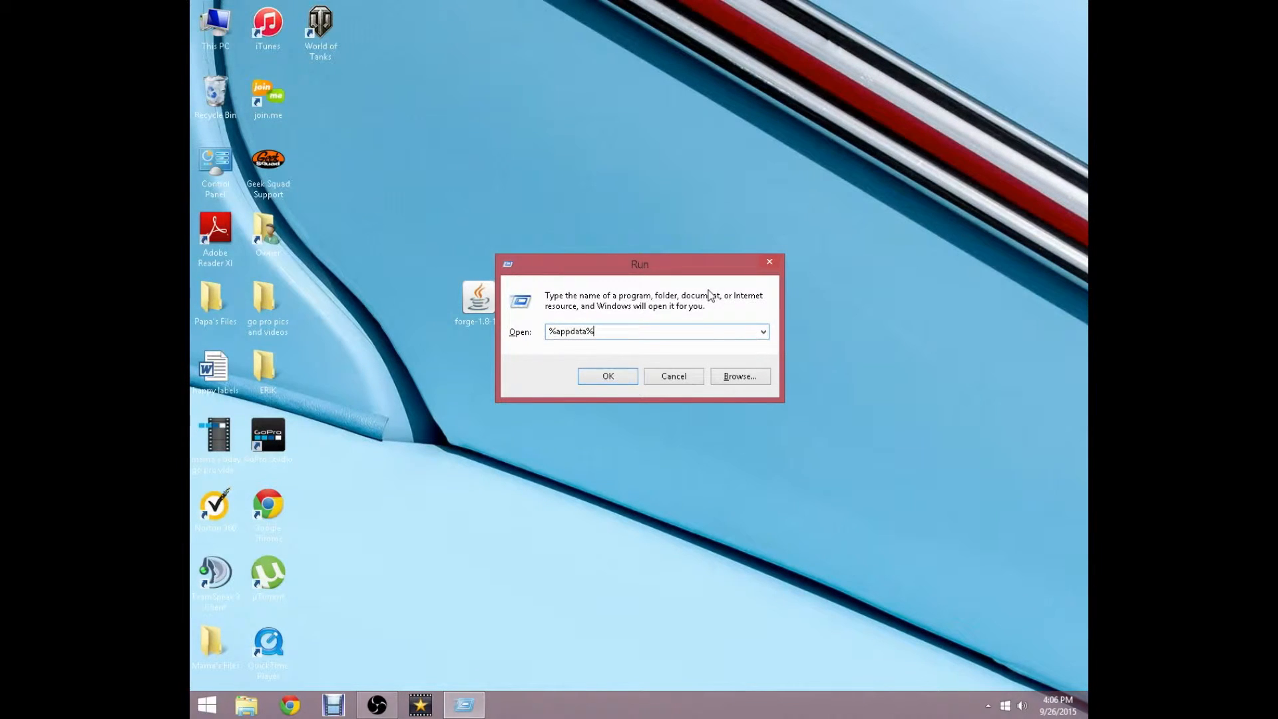
{"action": "triple_click", "coordinate": [642, 332]}
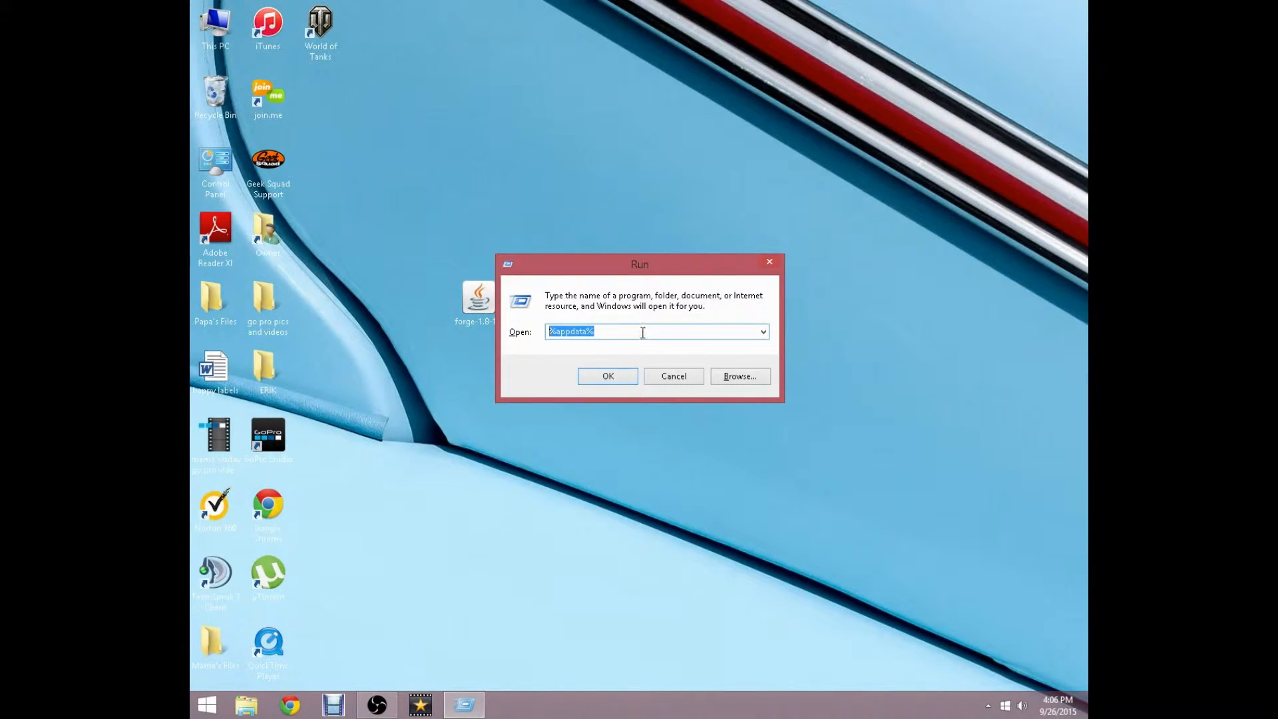
{"action": "left_click", "coordinate": [643, 331]}
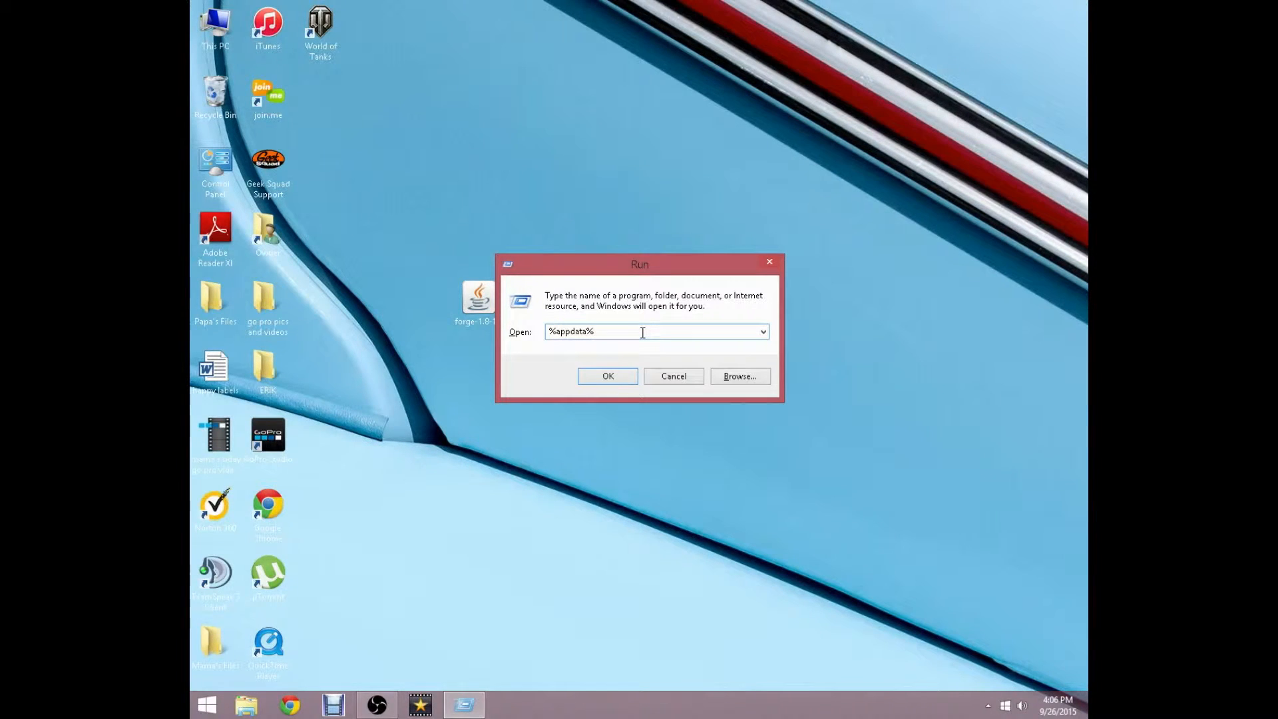
{"action": "mouse_move", "coordinate": [650, 330]}
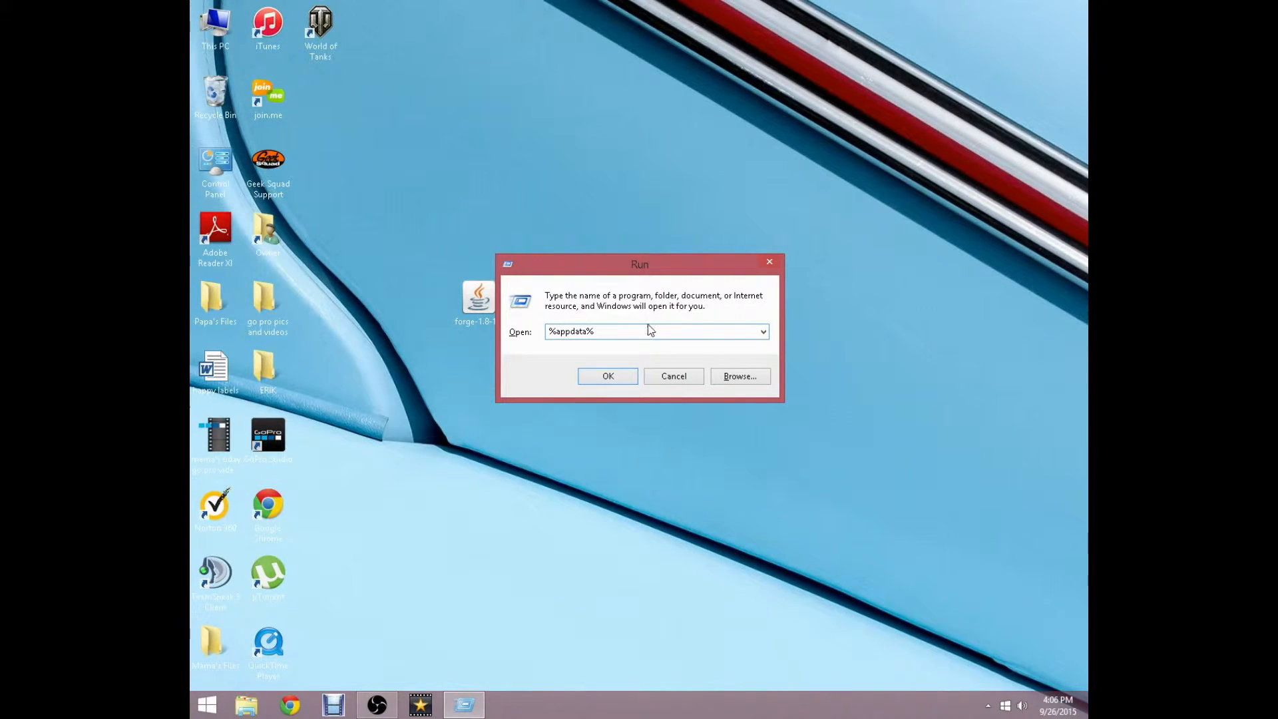
{"action": "left_click", "coordinate": [607, 375]}
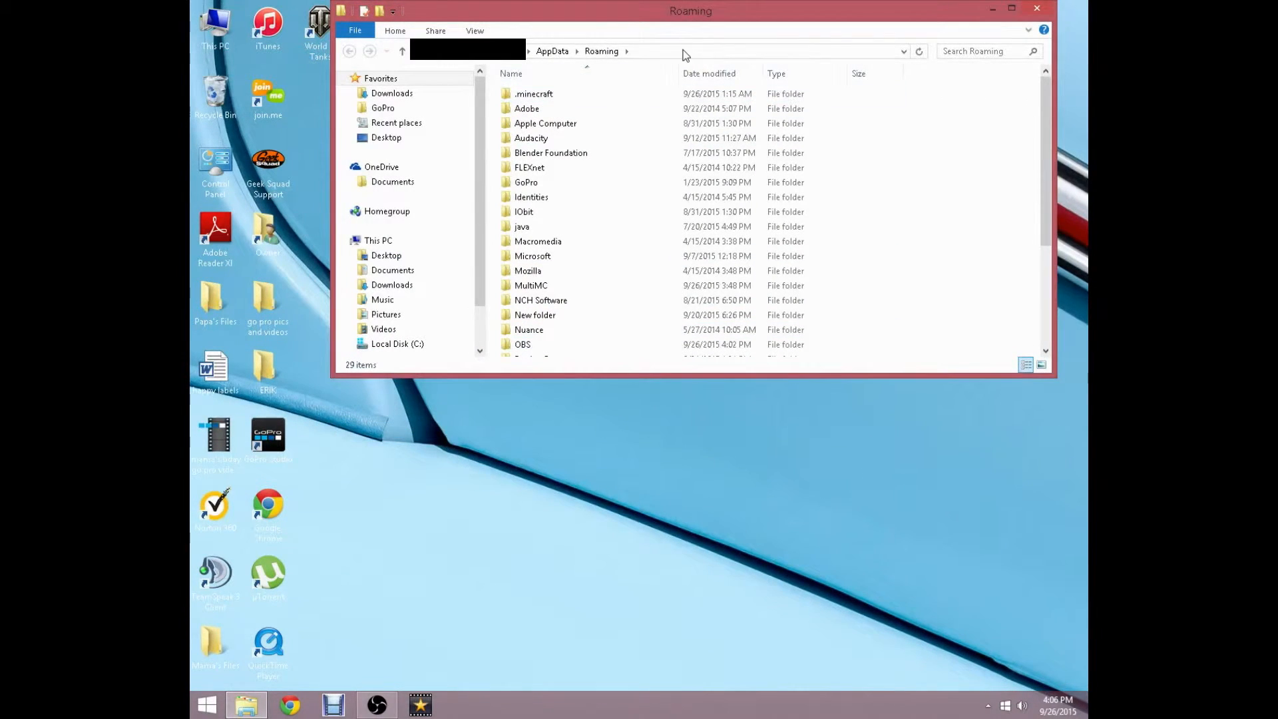
{"action": "mouse_move", "coordinate": [634, 91]}
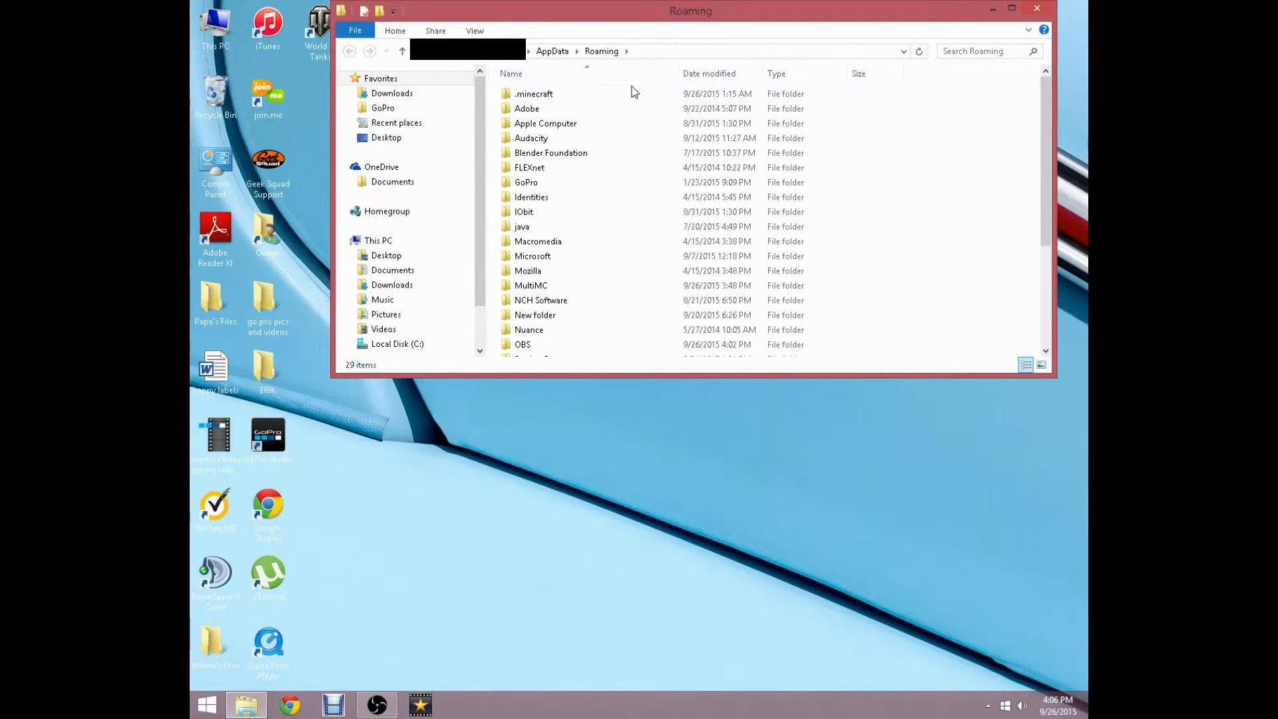
Step: Open the versions folder inside .minecraft, showing only the 1.8 folder
{"action": "double_click", "coordinate": [535, 93]}
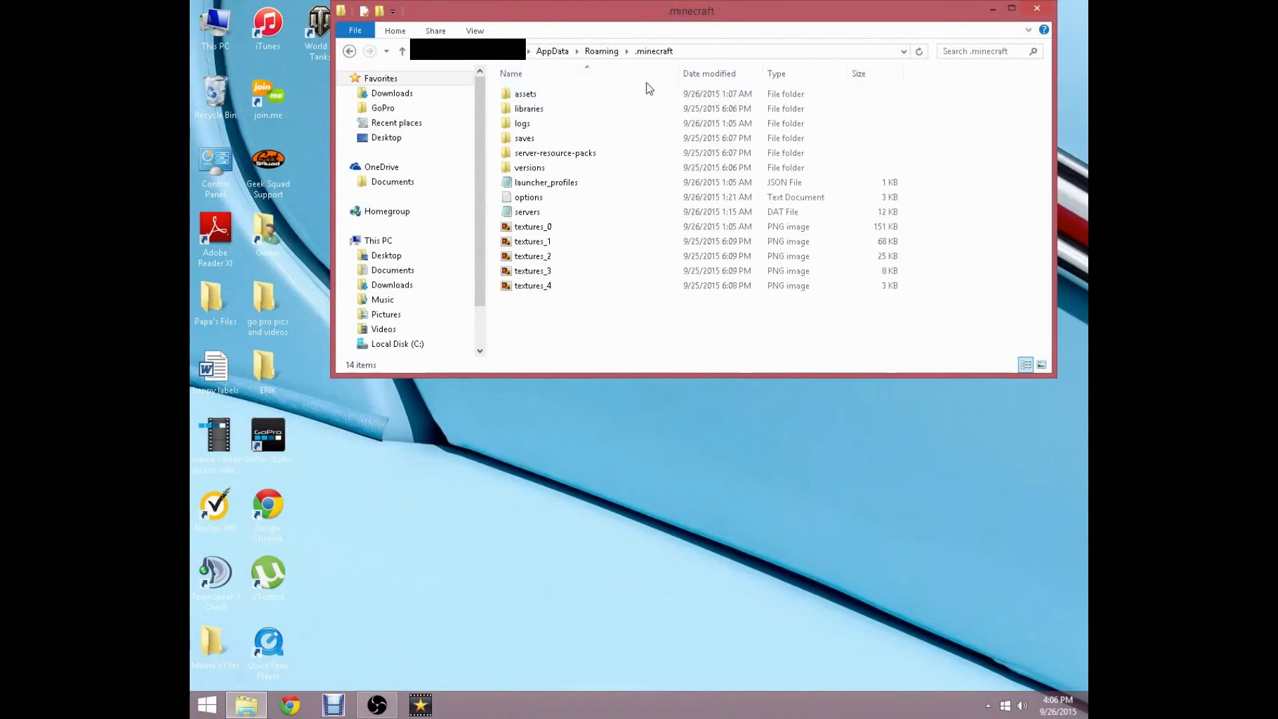
{"action": "left_click", "coordinate": [530, 168]}
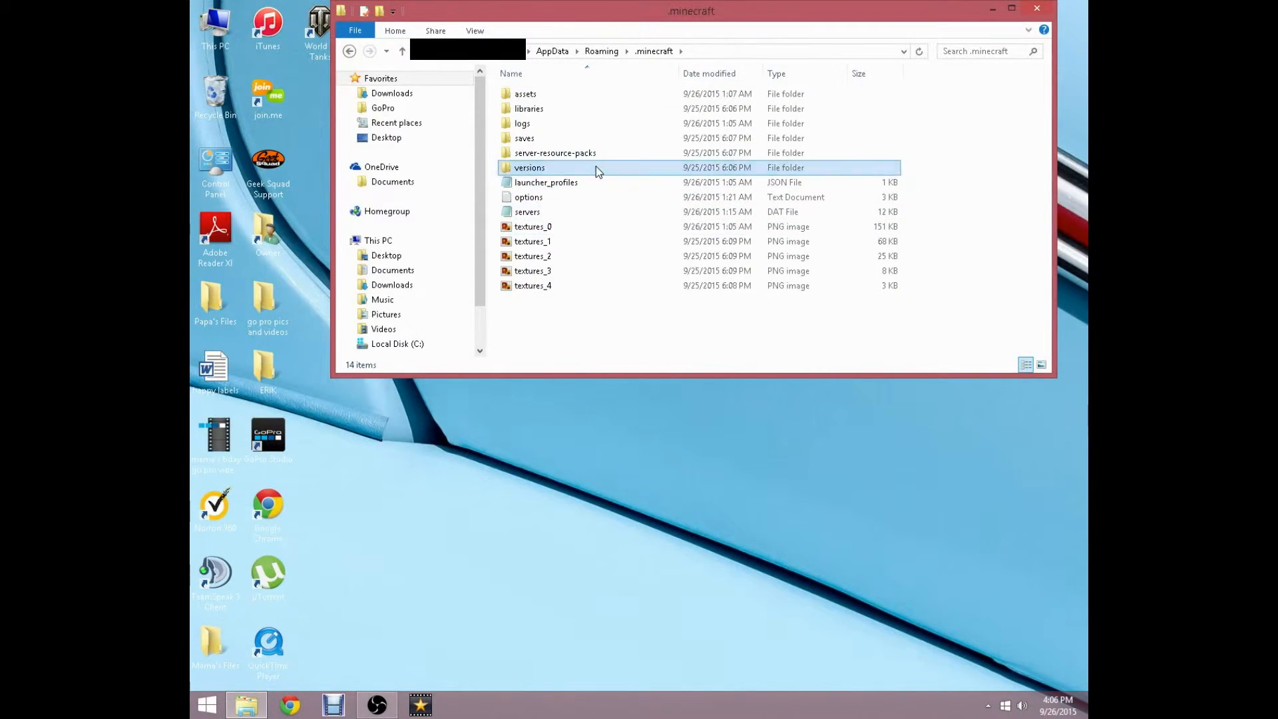
{"action": "double_click", "coordinate": [530, 168]}
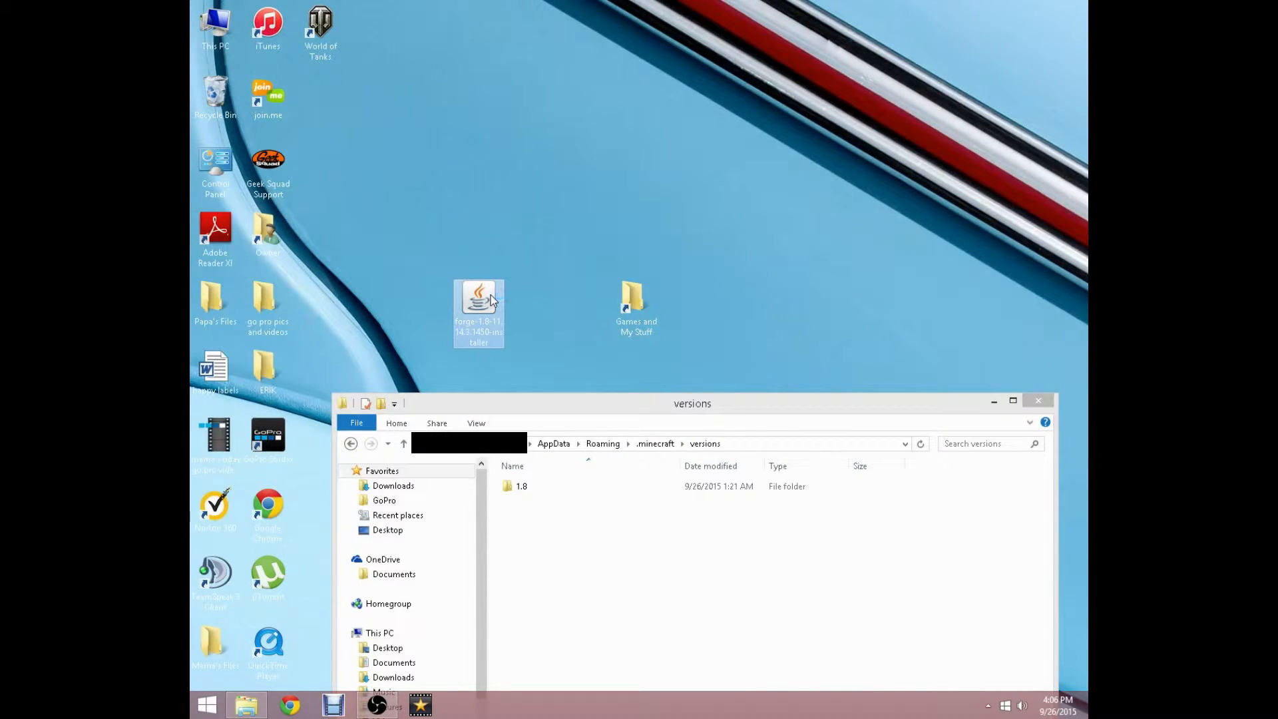
Step: Run the Forge 11.14.3.1450 installer from the desktop and install the client into .minecraft
{"action": "double_click", "coordinate": [478, 309]}
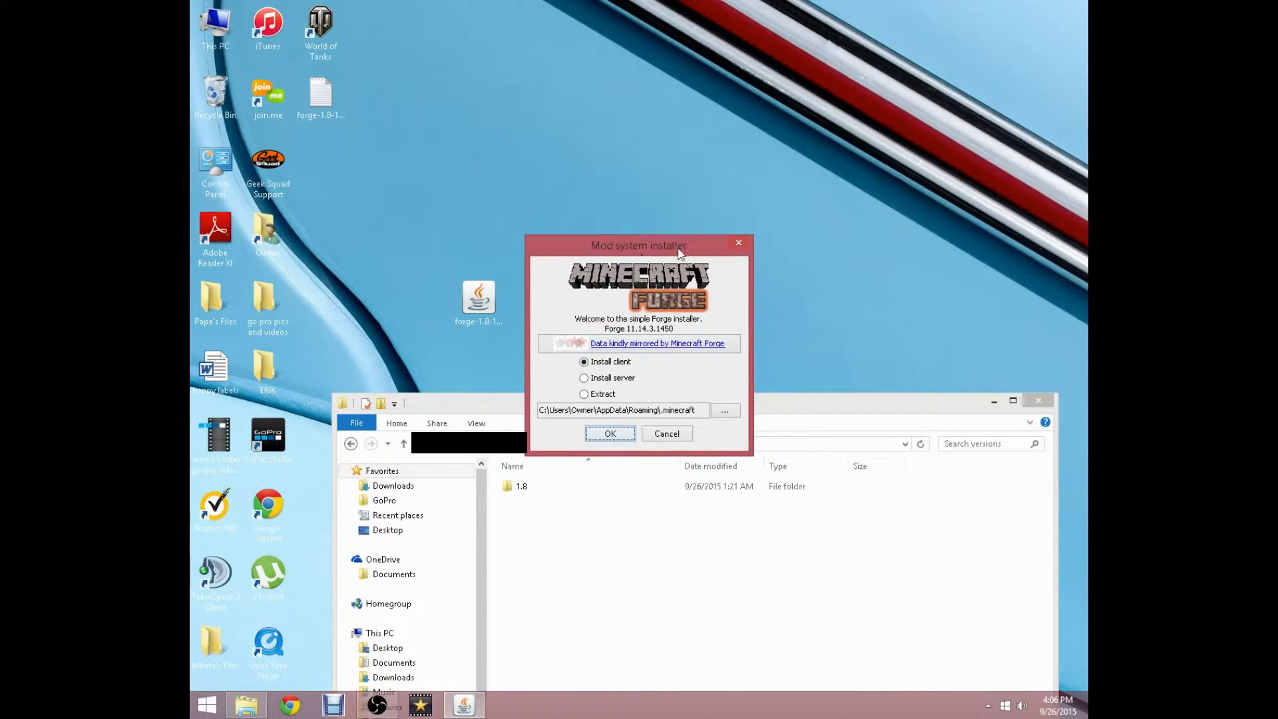
{"action": "mouse_move", "coordinate": [652, 322]}
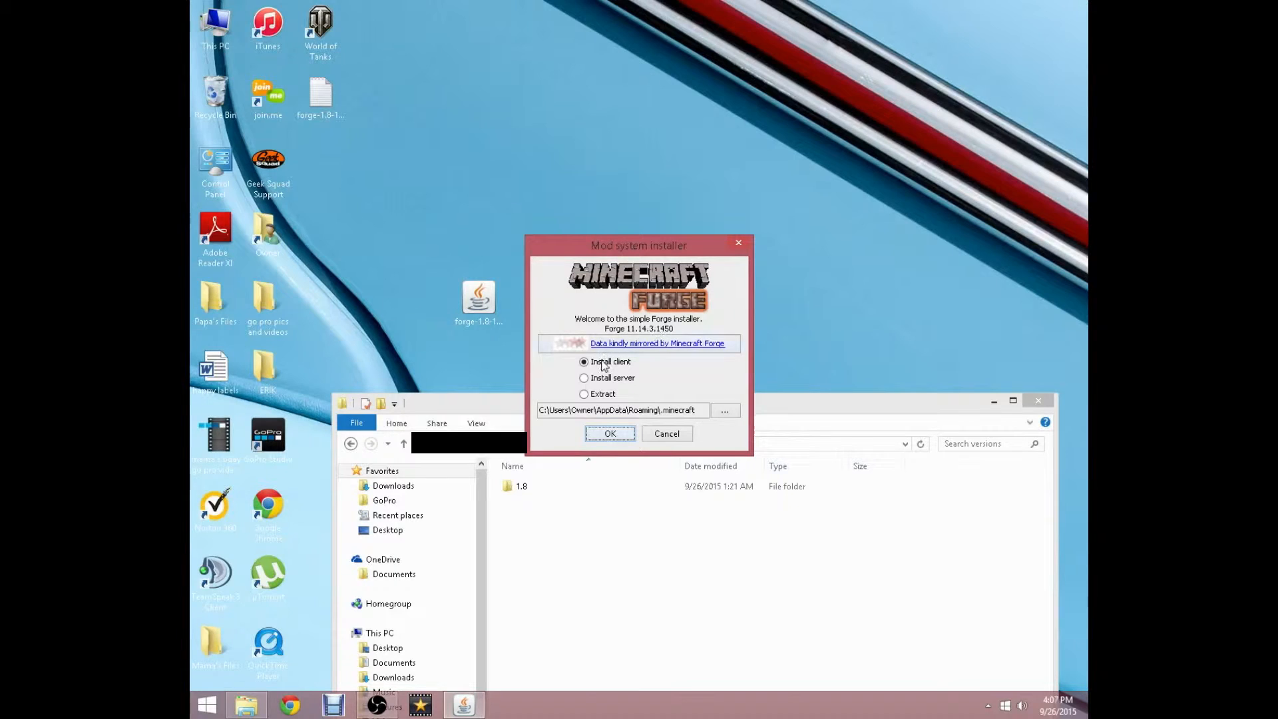
{"action": "mouse_move", "coordinate": [585, 365]}
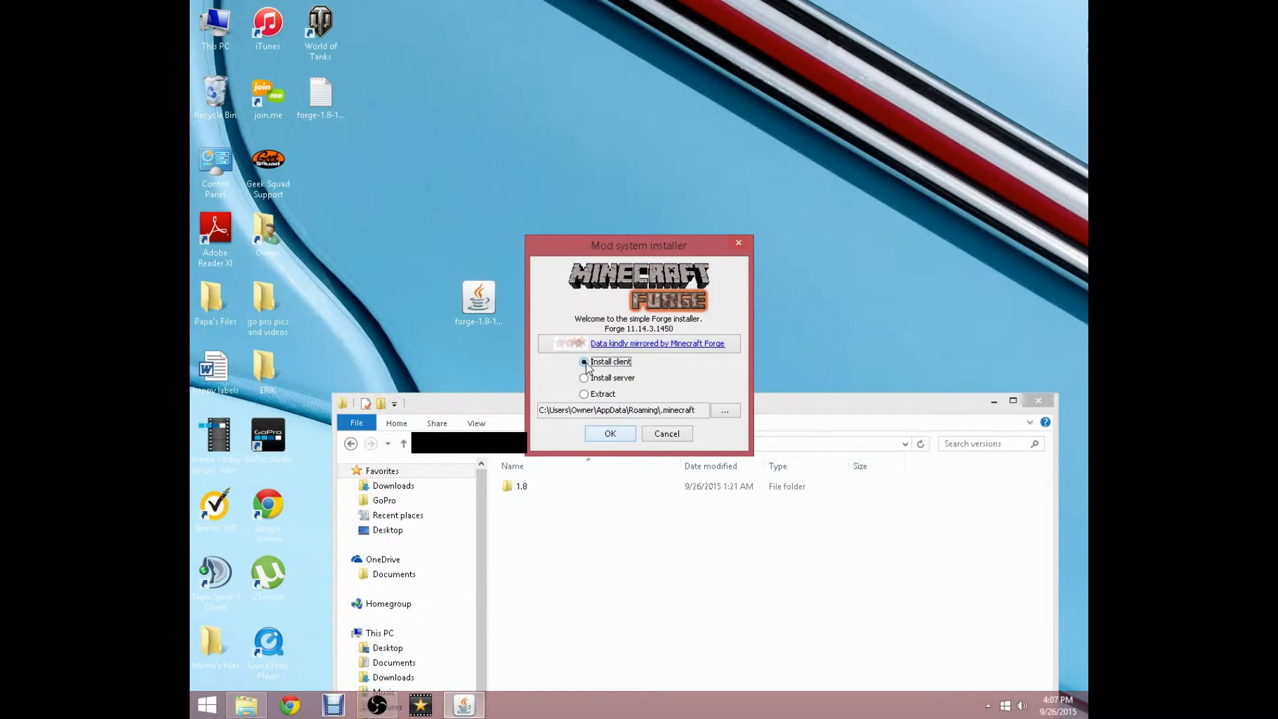
{"action": "mouse_move", "coordinate": [583, 394]}
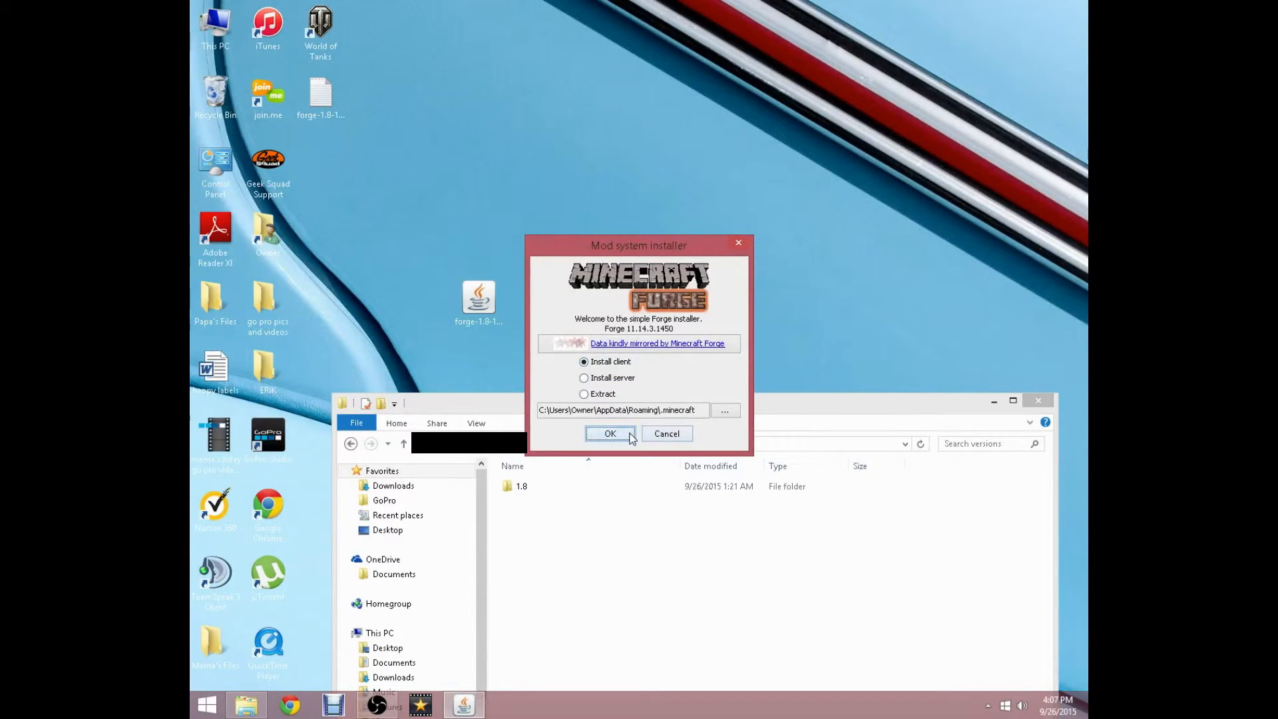
{"action": "left_click", "coordinate": [610, 434]}
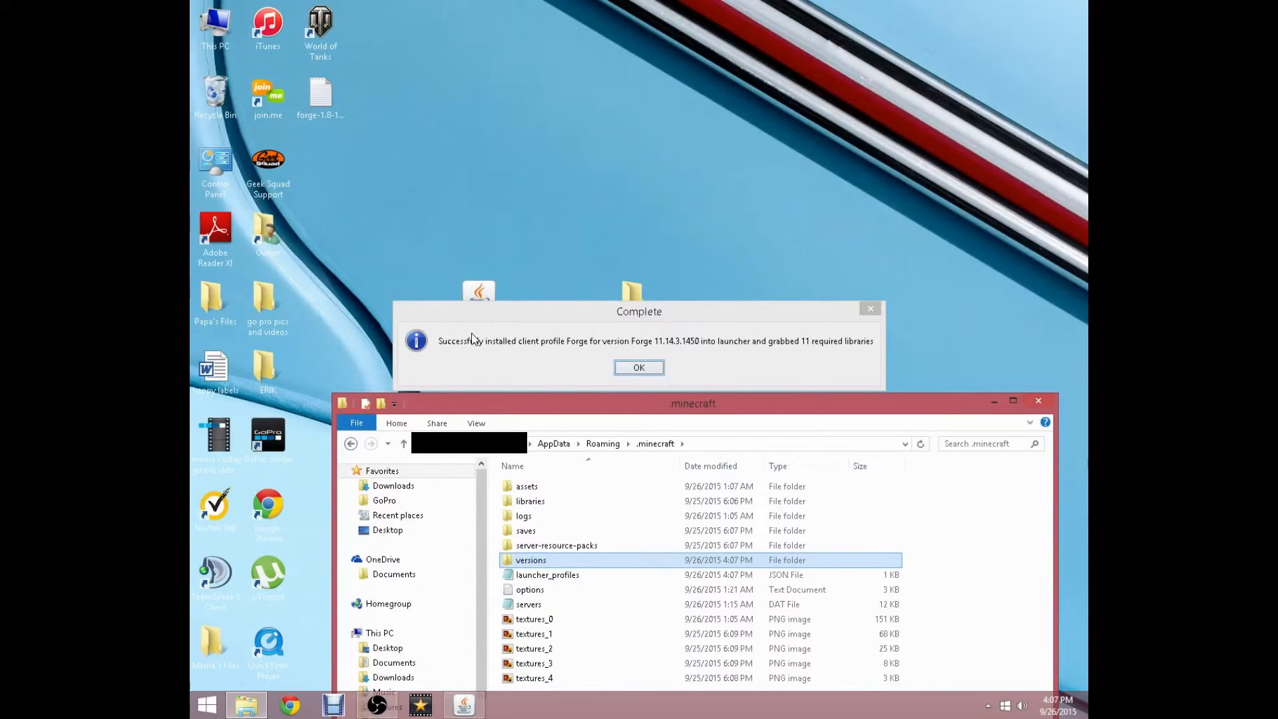
{"action": "mouse_move", "coordinate": [495, 346]}
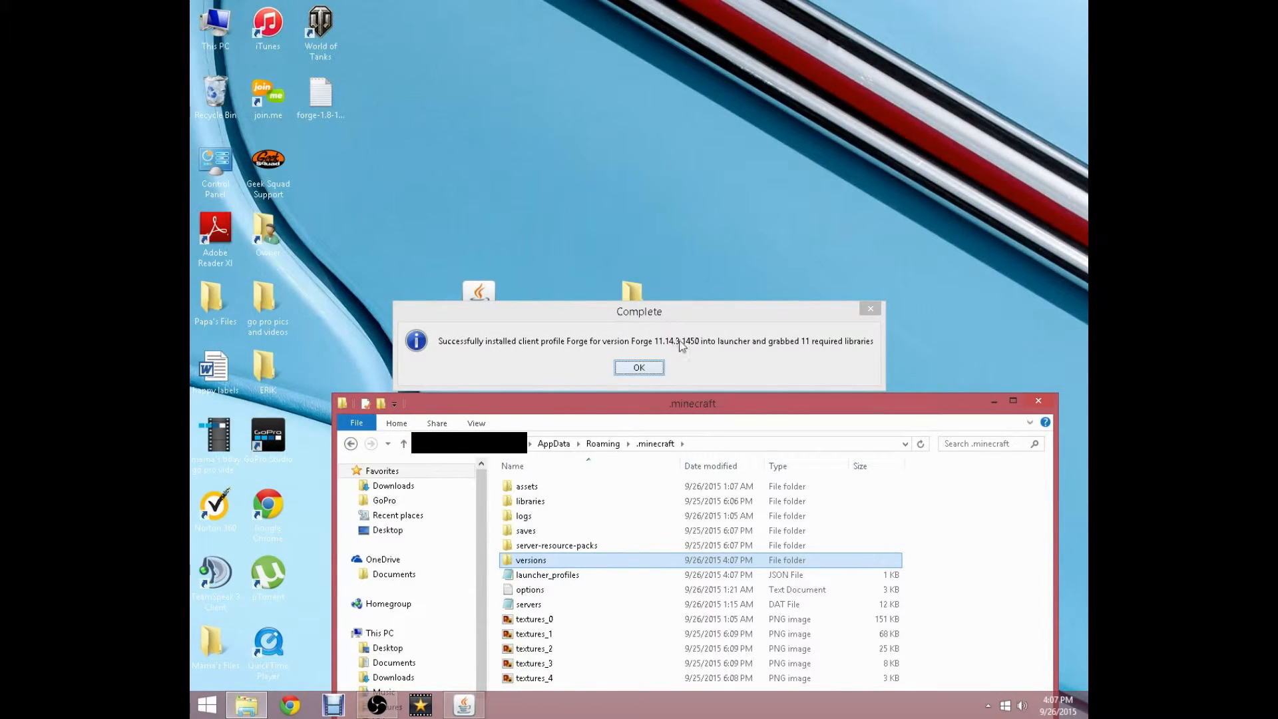
{"action": "mouse_move", "coordinate": [804, 344]}
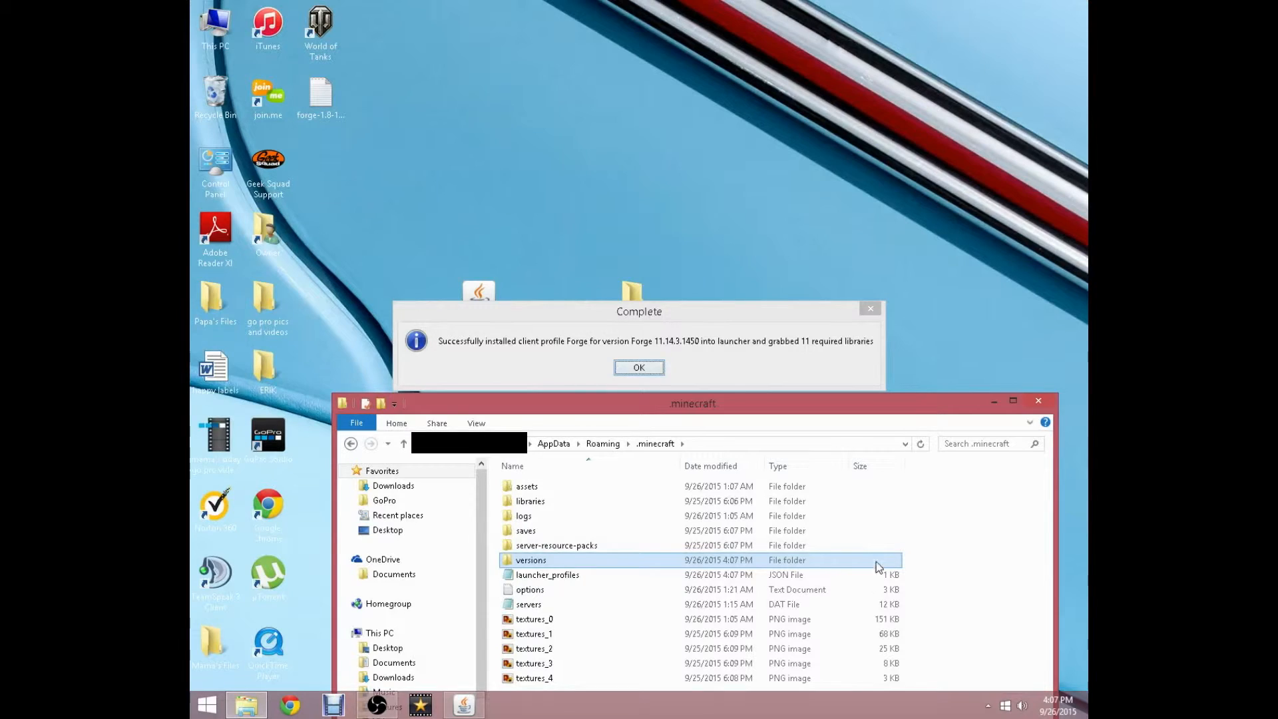
{"action": "mouse_move", "coordinate": [828, 567]}
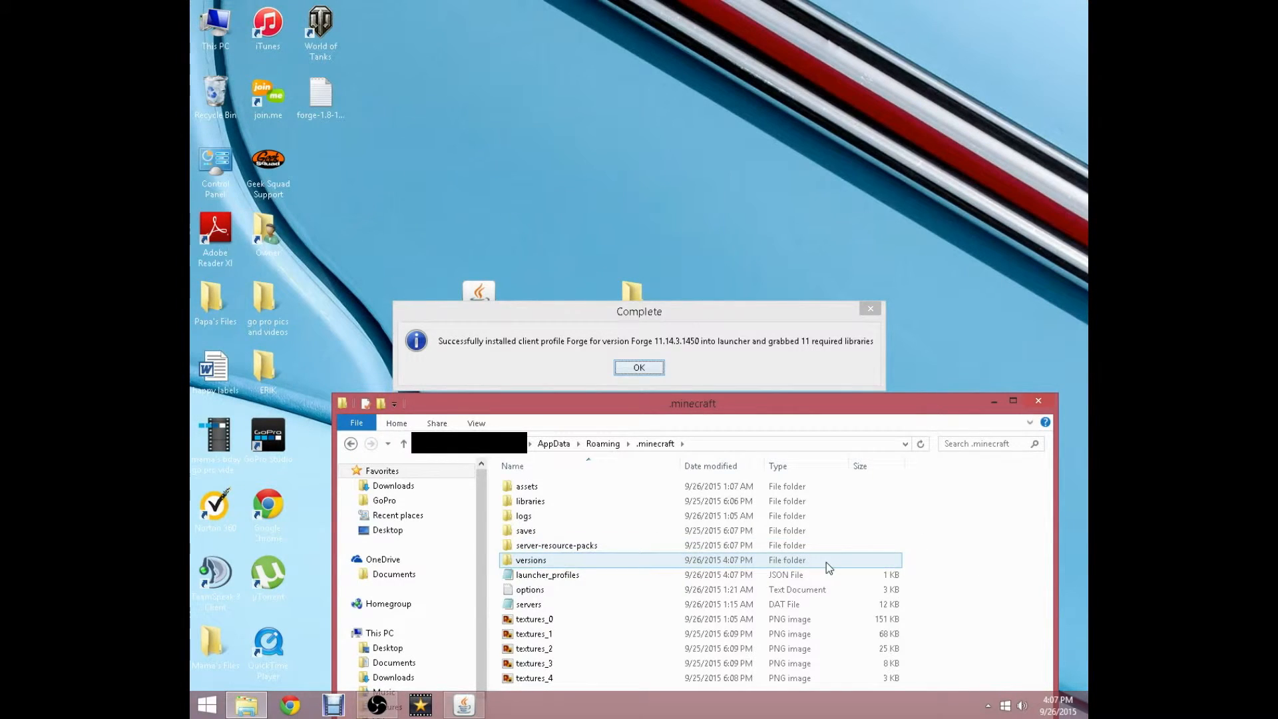
Step: Dismiss the Forge install success message
{"action": "left_click", "coordinate": [639, 367]}
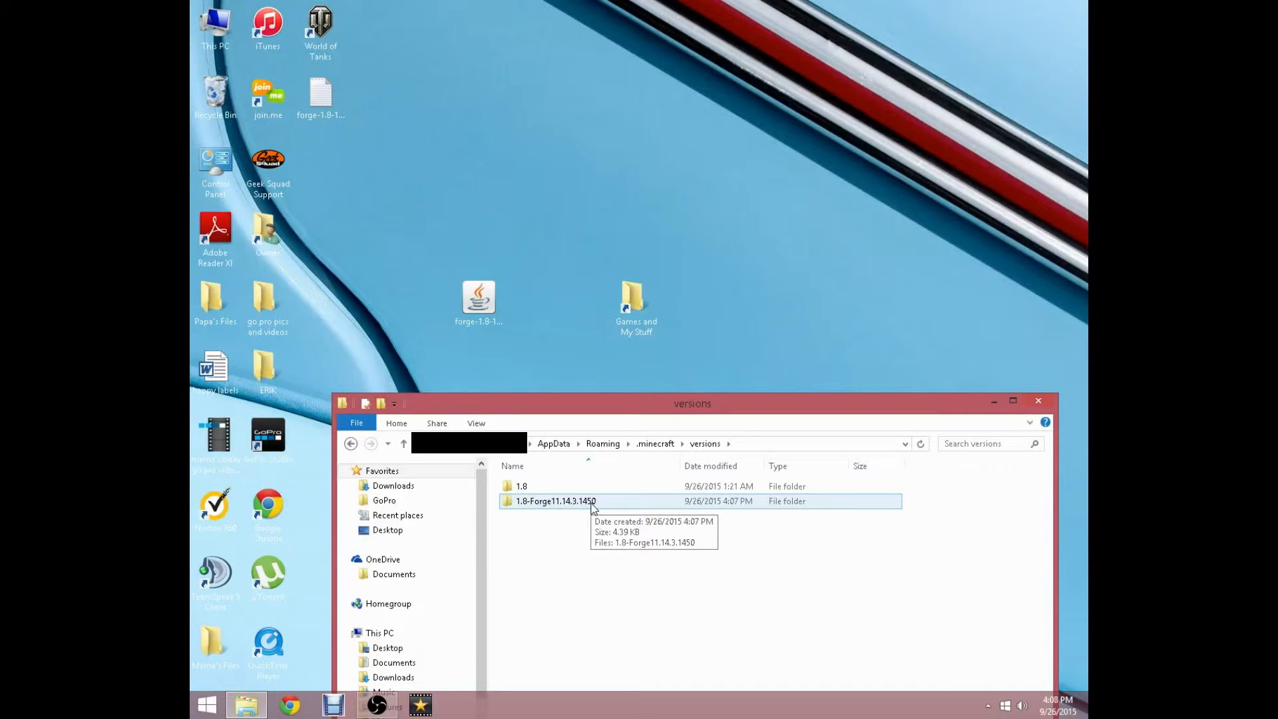
Step: Move both Forge installer files into the 1.8-Forge11.14.3.1450 folder and close Explorer
{"action": "double_click", "coordinate": [552, 501]}
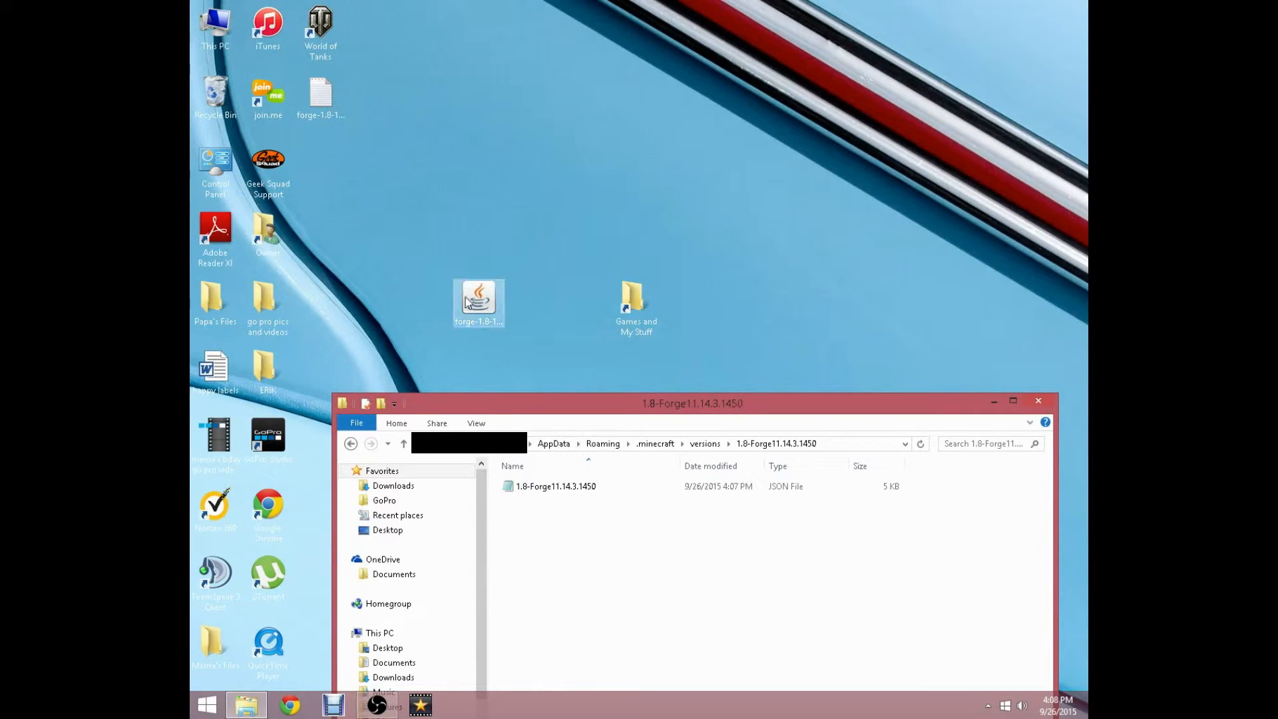
{"action": "left_click_drag", "start_coordinate": [478, 302], "coordinate": [503, 575]}
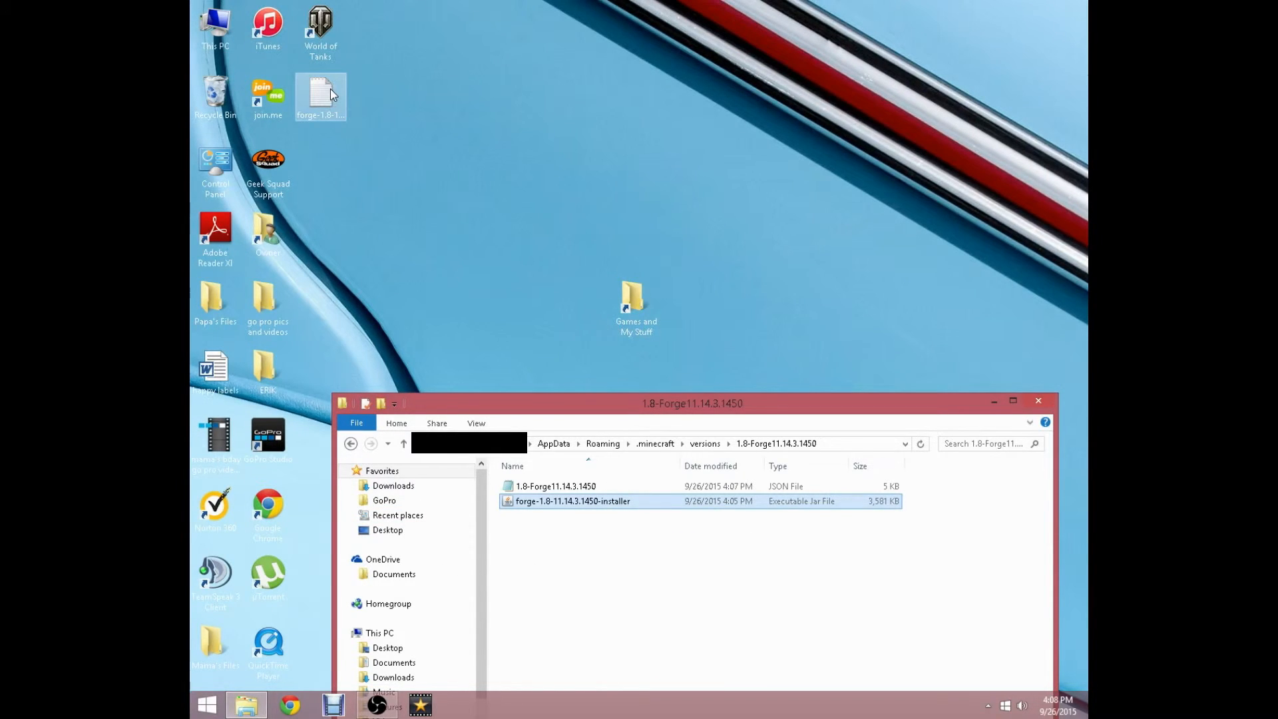
{"action": "left_click_drag", "start_coordinate": [321, 96], "coordinate": [592, 546]}
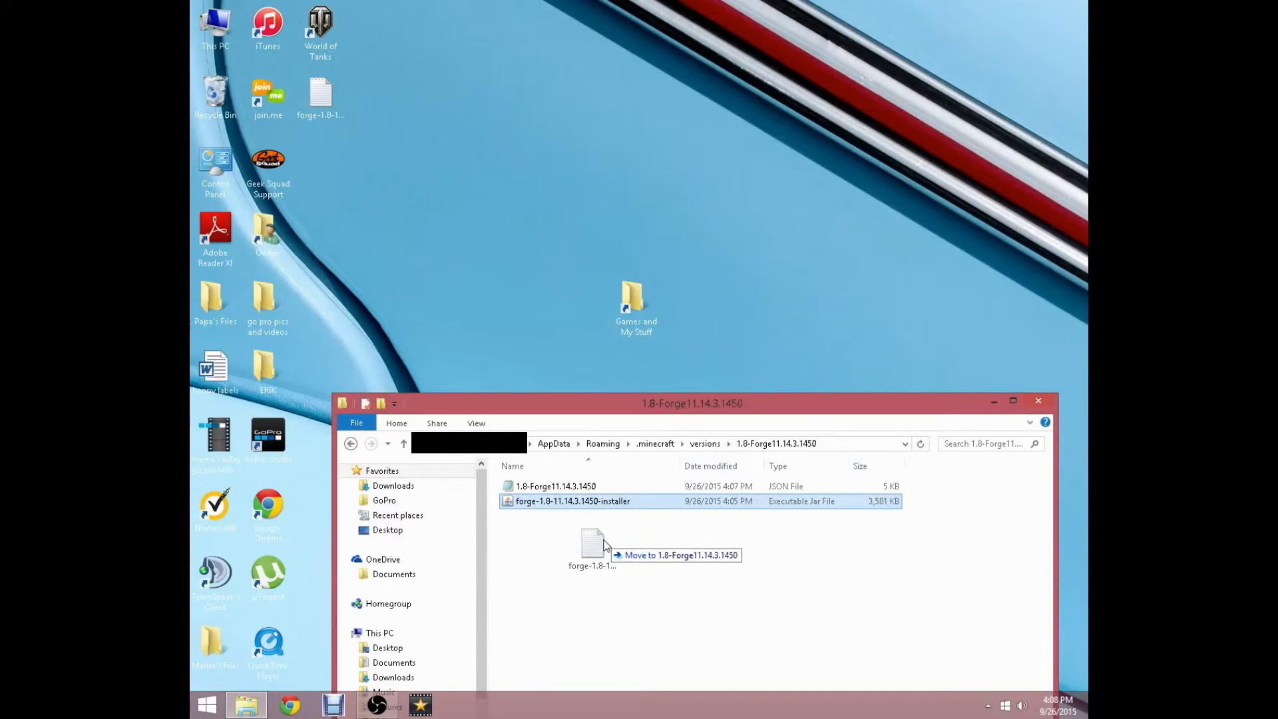
{"action": "left_click_drag", "start_coordinate": [593, 546], "coordinate": [605, 562]}
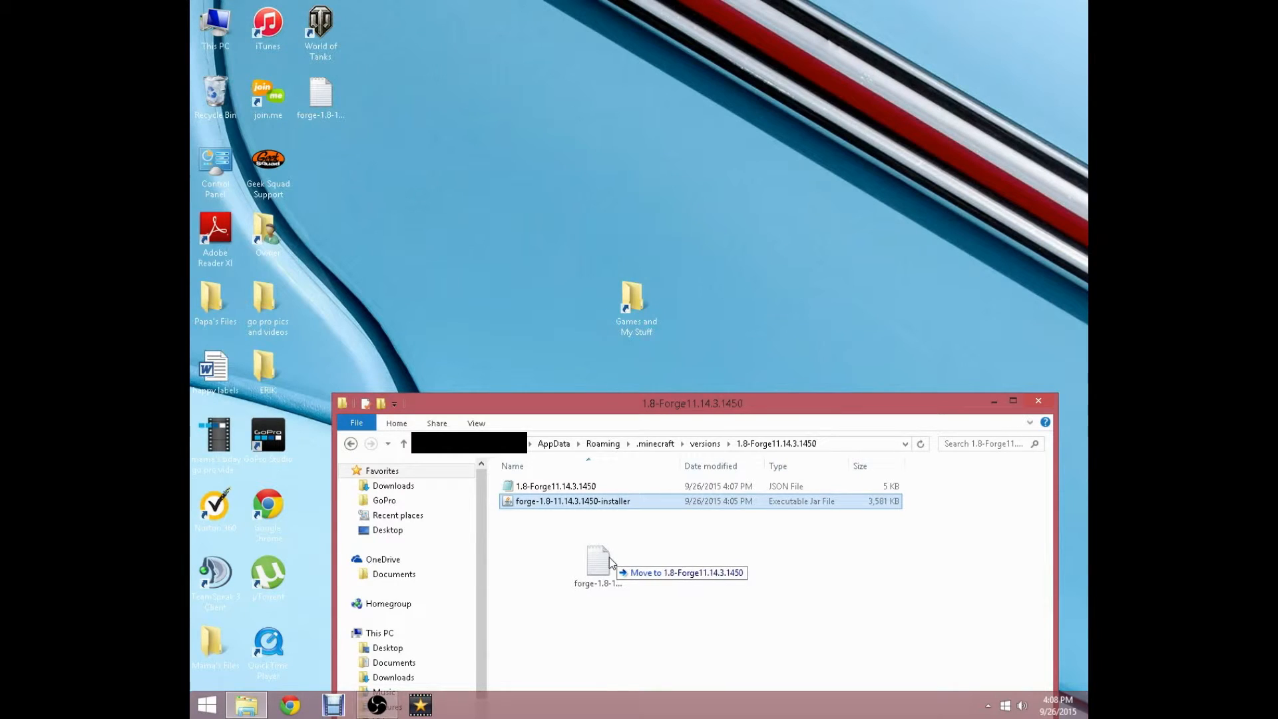
{"action": "left_click_drag", "start_coordinate": [598, 562], "coordinate": [578, 515]}
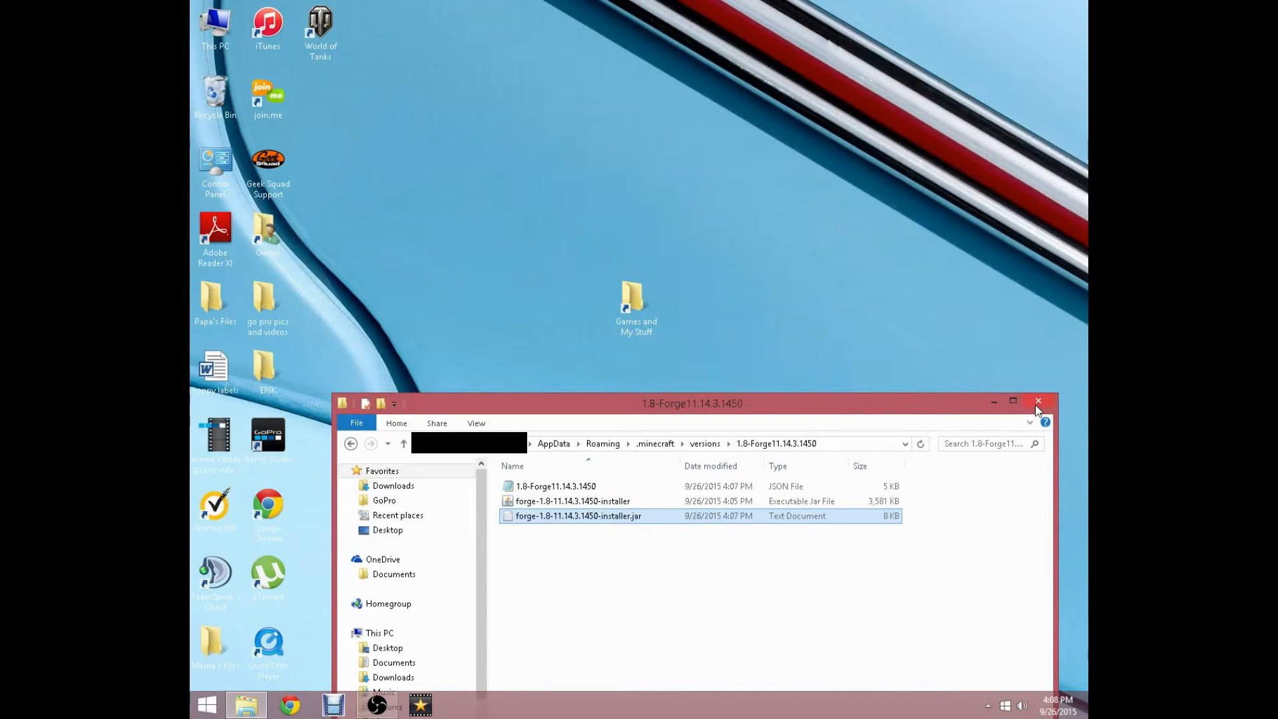
{"action": "left_click", "coordinate": [1039, 401]}
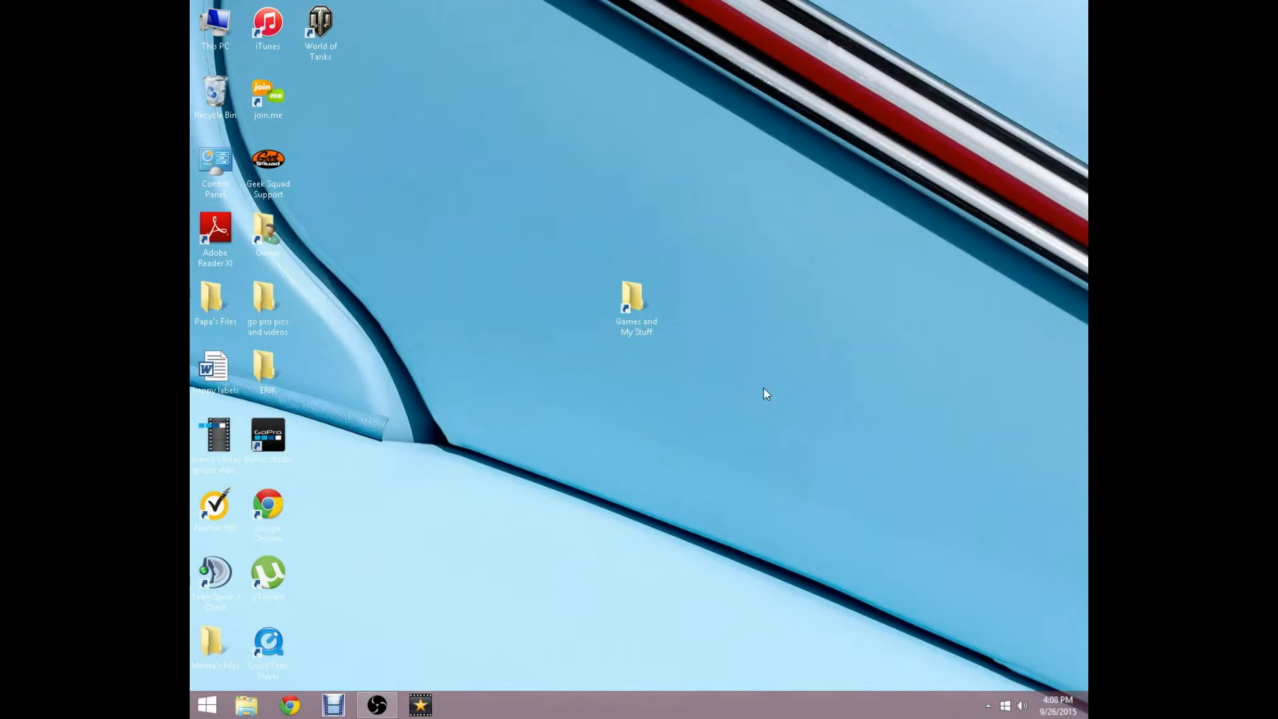
{"action": "mouse_move", "coordinate": [607, 384]}
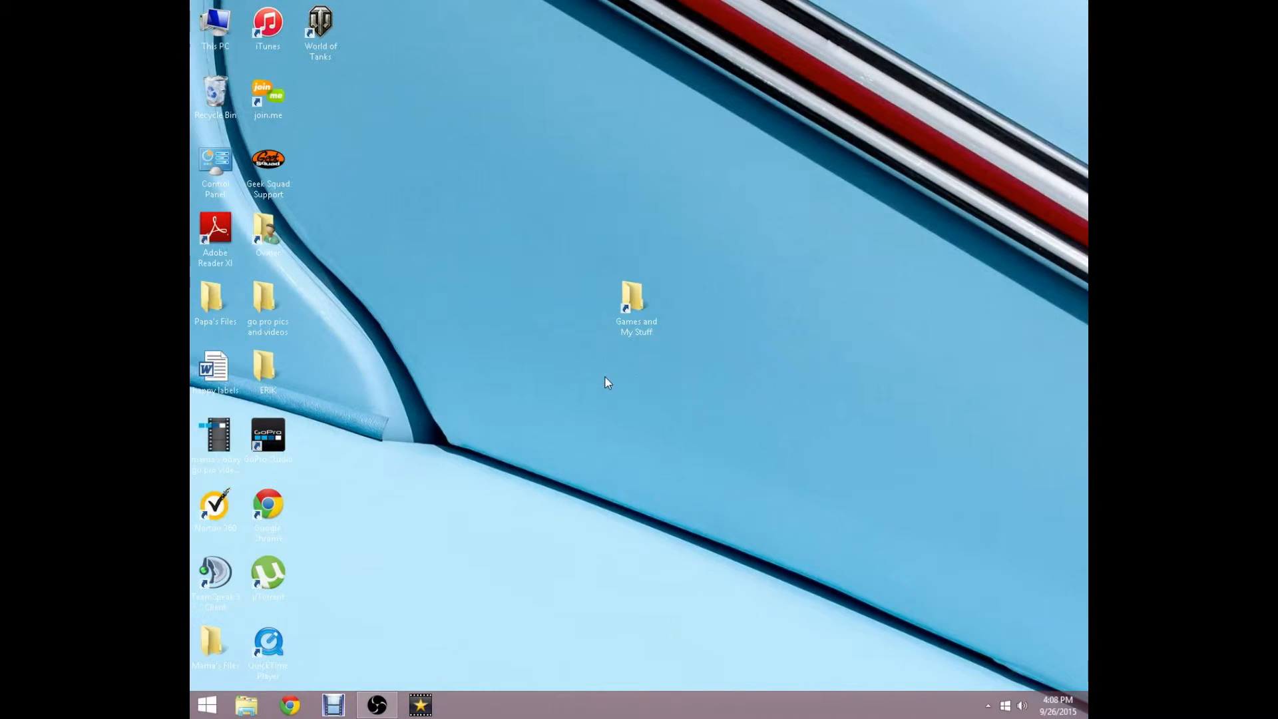
{"action": "double_click", "coordinate": [634, 296]}
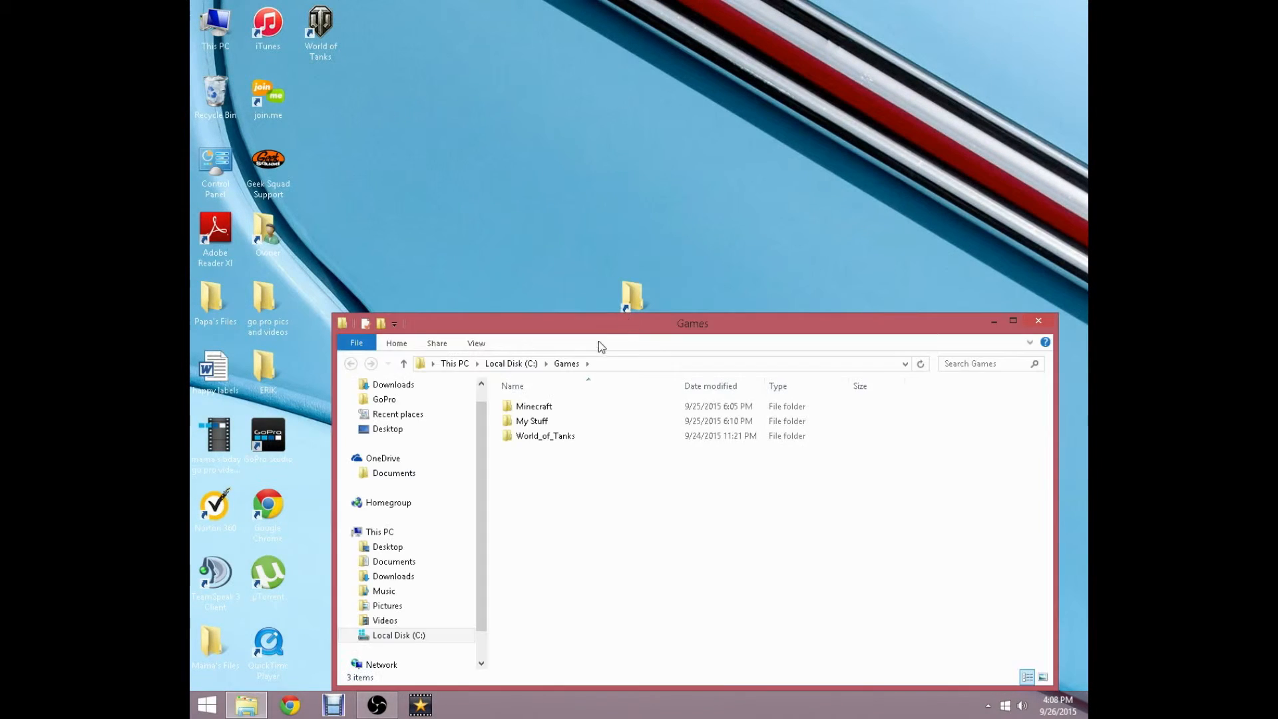
{"action": "double_click", "coordinate": [533, 406]}
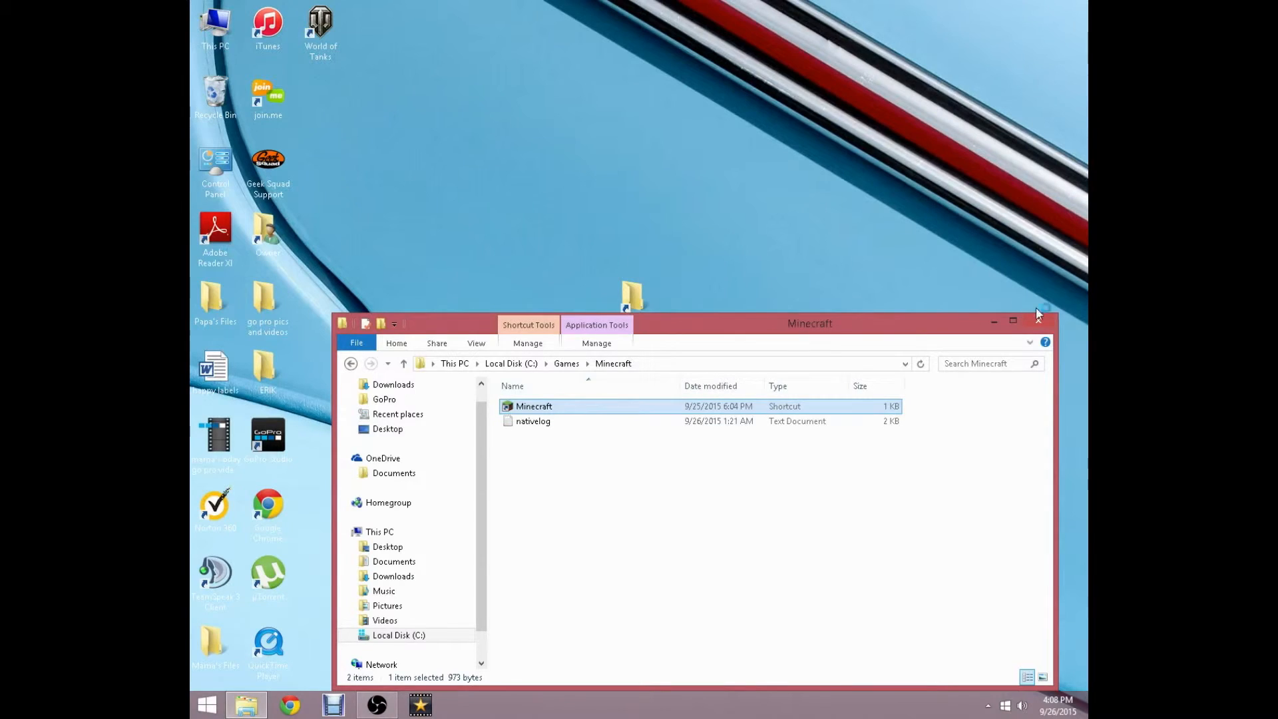
{"action": "left_click", "coordinate": [1039, 312]}
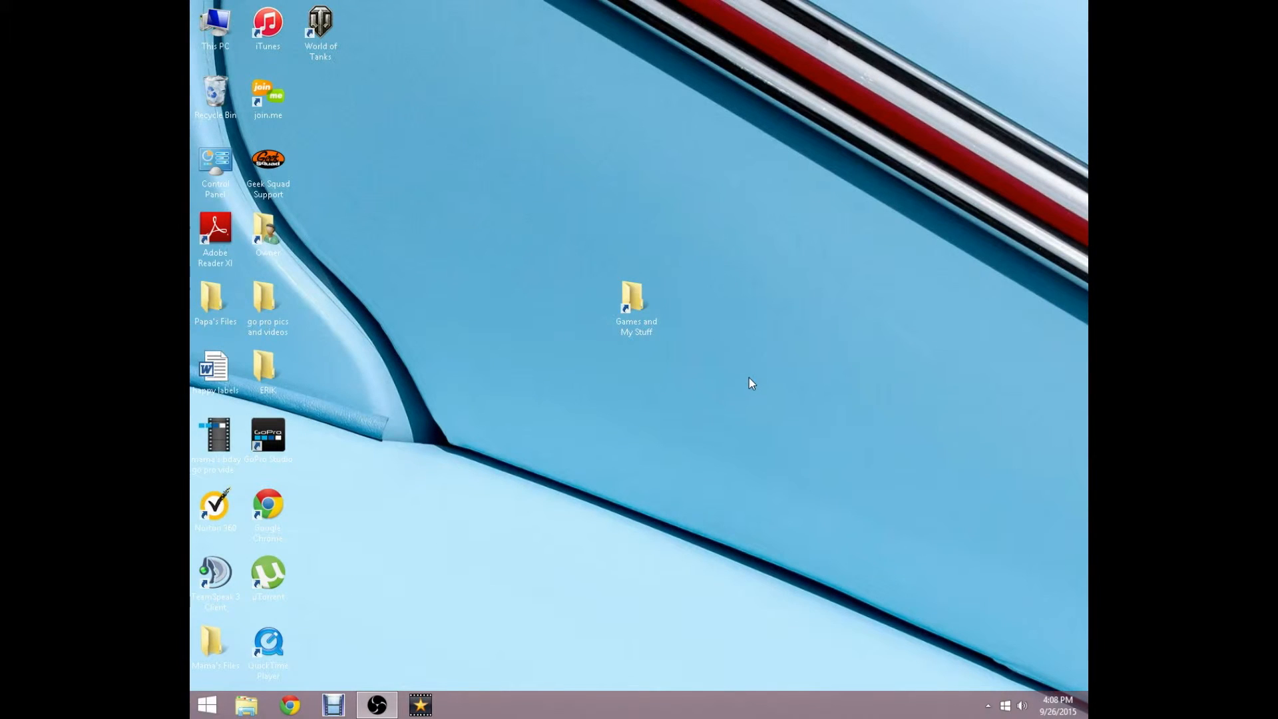
{"action": "mouse_move", "coordinate": [561, 301]}
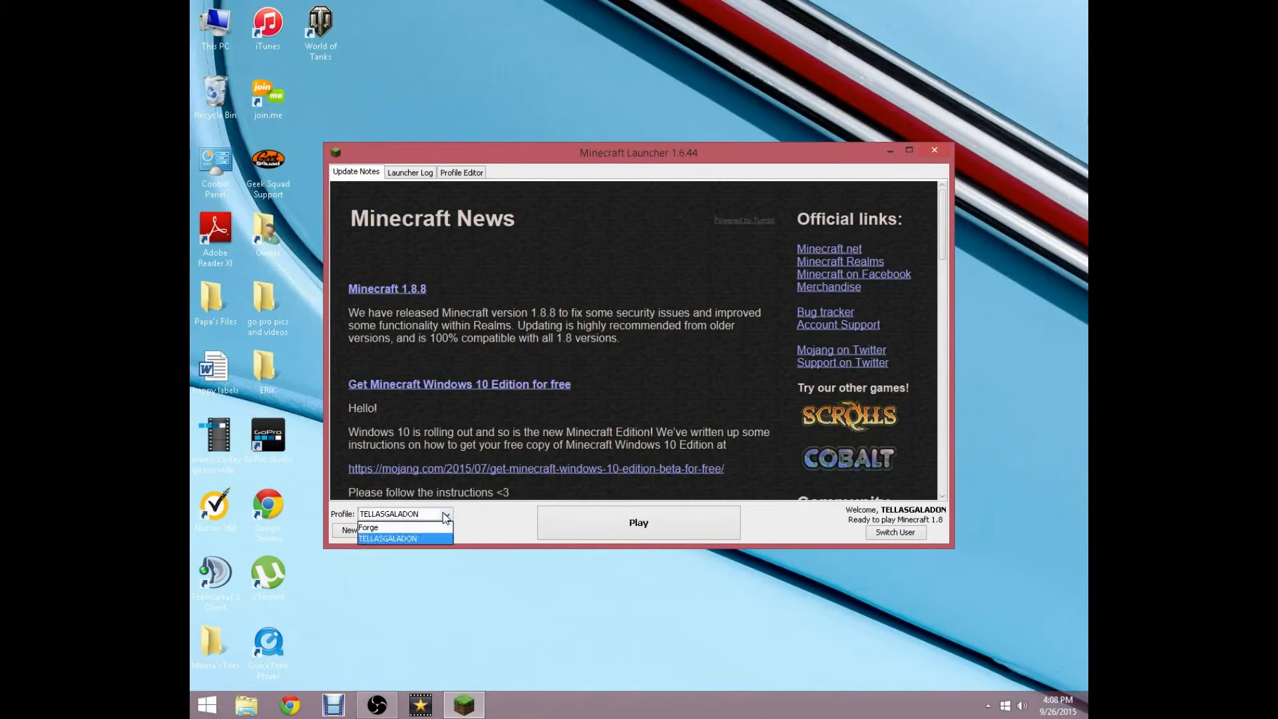
Step: Select the Forge profile and open its Profile Editor showing release 1.8-Forge11.14.3.1450
{"action": "left_click", "coordinate": [369, 527]}
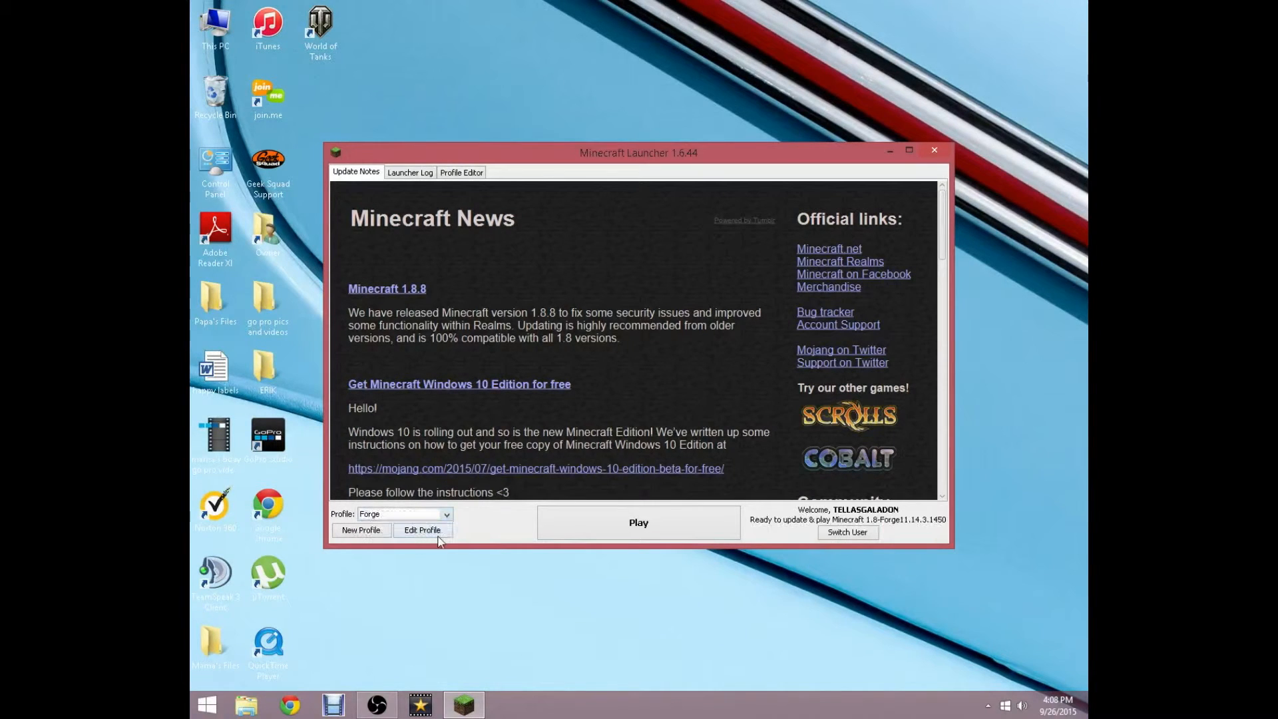
{"action": "left_click", "coordinate": [424, 530]}
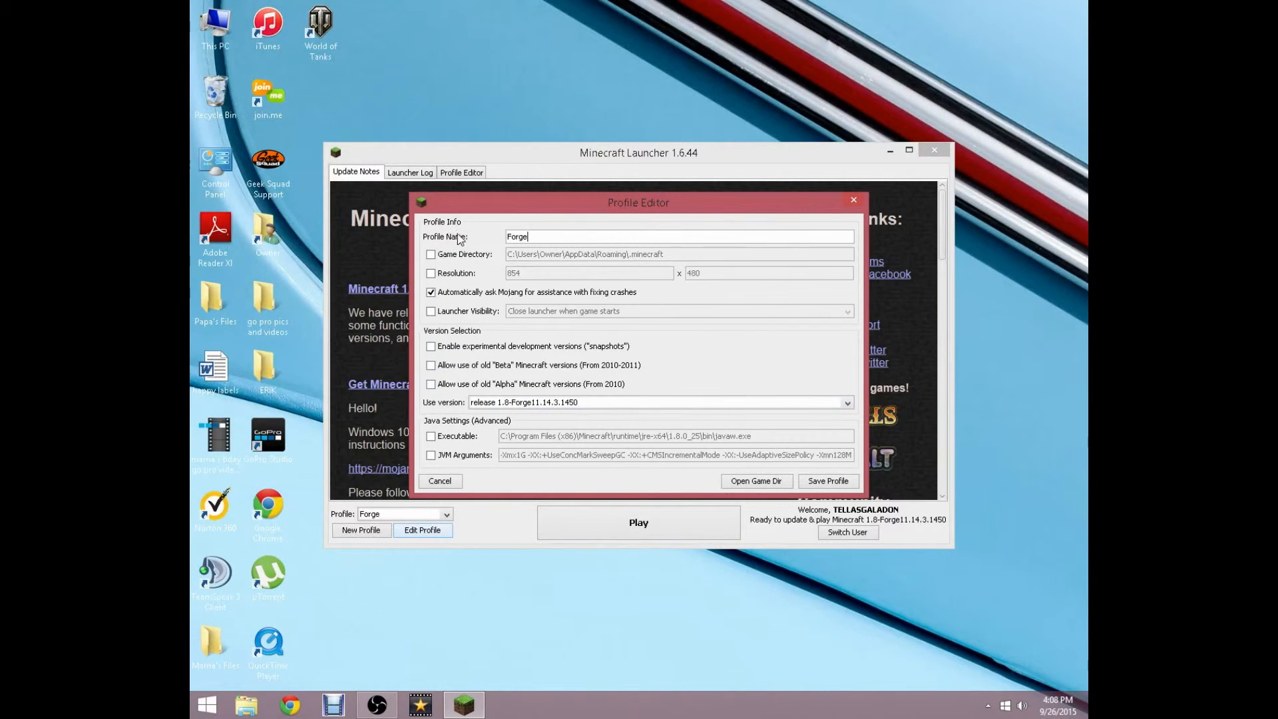
{"action": "mouse_move", "coordinate": [519, 408]}
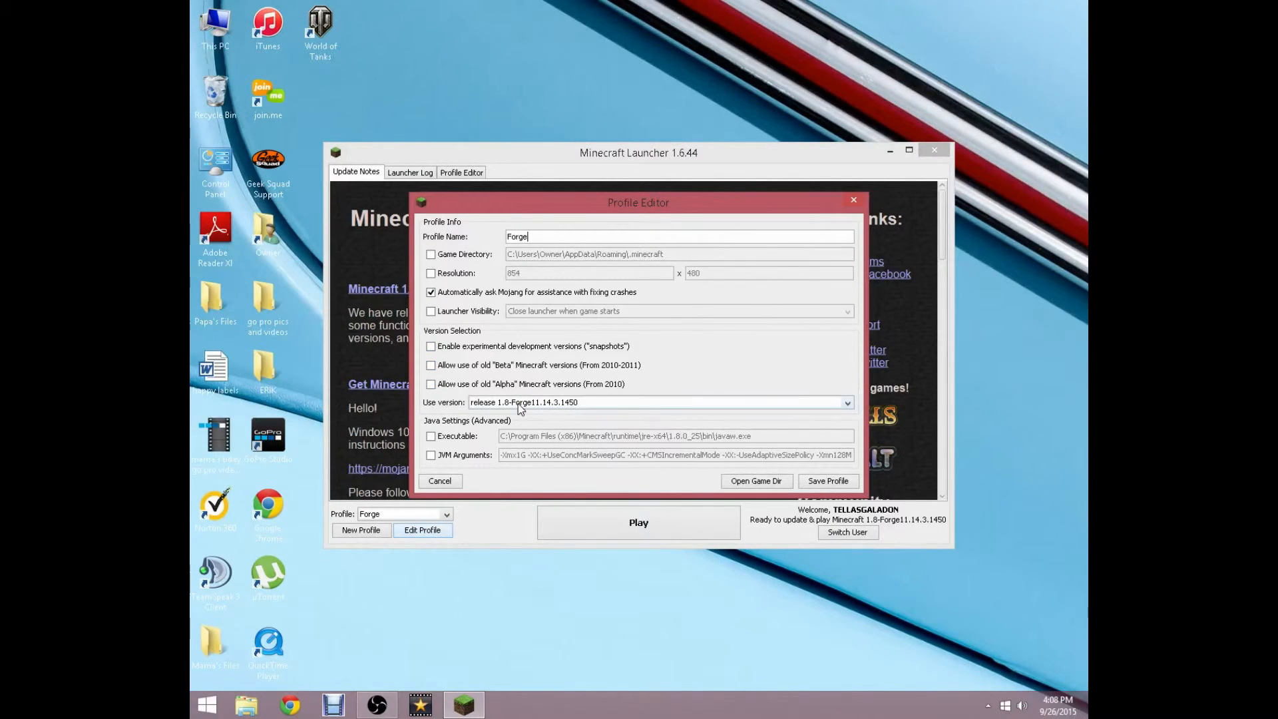
Step: Set the profile to release 1.8-Forge11.14.3.1450 with JVM arguments enabled and save it
{"action": "left_click", "coordinate": [847, 402]}
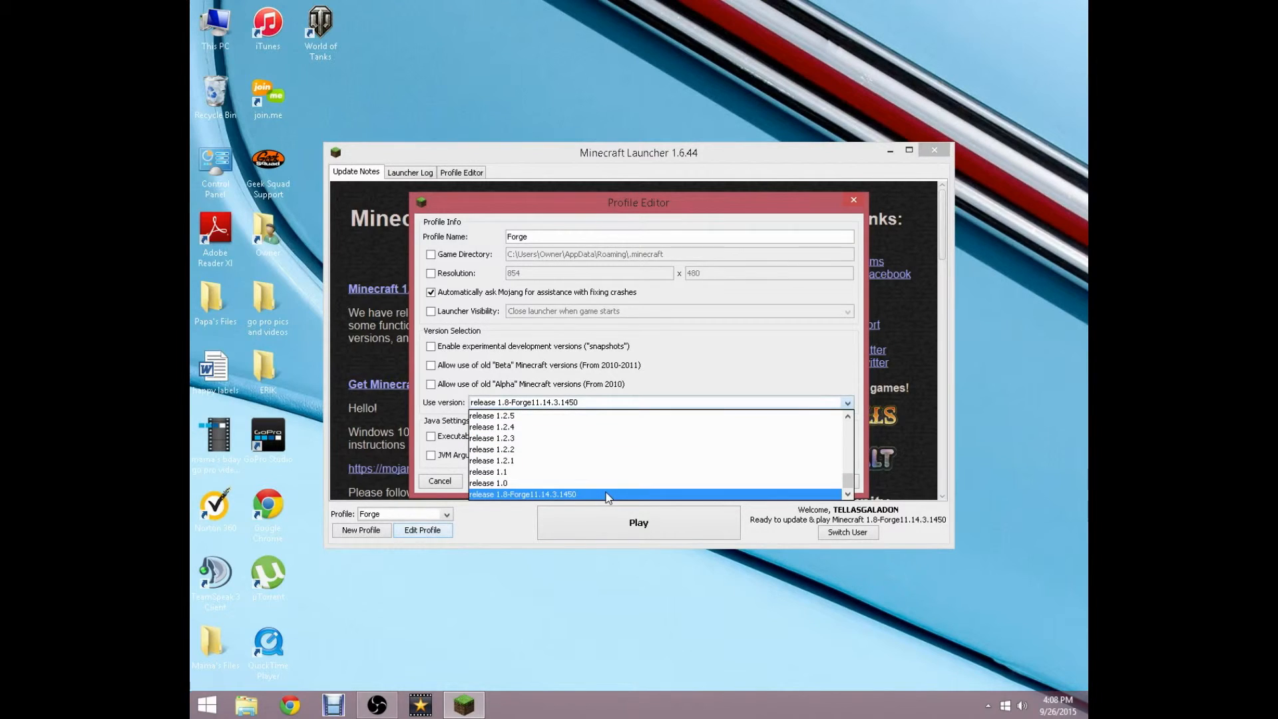
{"action": "mouse_move", "coordinate": [575, 494]}
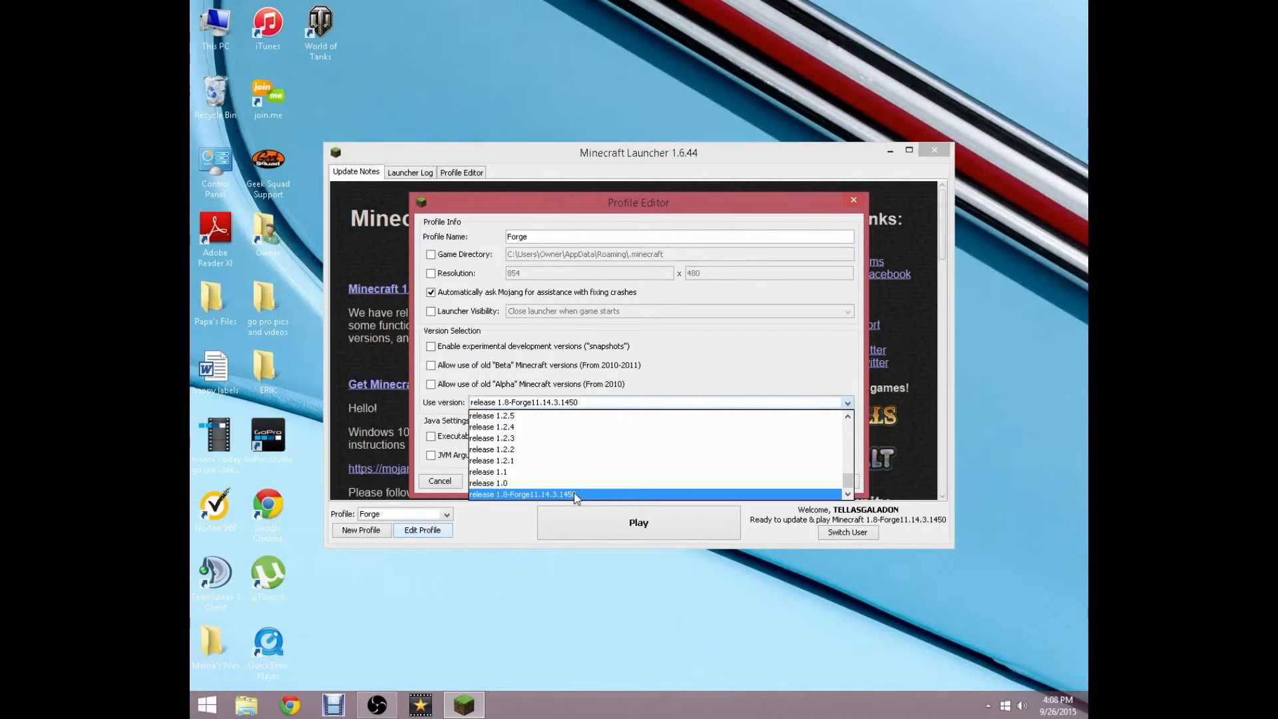
{"action": "left_click", "coordinate": [522, 494]}
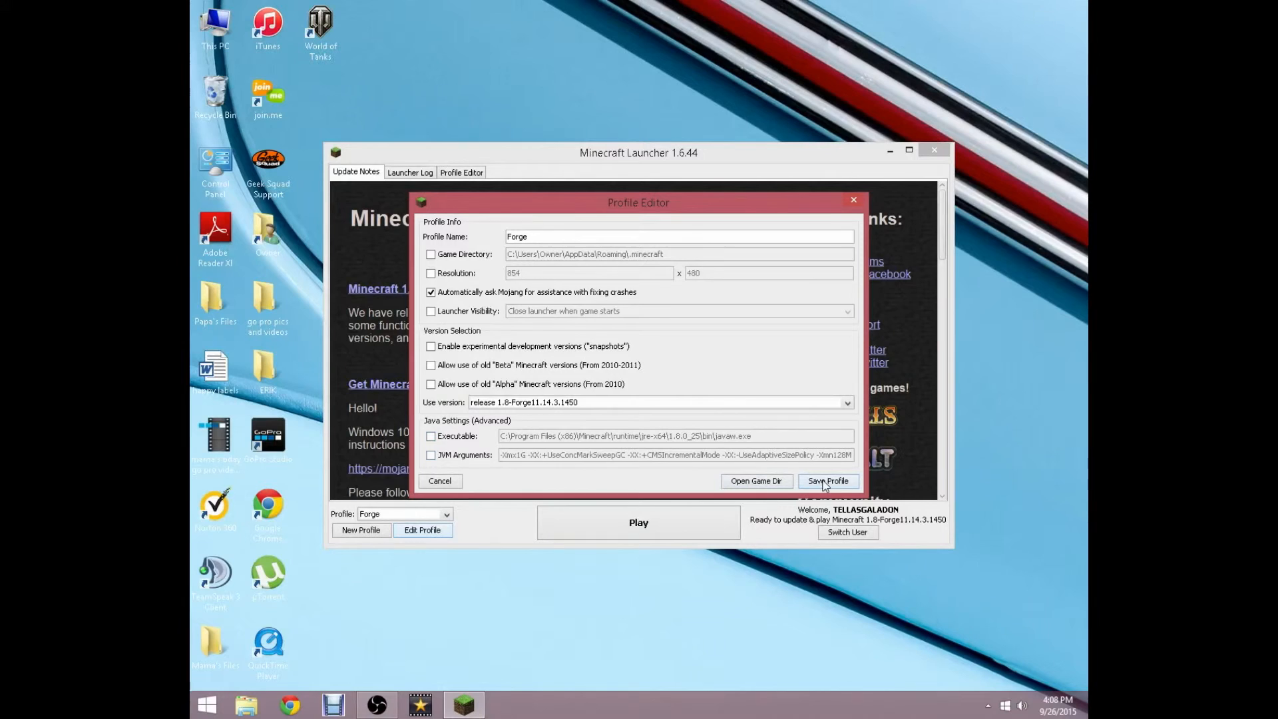
{"action": "left_click", "coordinate": [431, 456]}
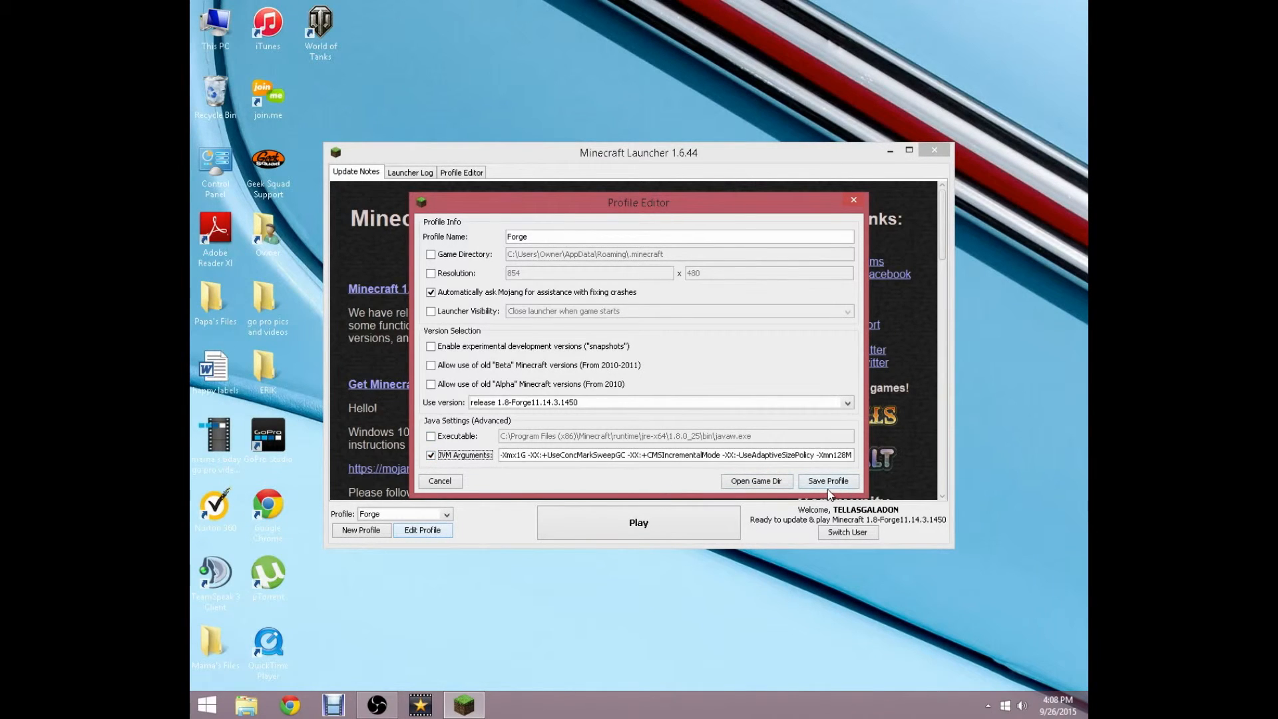
{"action": "left_click", "coordinate": [828, 482]}
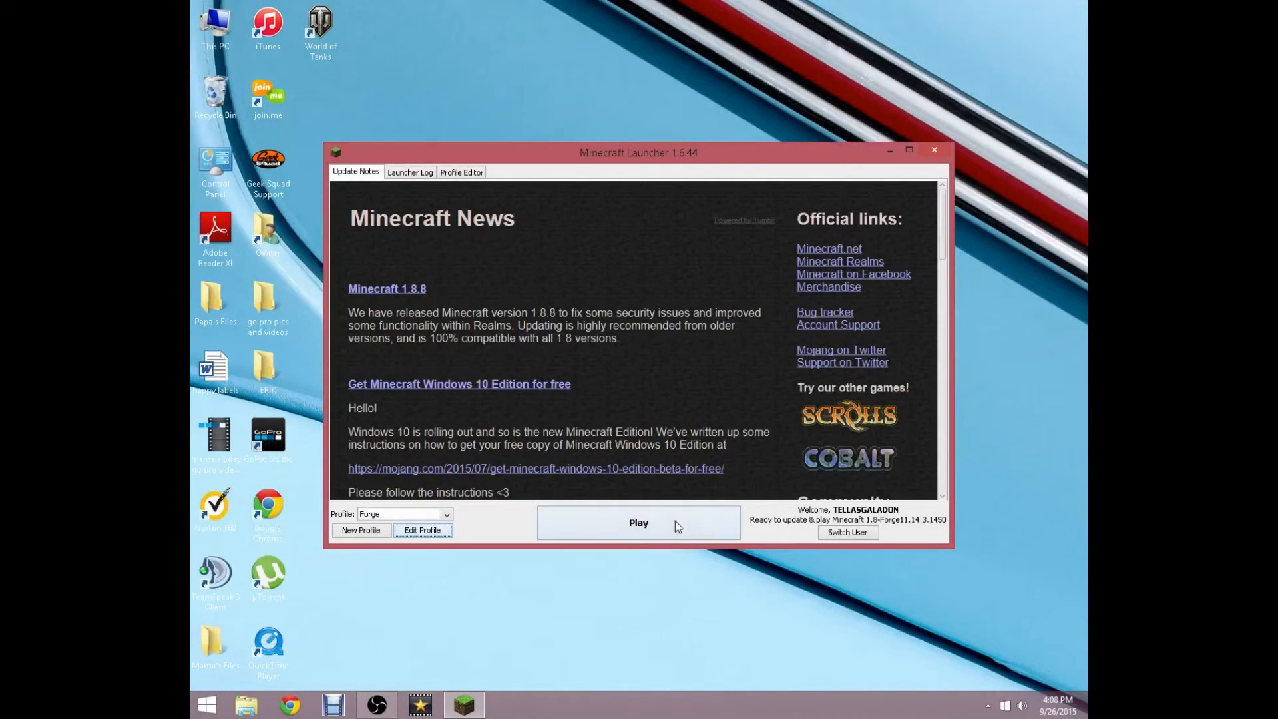
Step: Launch Minecraft with the Forge profile selected
{"action": "left_click", "coordinate": [422, 530]}
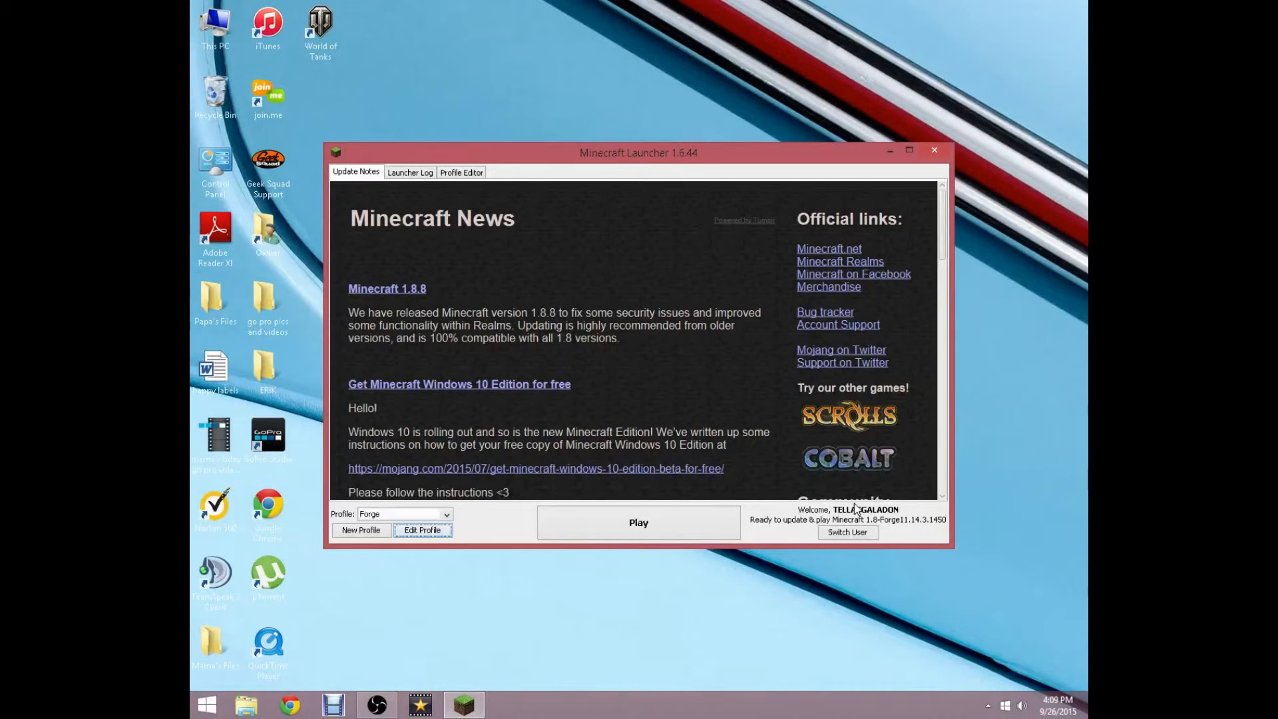
{"action": "mouse_move", "coordinate": [846, 524]}
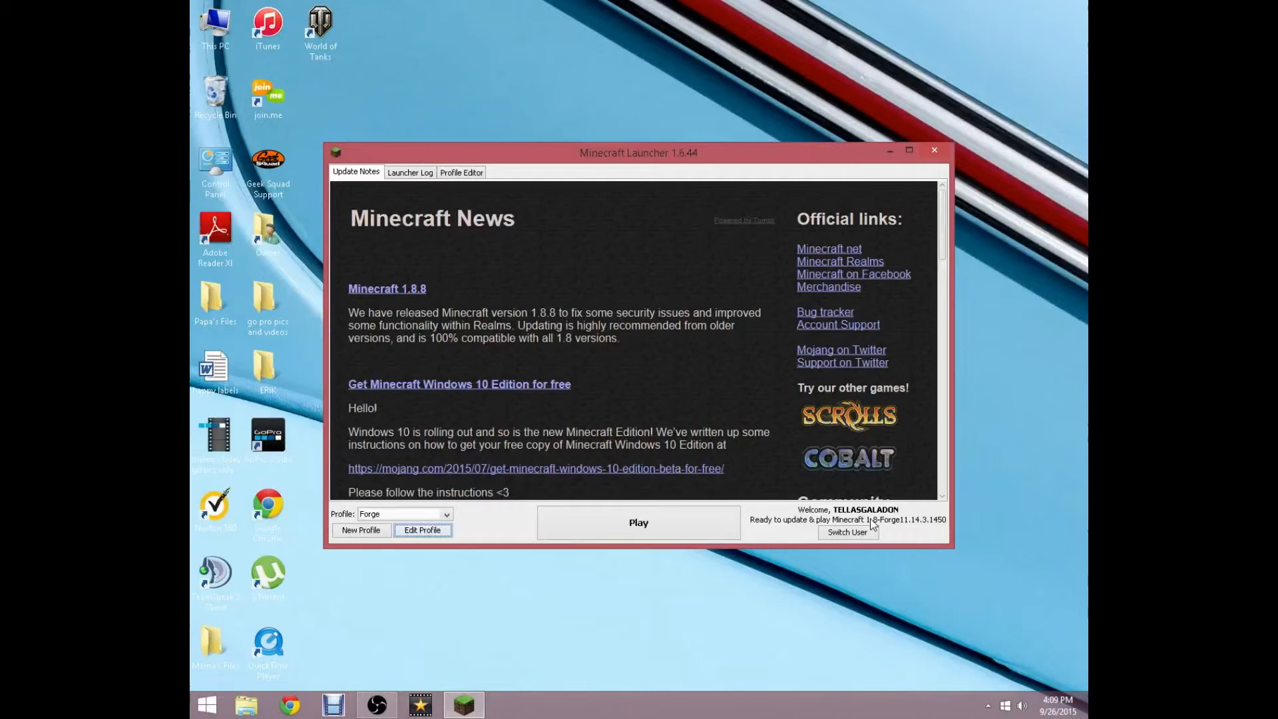
{"action": "mouse_move", "coordinate": [700, 532]}
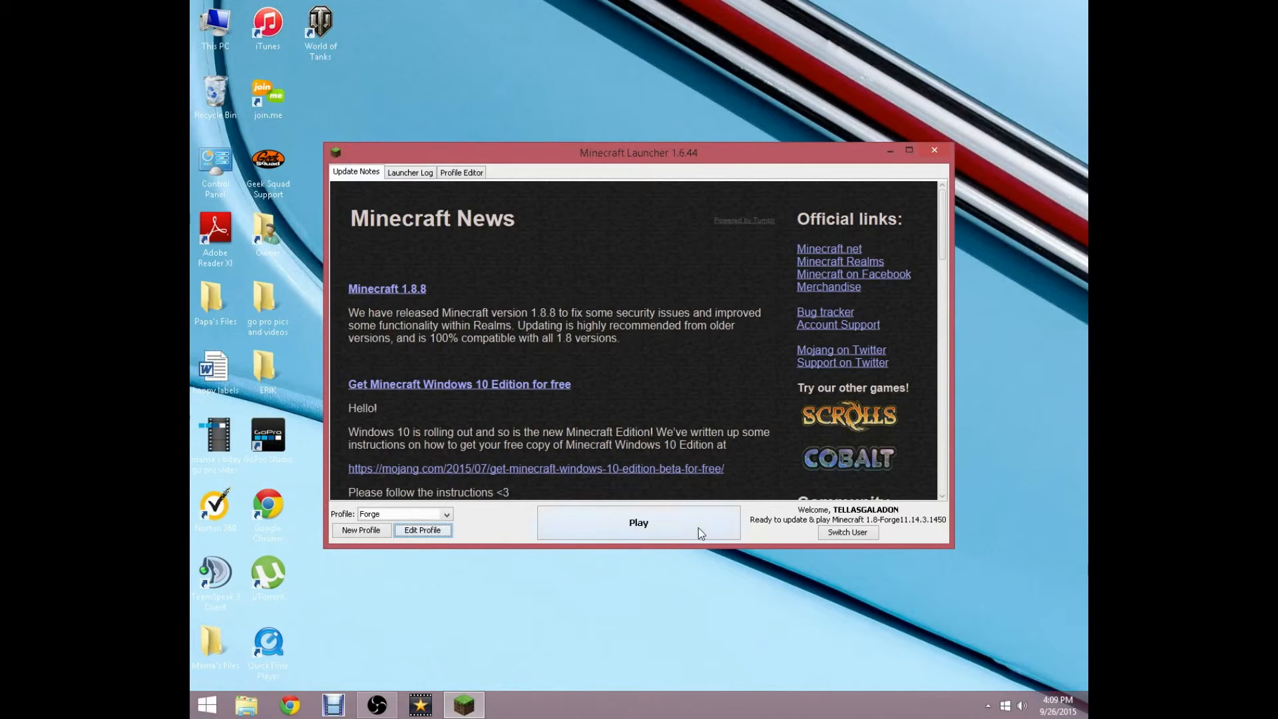
{"action": "left_click", "coordinate": [639, 522]}
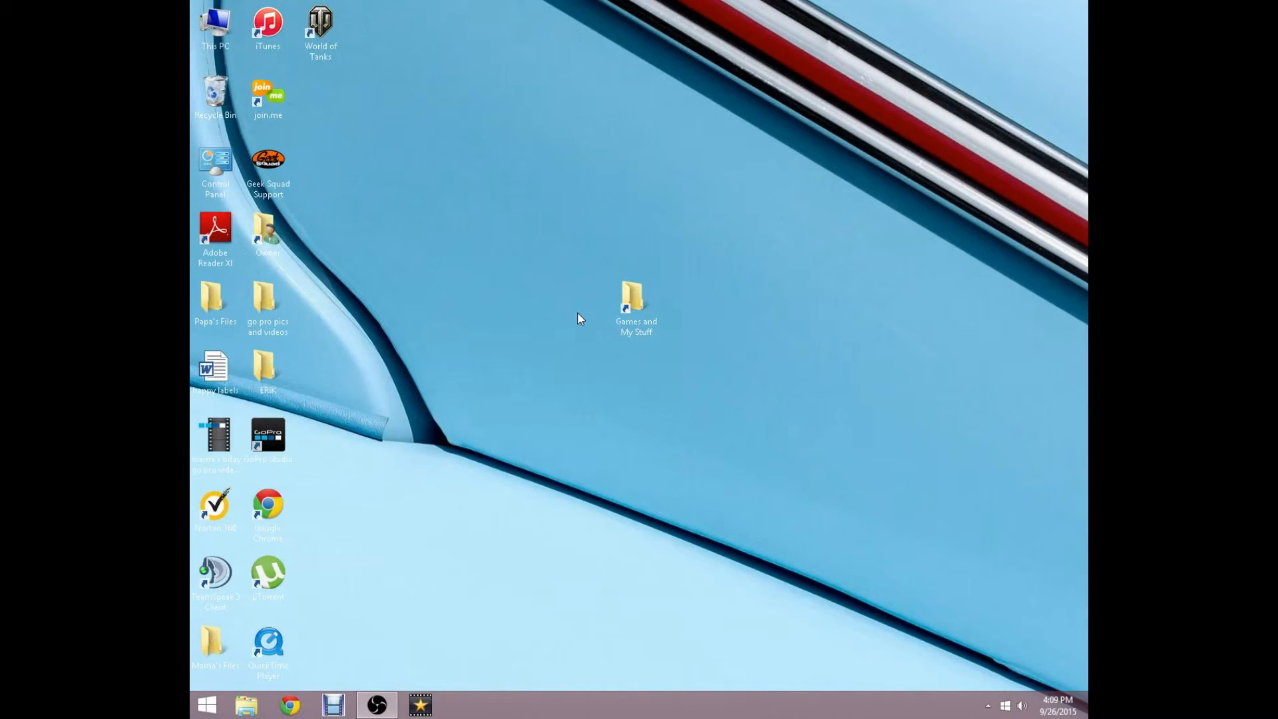
{"action": "mouse_move", "coordinate": [514, 232]}
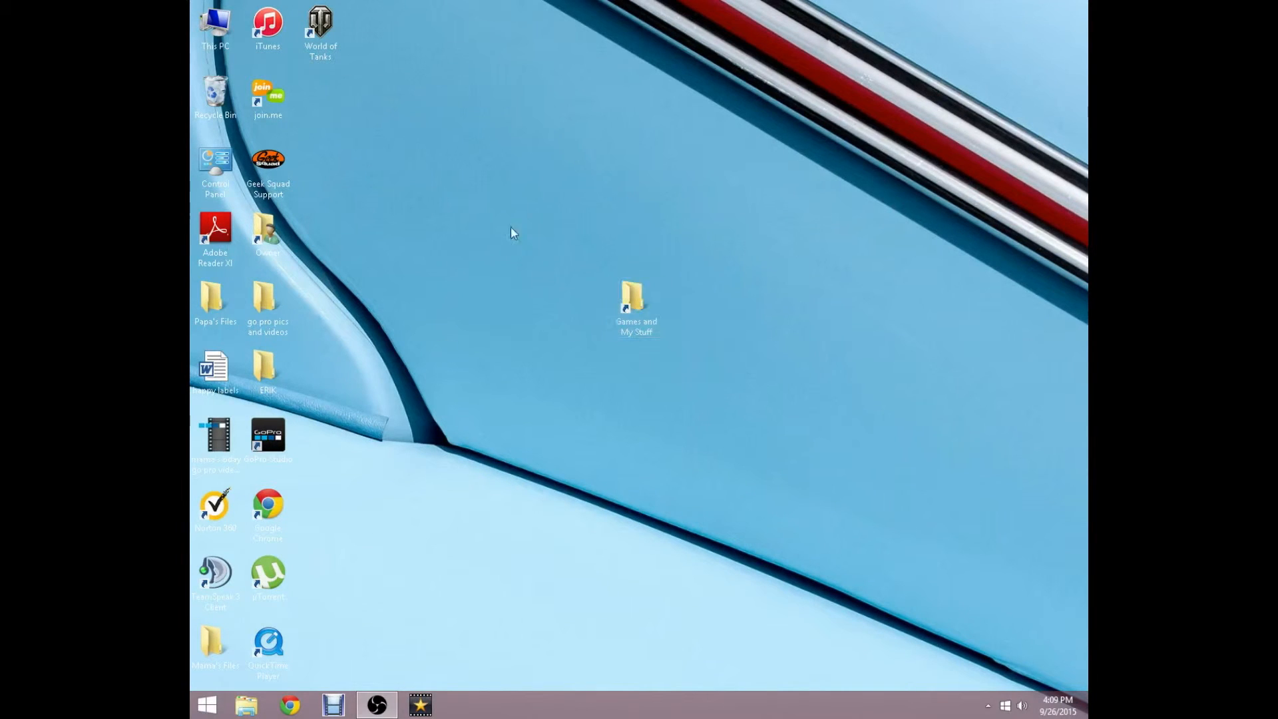
{"action": "mouse_move", "coordinate": [567, 430]}
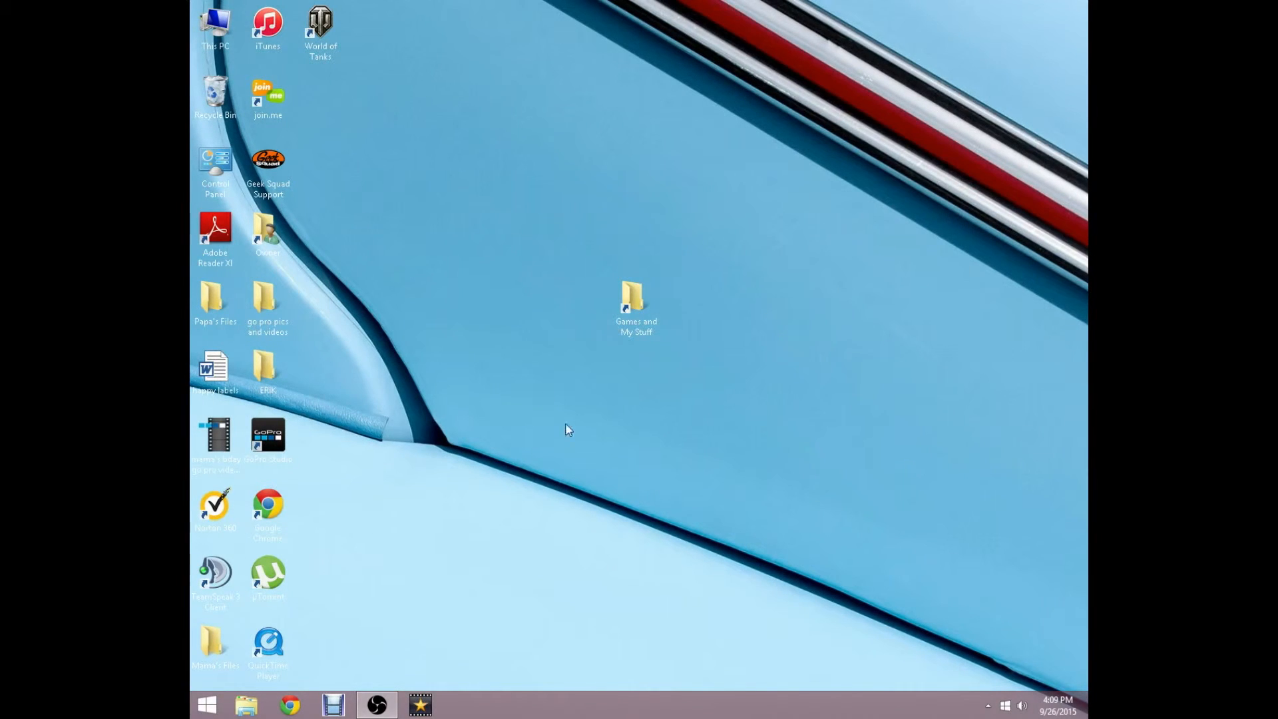
{"action": "mouse_move", "coordinate": [652, 281]}
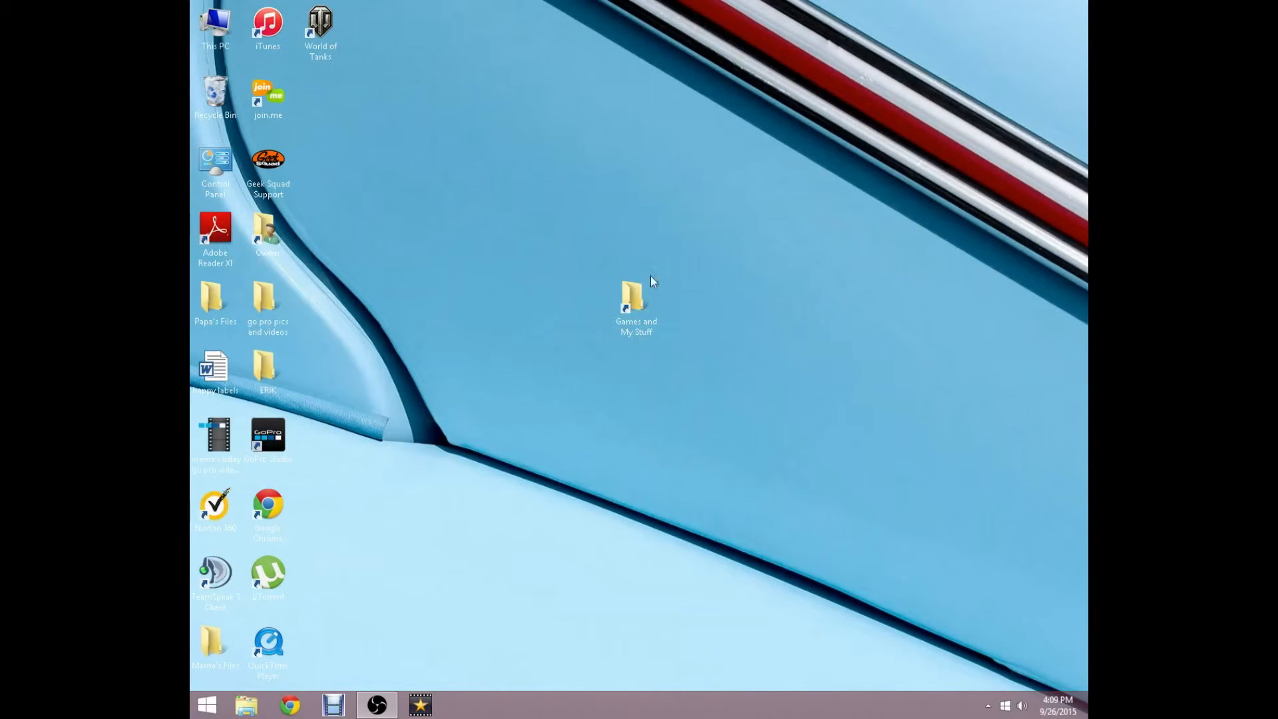
{"action": "mouse_move", "coordinate": [644, 386]}
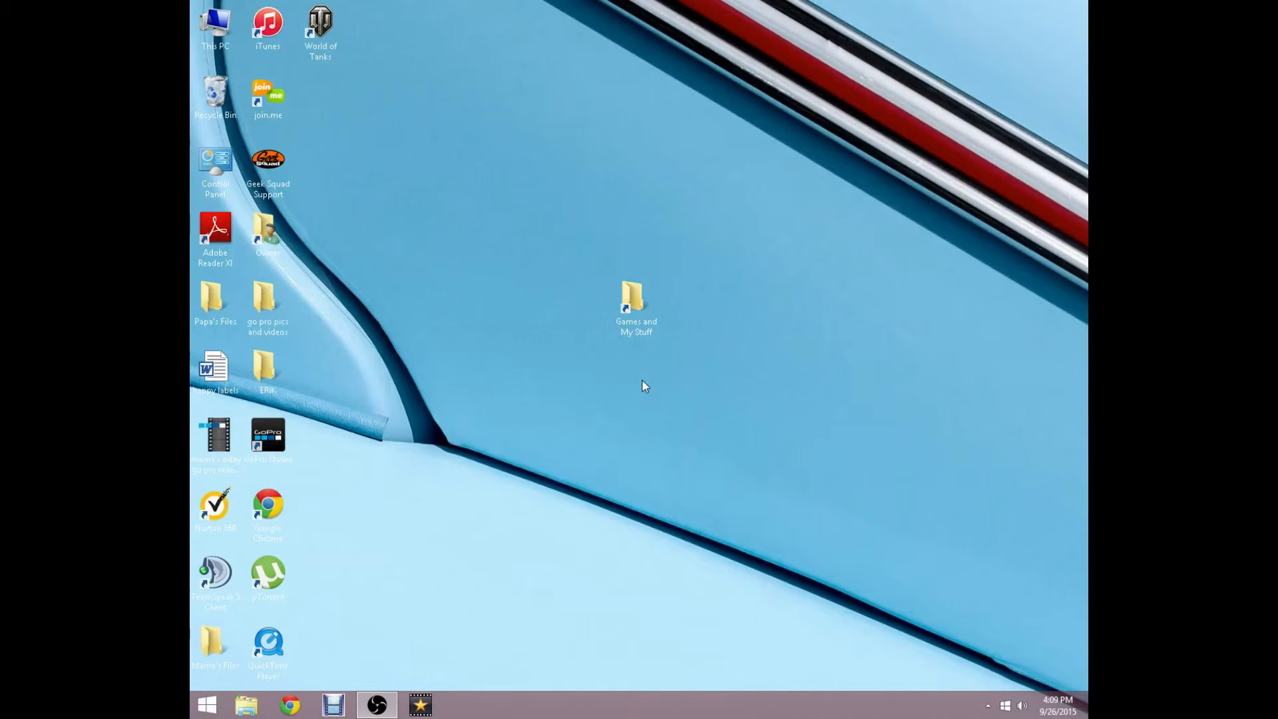
{"action": "mouse_move", "coordinate": [649, 387]}
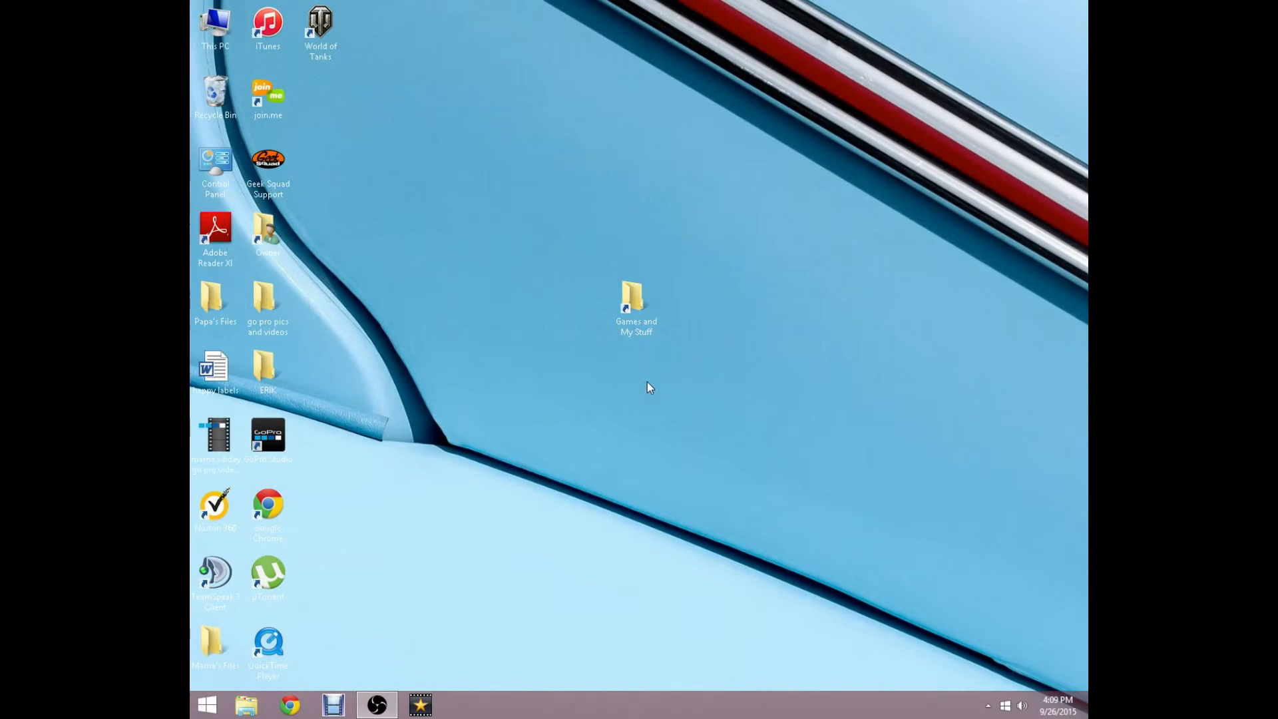
{"action": "mouse_move", "coordinate": [654, 390]}
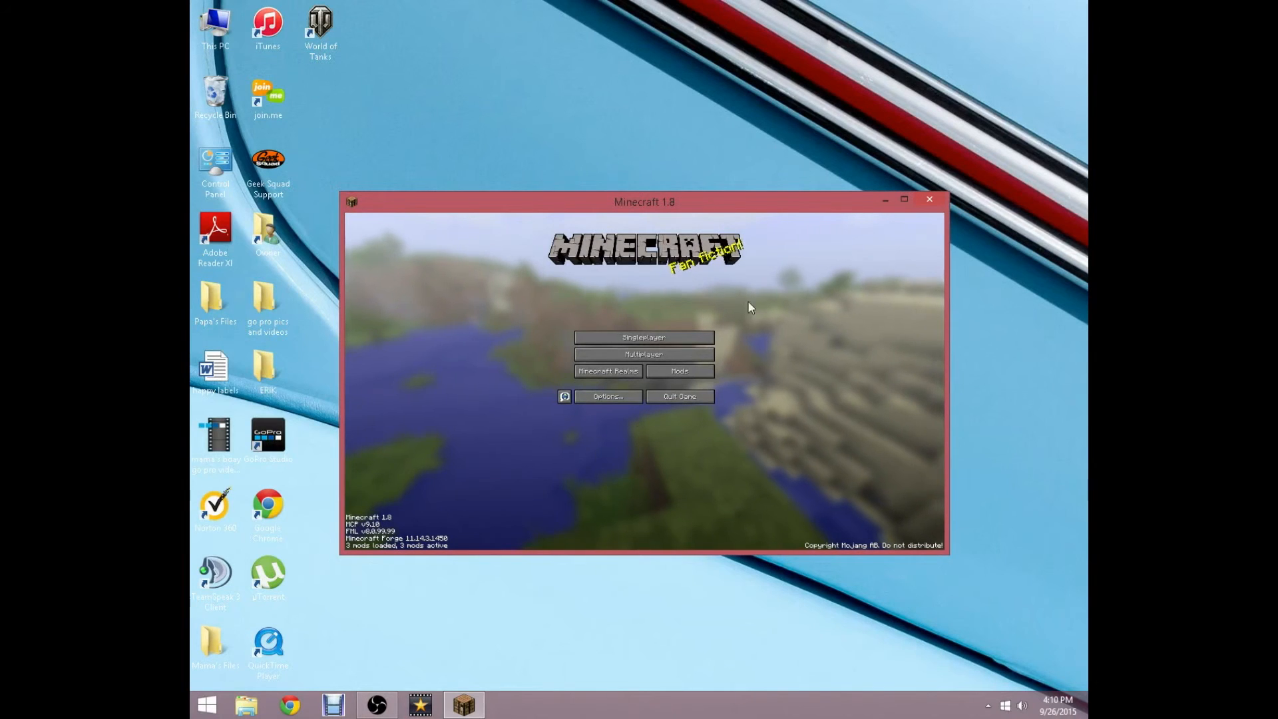
Step: Maximize the game and check the mod list shows Minecraft Coder Pack, Forge Mod Loader and Minecraft Forge
{"action": "left_click", "coordinate": [910, 199]}
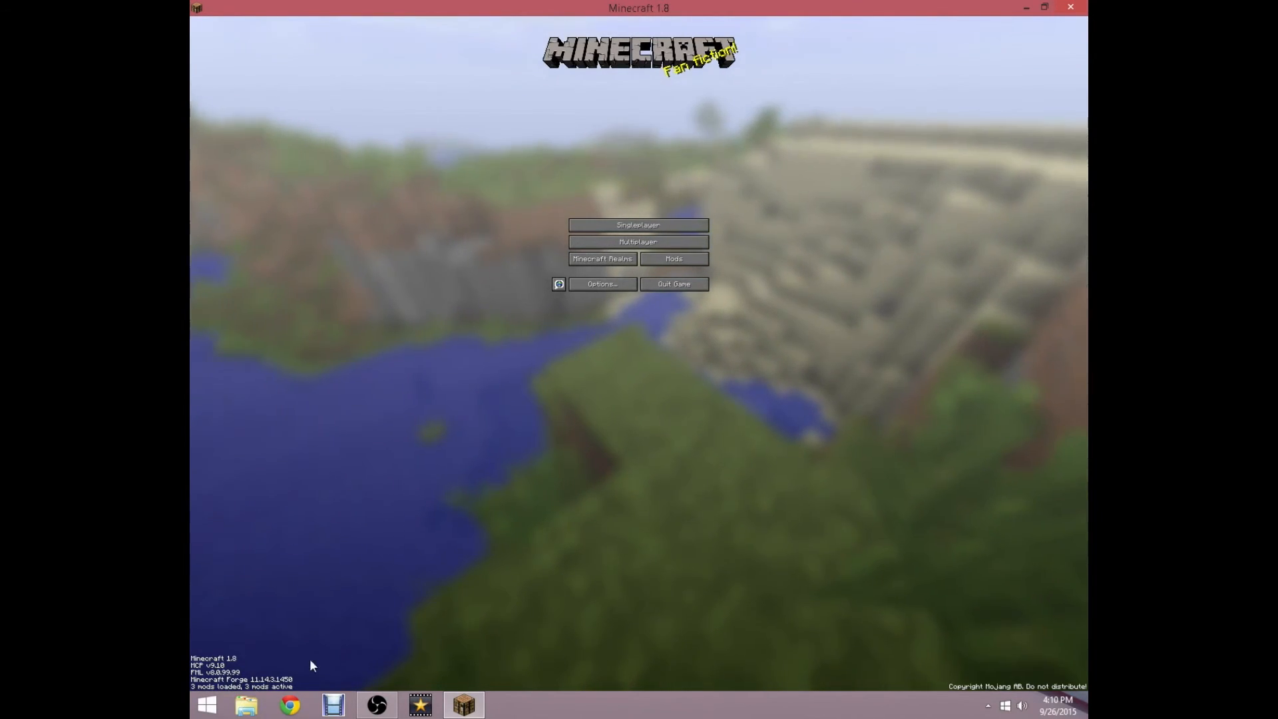
{"action": "mouse_move", "coordinate": [693, 269]}
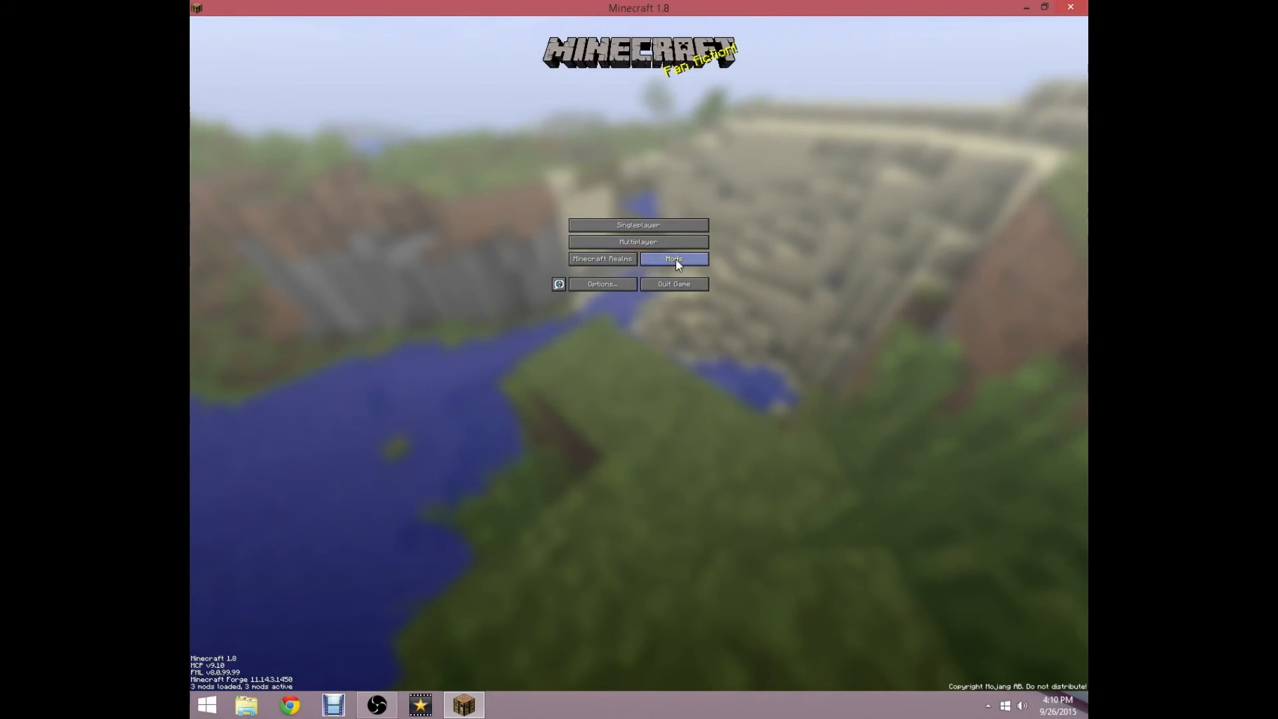
{"action": "left_click", "coordinate": [673, 259]}
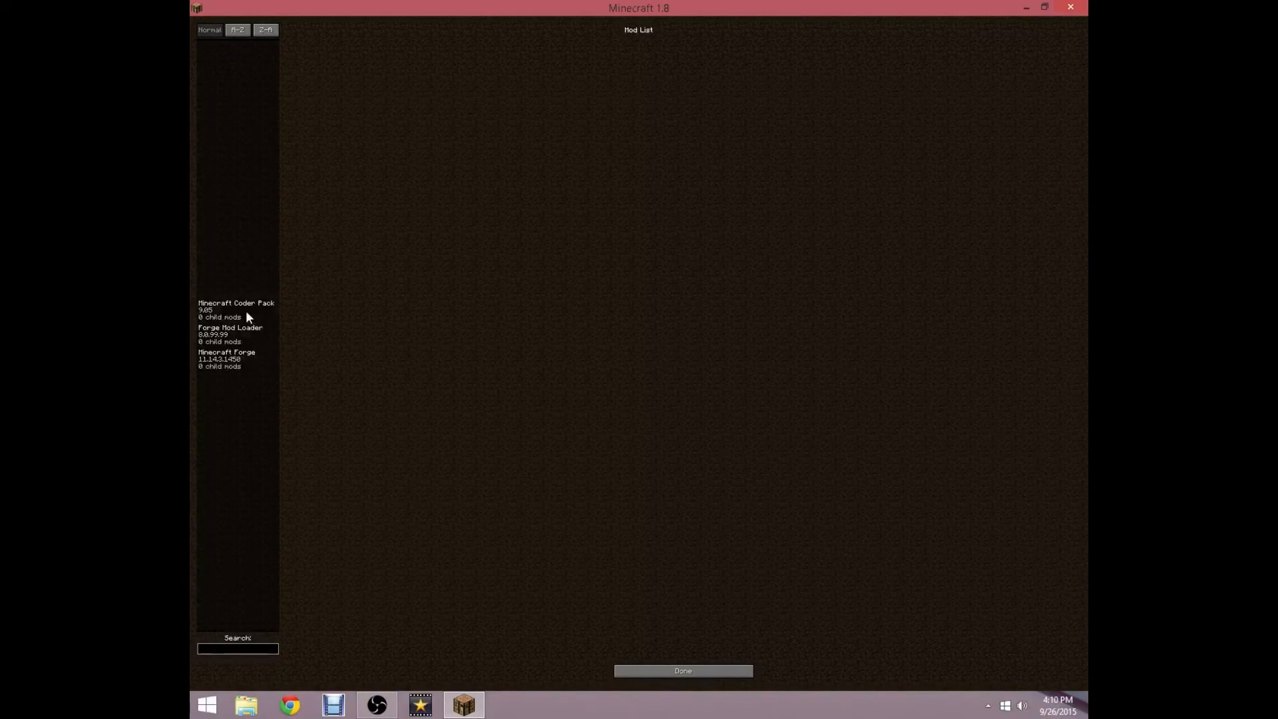
{"action": "left_click", "coordinate": [233, 308]}
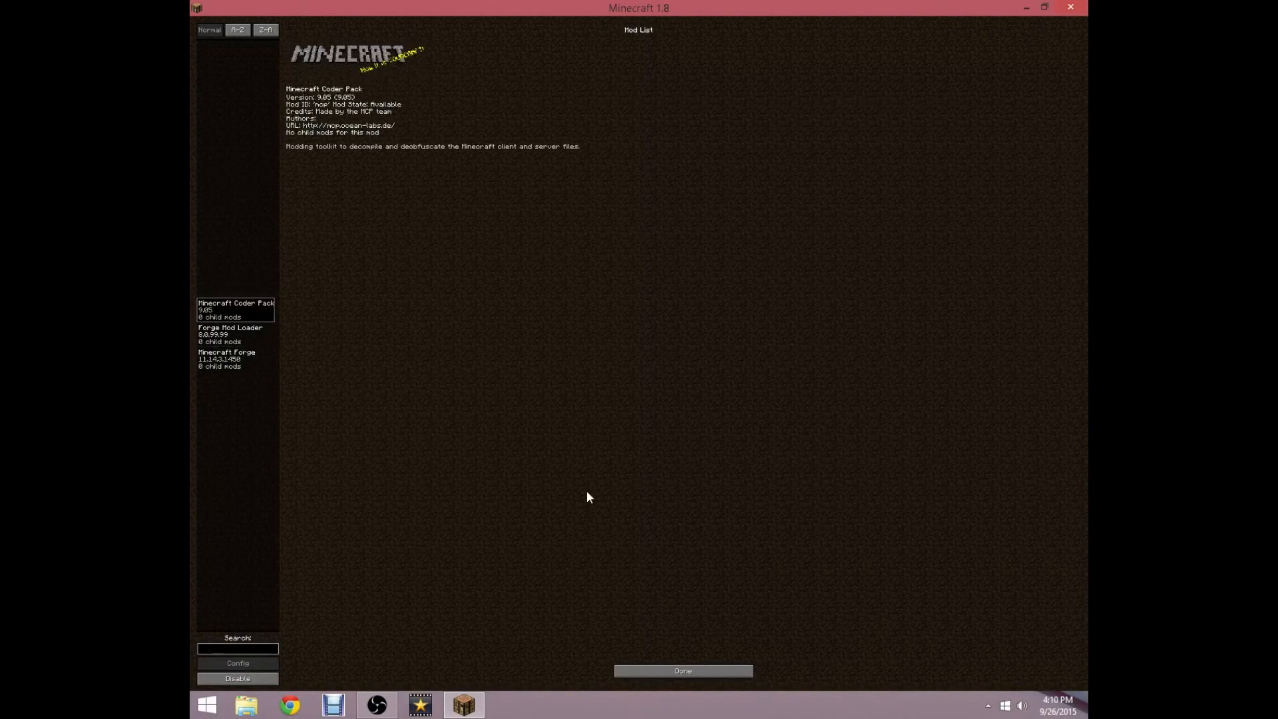
{"action": "left_click", "coordinate": [683, 670]}
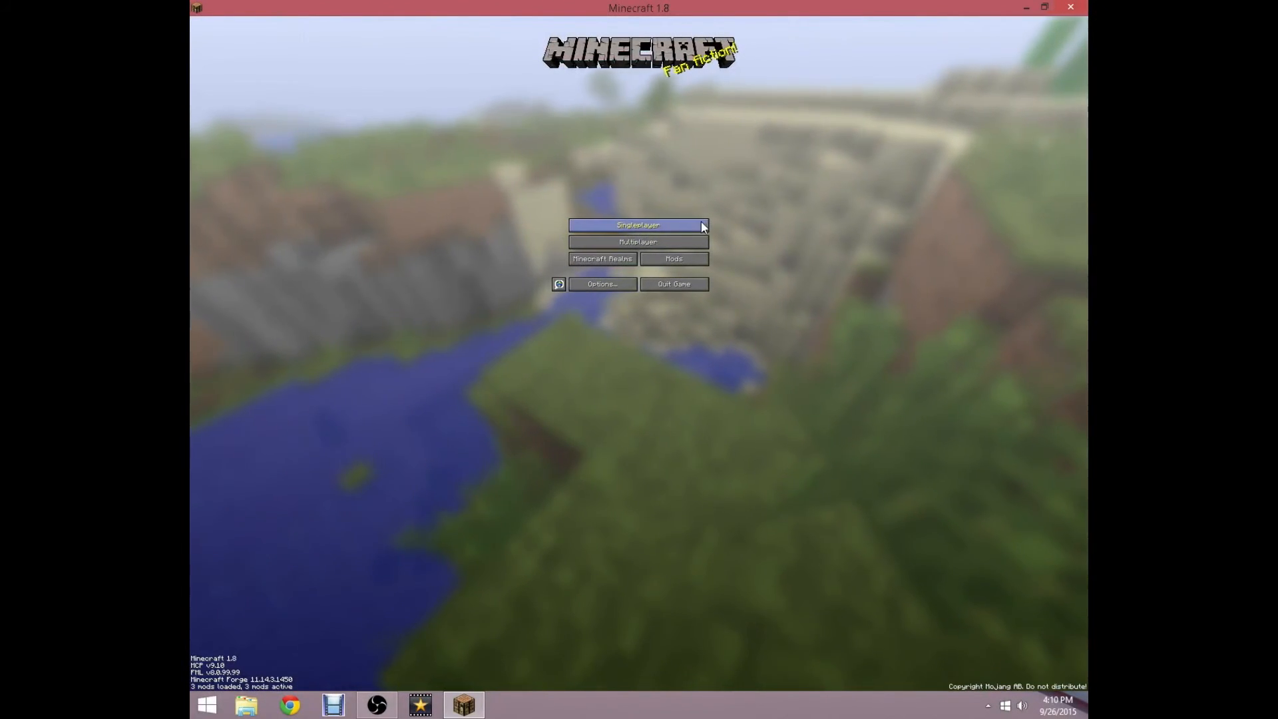
{"action": "mouse_move", "coordinate": [567, 372]}
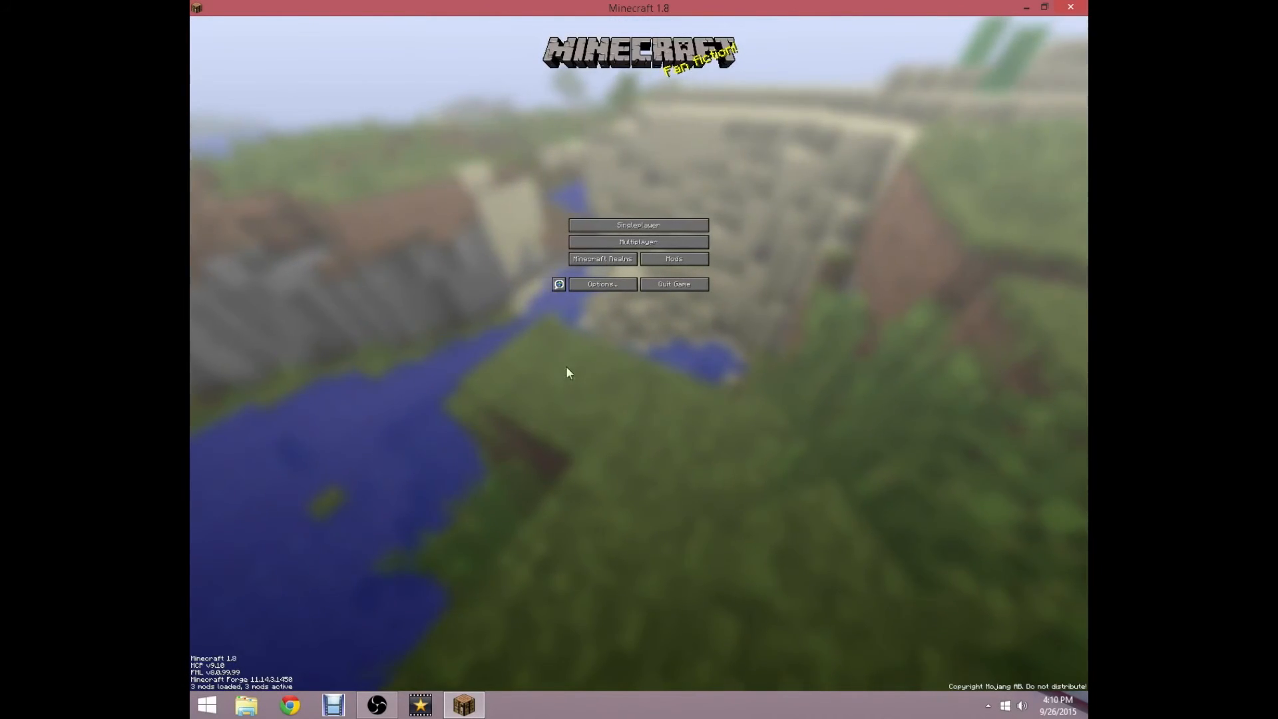
Step: Create a singleplayer world named Tutorial in Creative mode and enter it
{"action": "left_click", "coordinate": [639, 225]}
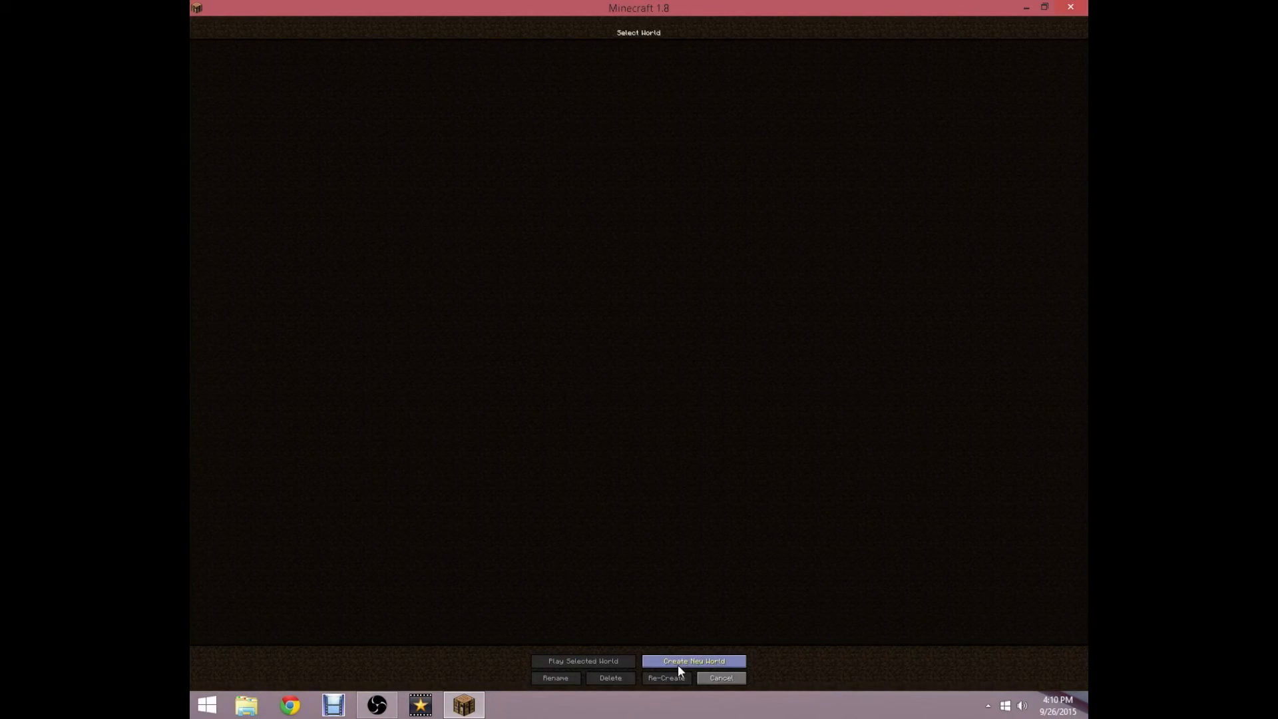
{"action": "left_click", "coordinate": [694, 661]}
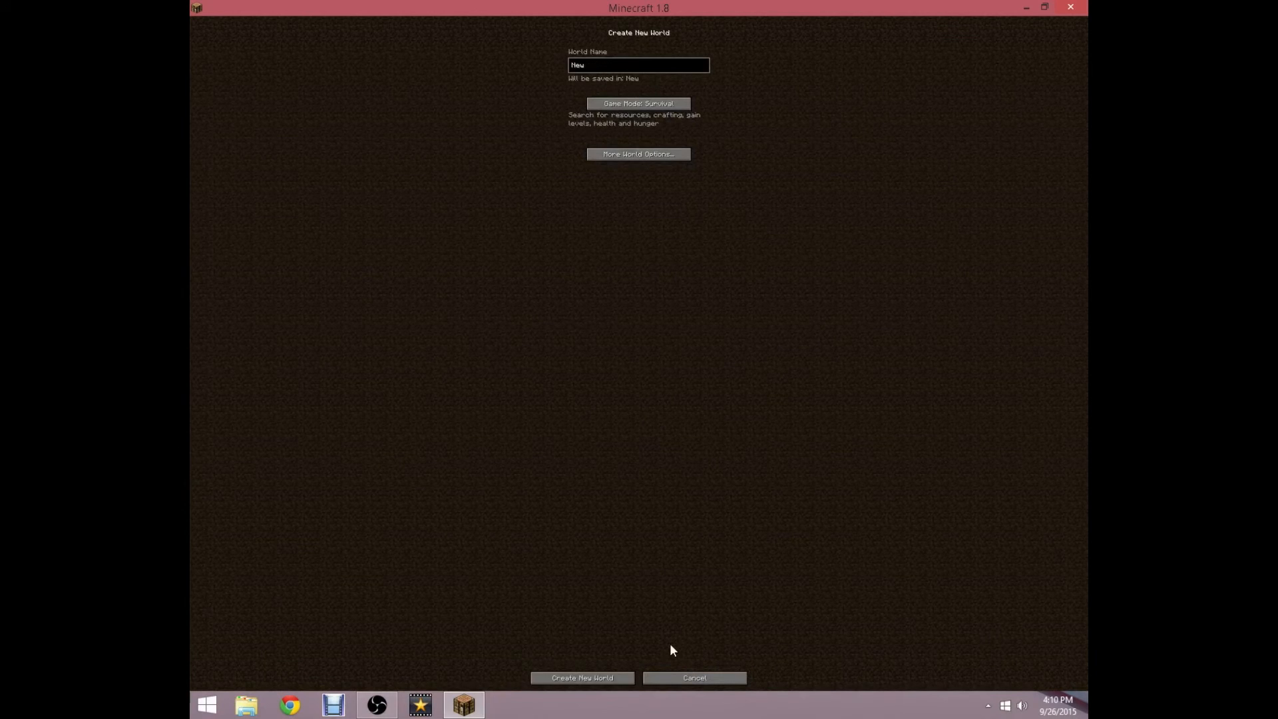
{"action": "type", "text": "Tutorial"}
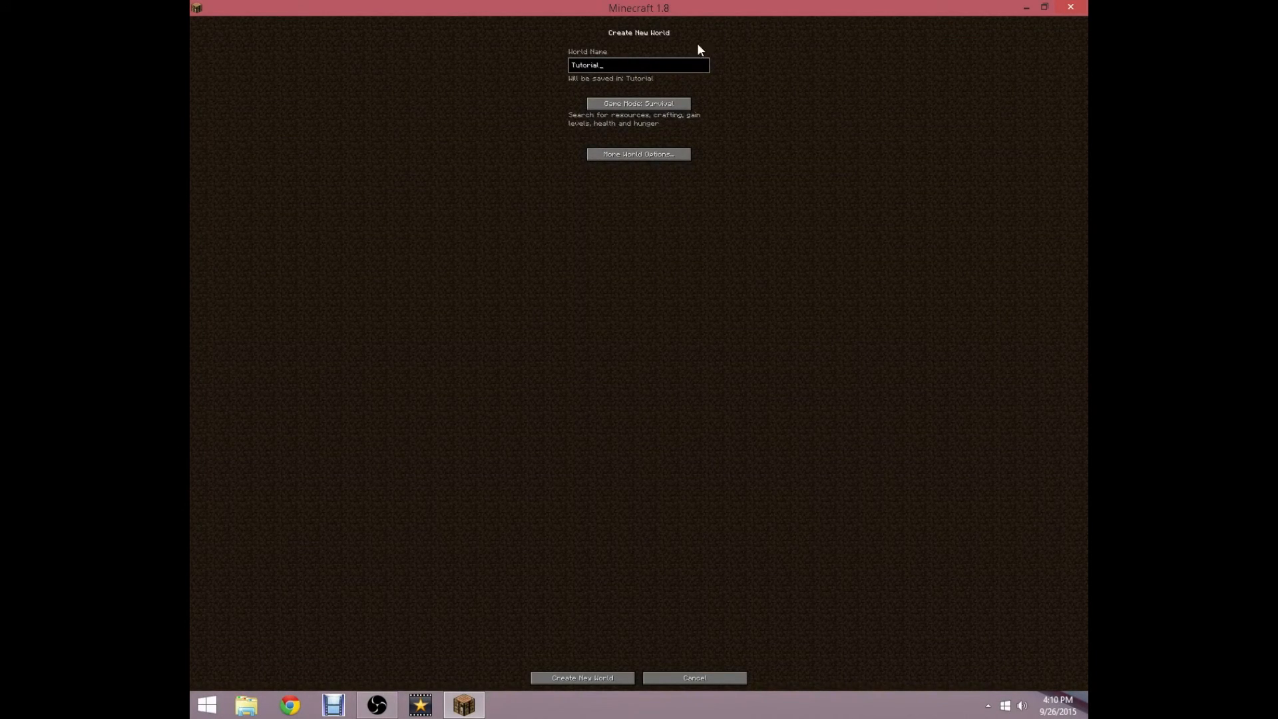
{"action": "left_click", "coordinate": [638, 104]}
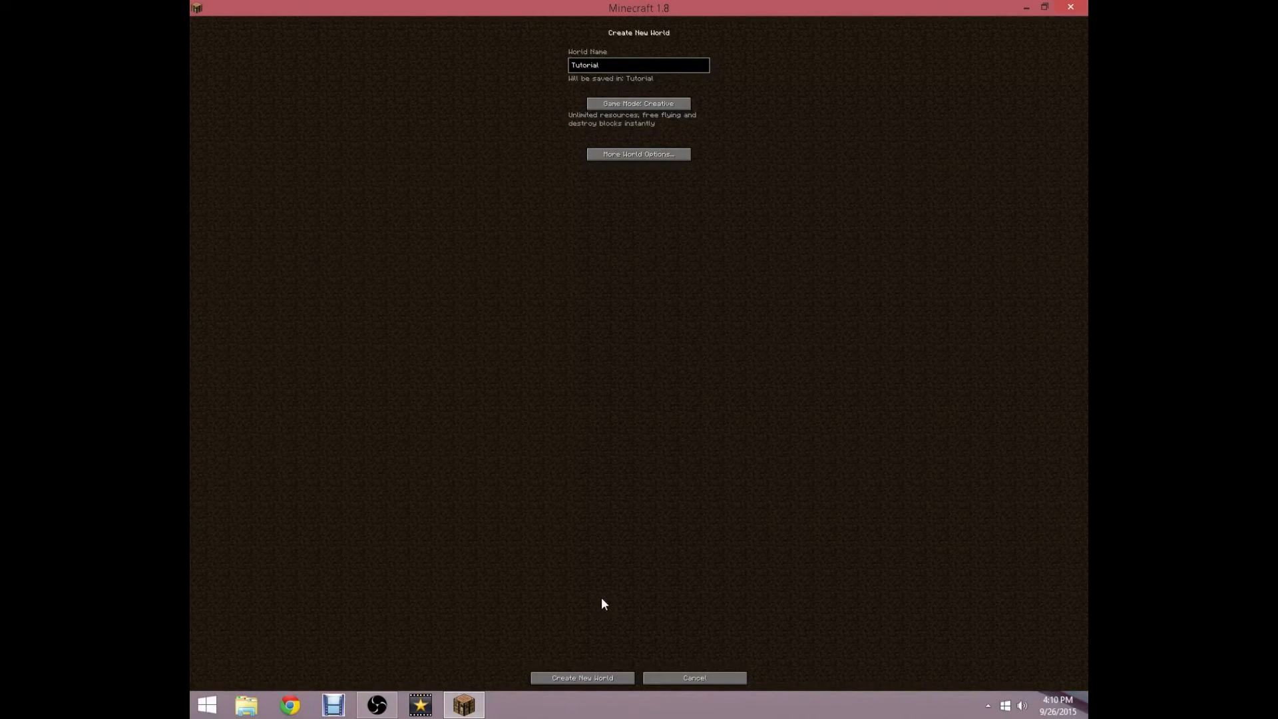
{"action": "left_click", "coordinate": [584, 677]}
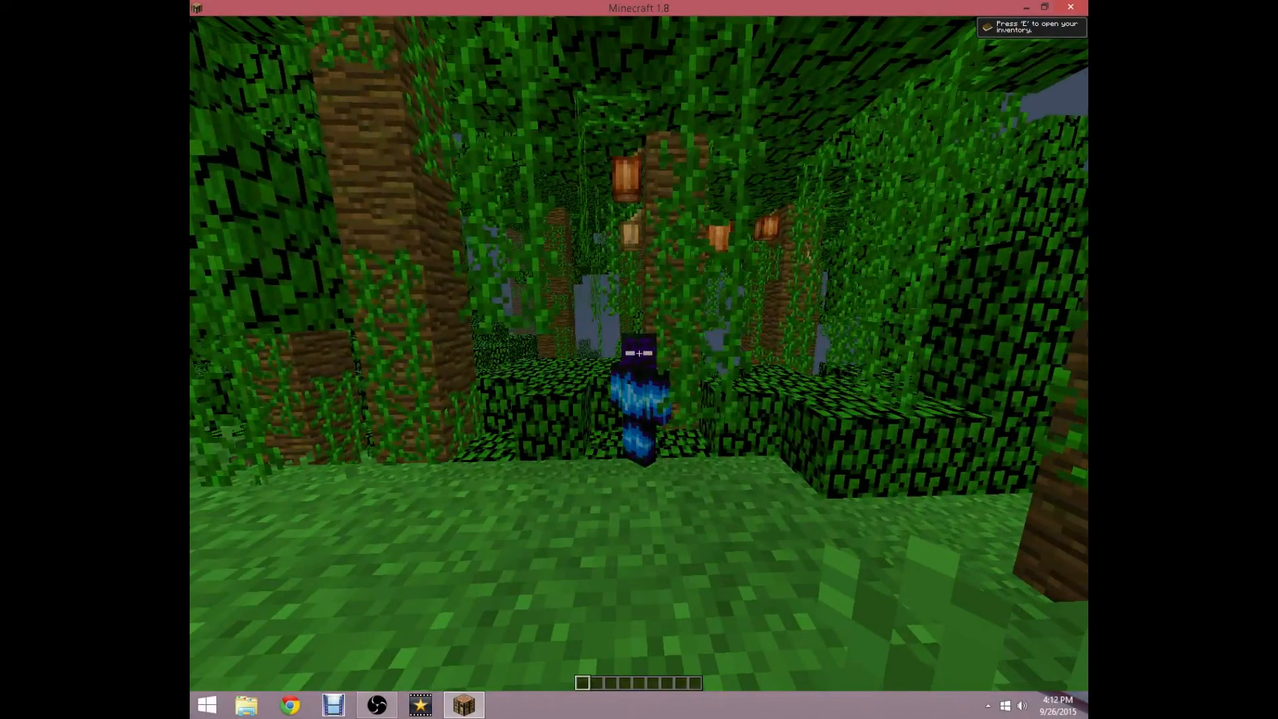